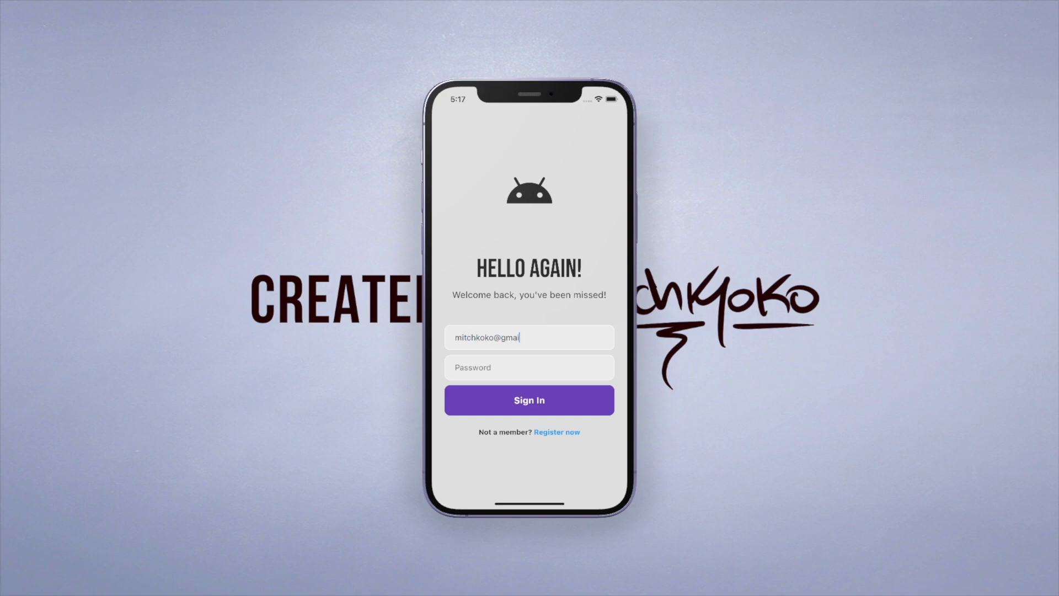
Fill the password field in the finished-app demo
click(530, 368)
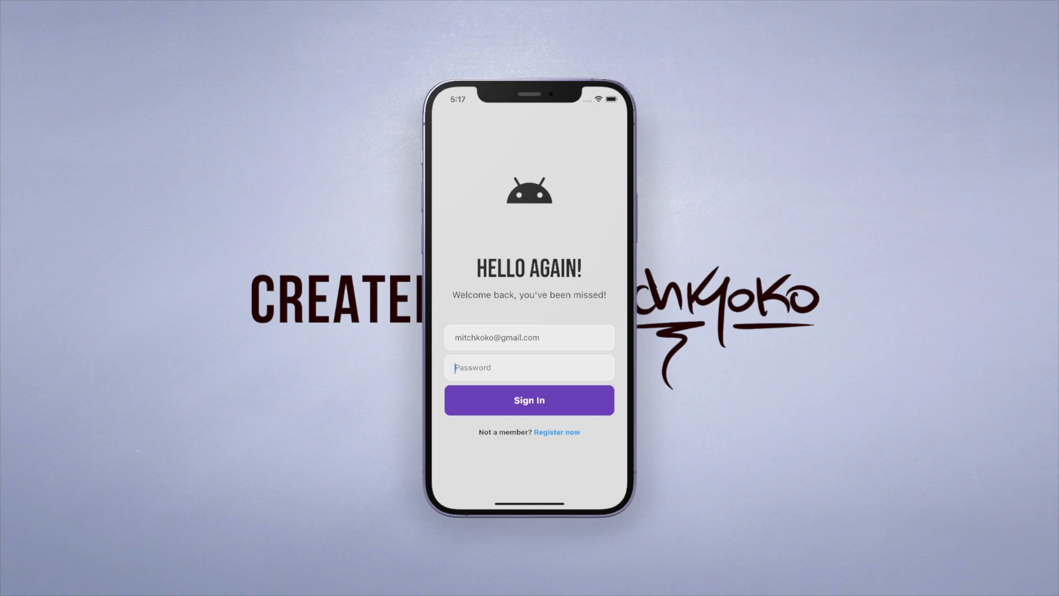
text(password)
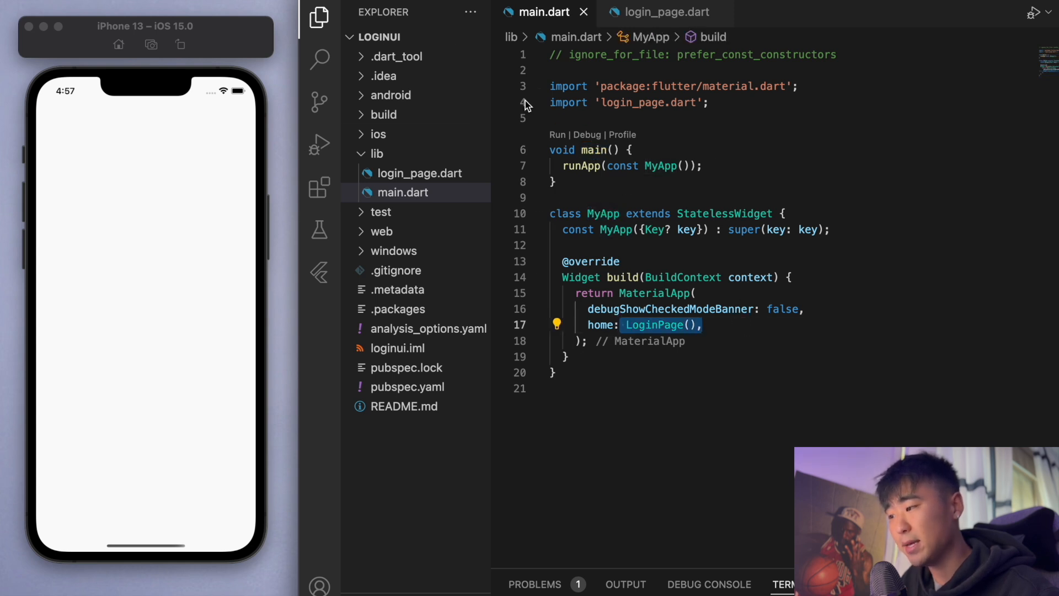
Open login_page.dart and expand the Scaffold, starting its backgroundColor property
click(665, 12)
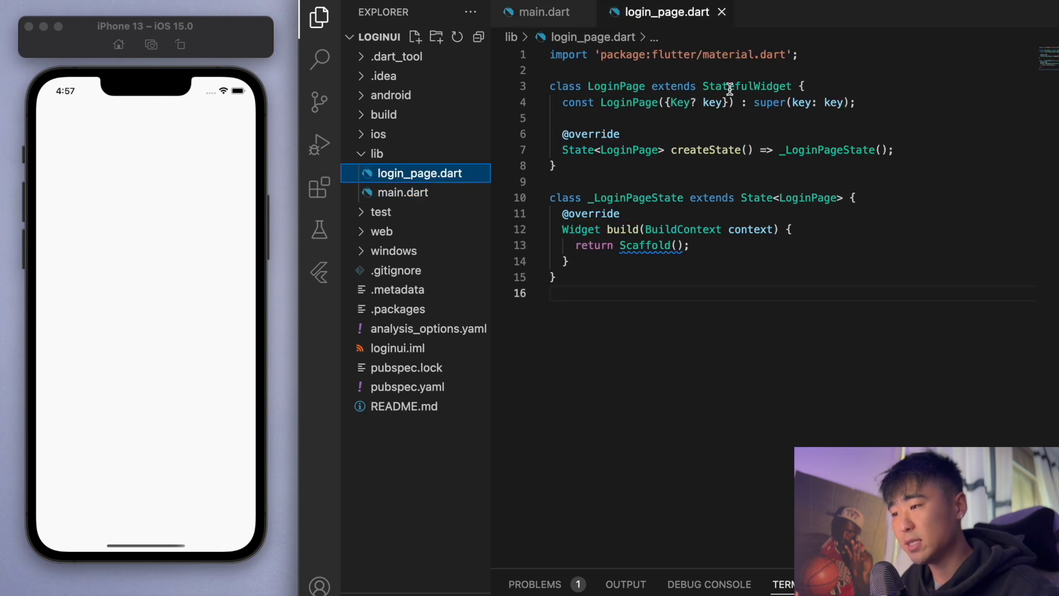
double_click(644, 245)
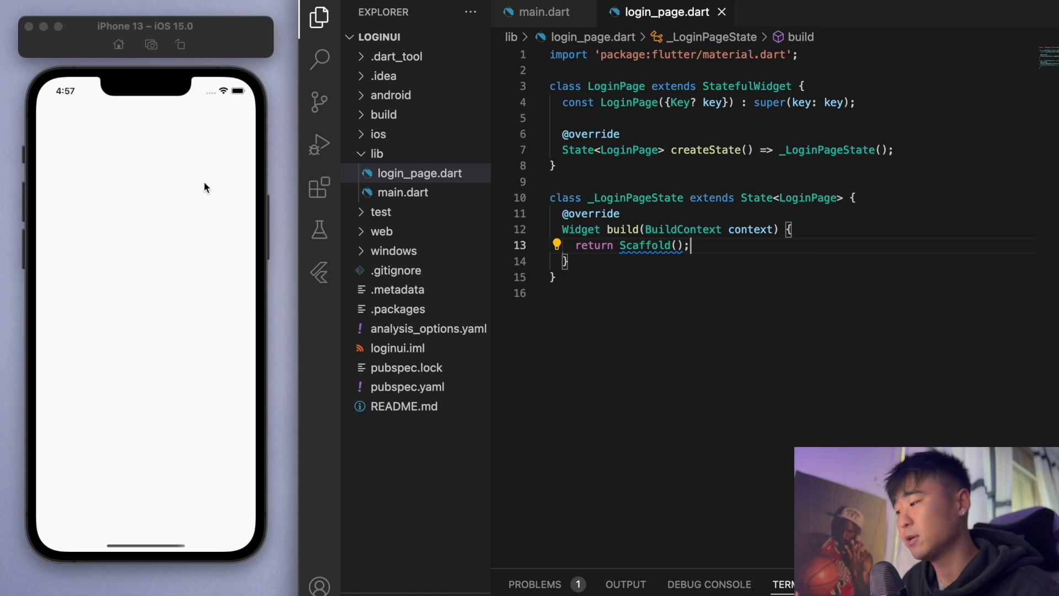
mouse_move(149, 241)
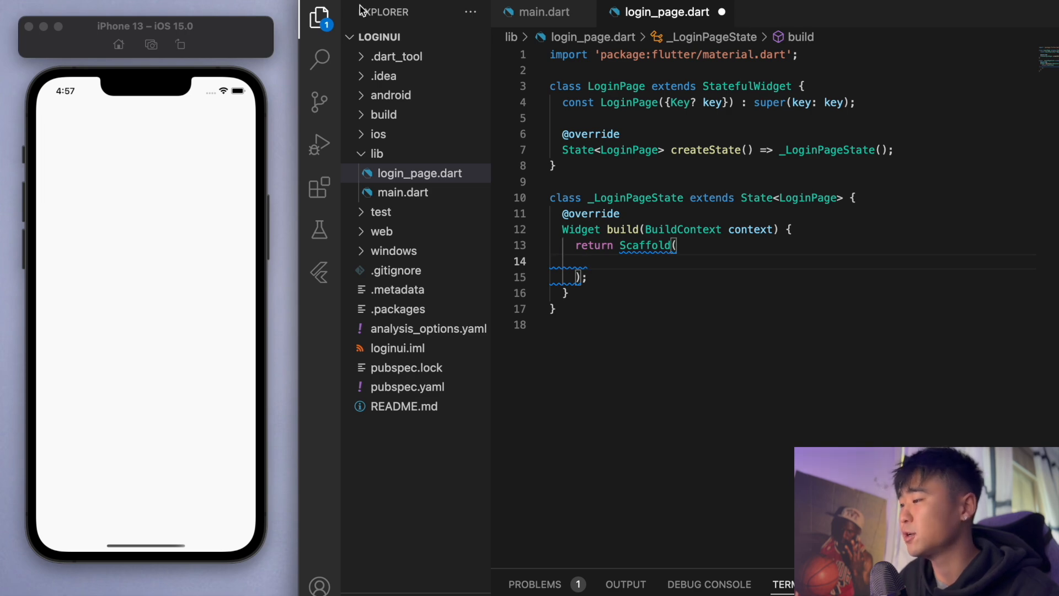
text(b)
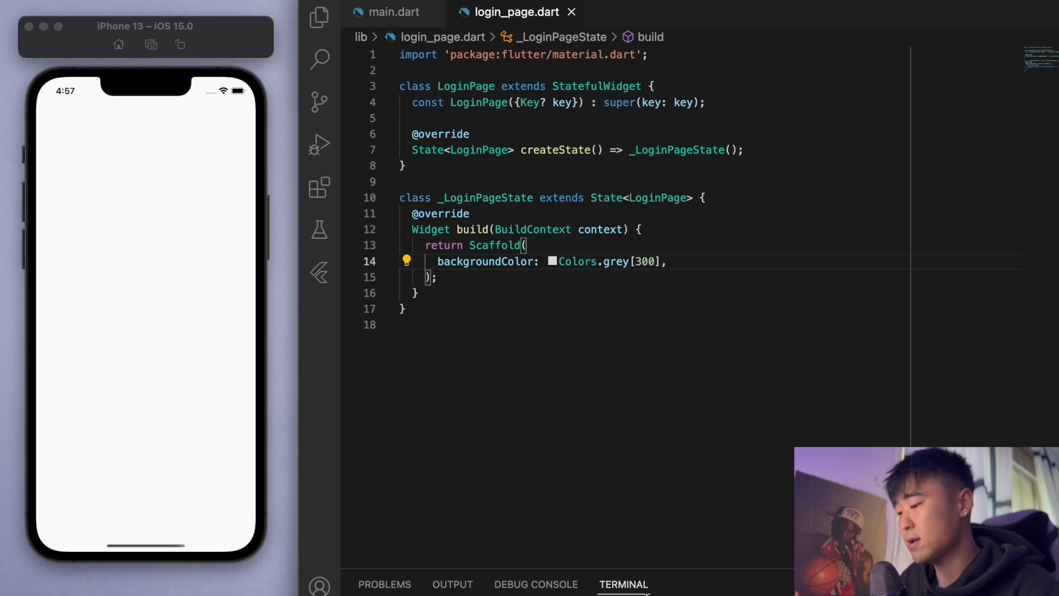
Start a body: property on the Scaffold under the grey[300] background
key(Enter)
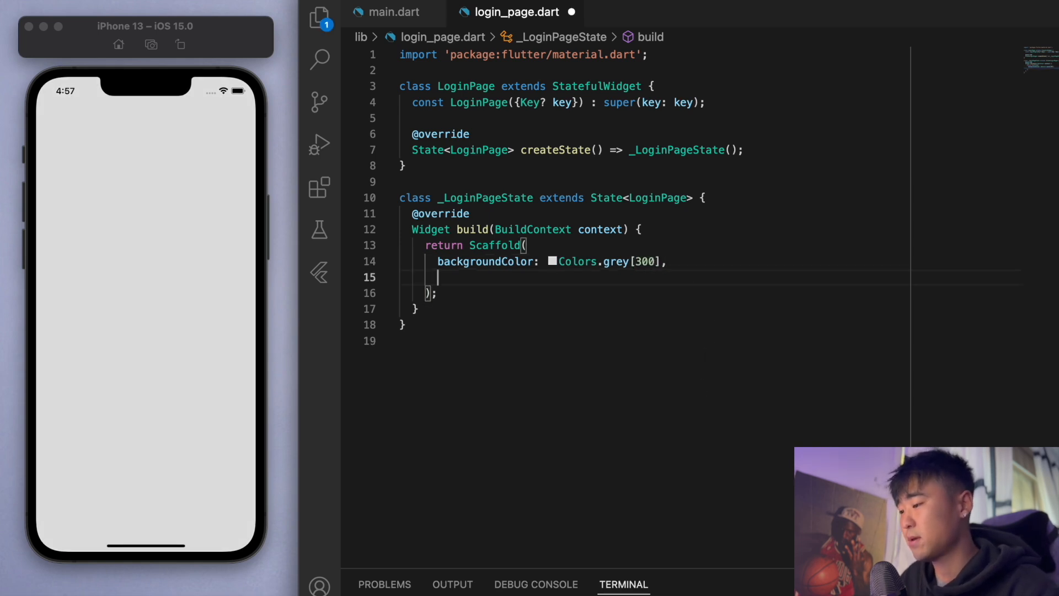
text(body:)
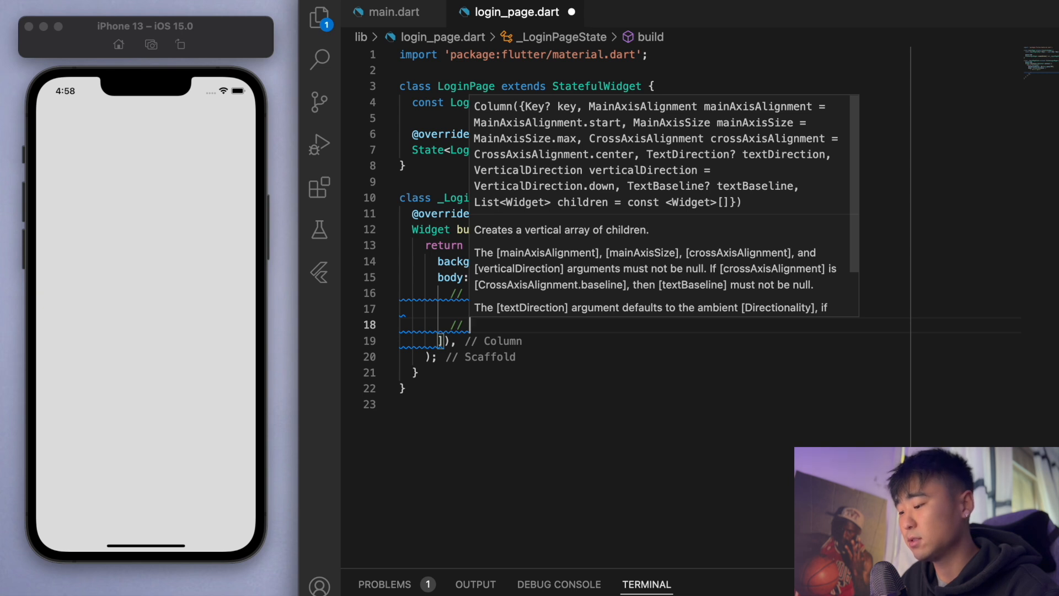
Write Column placeholder comments for the email textfield and the sign in button
text(username te)
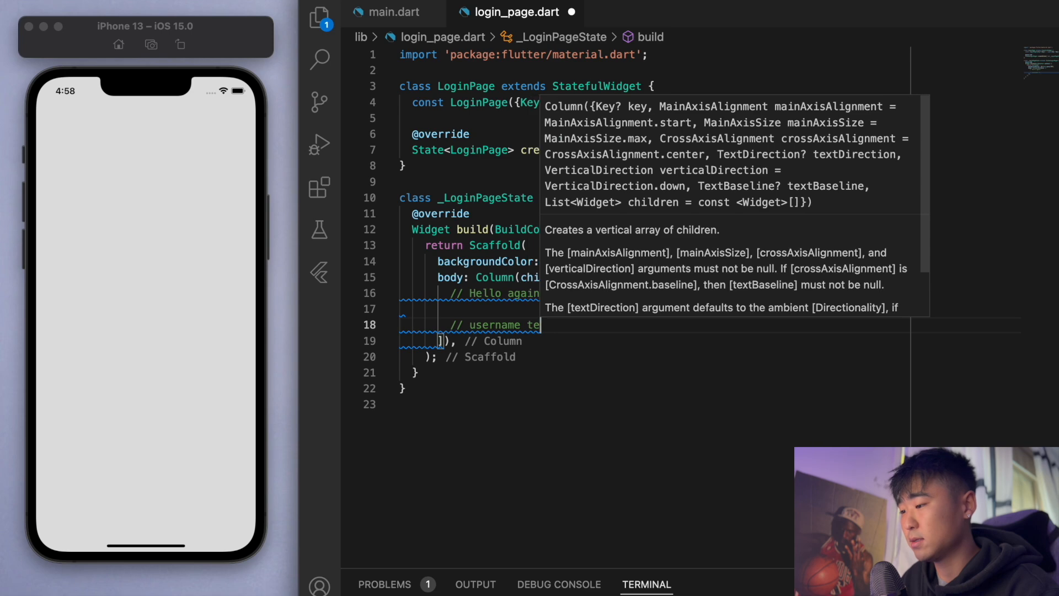
double_click(495, 324)
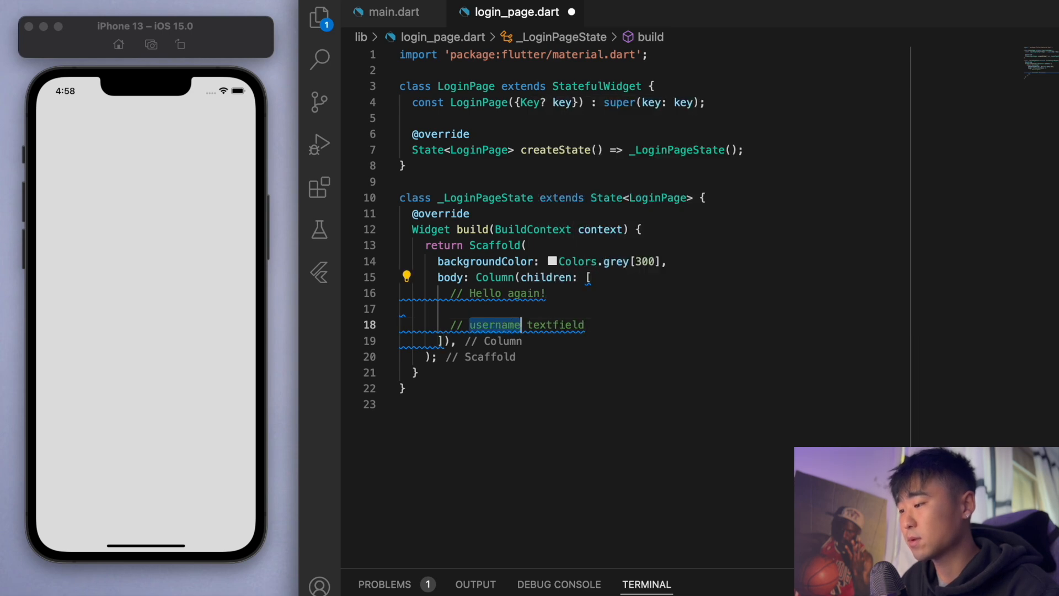
text(email)
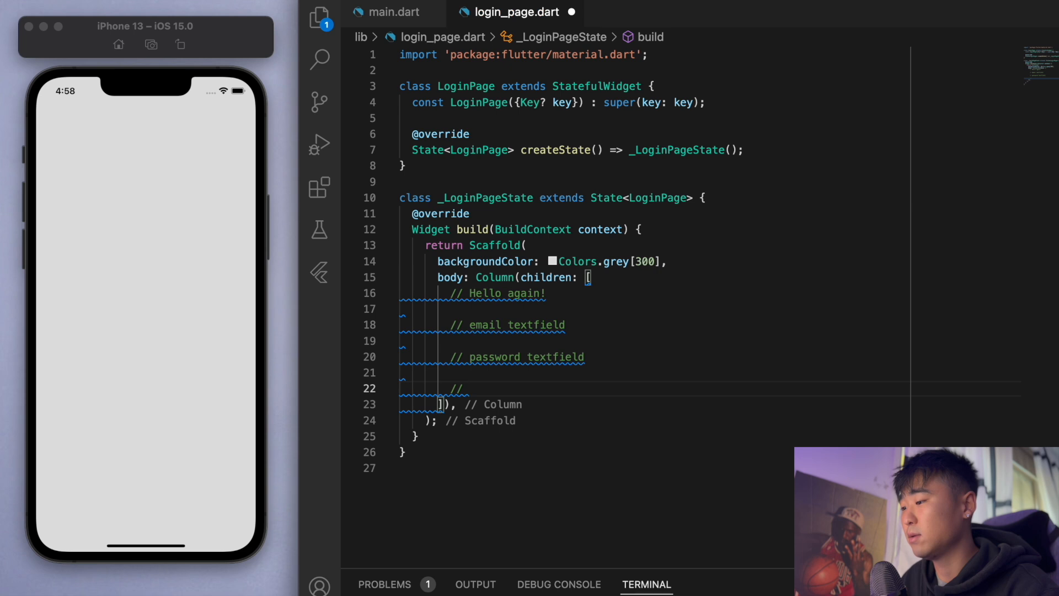
text(si)
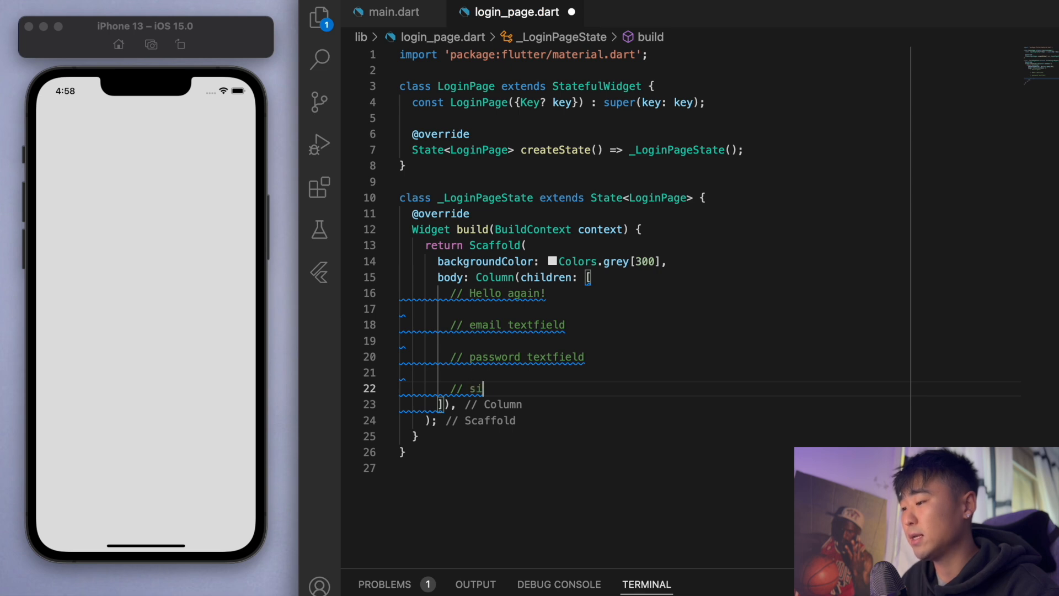
text(gn in button)
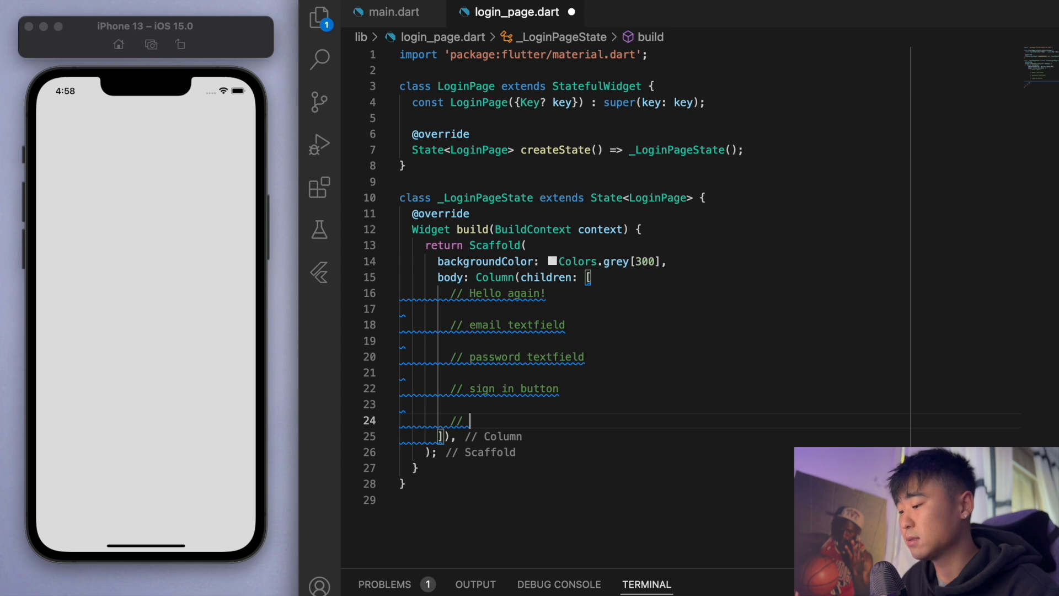
Add the 'not a member? register now' comment and ignore the const-literals lint file-wide
text(not a)
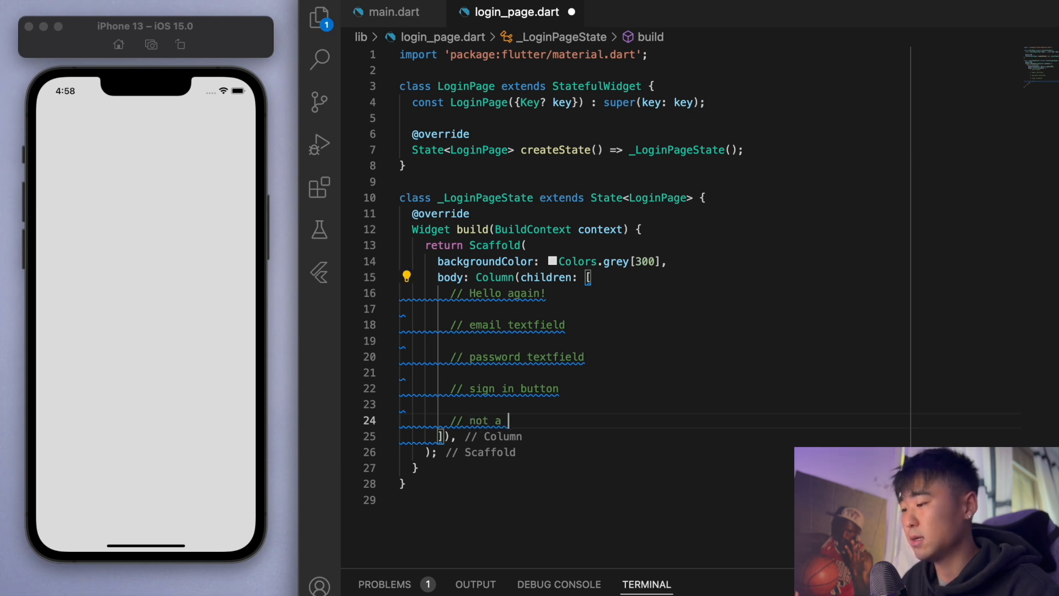
text(member? re)
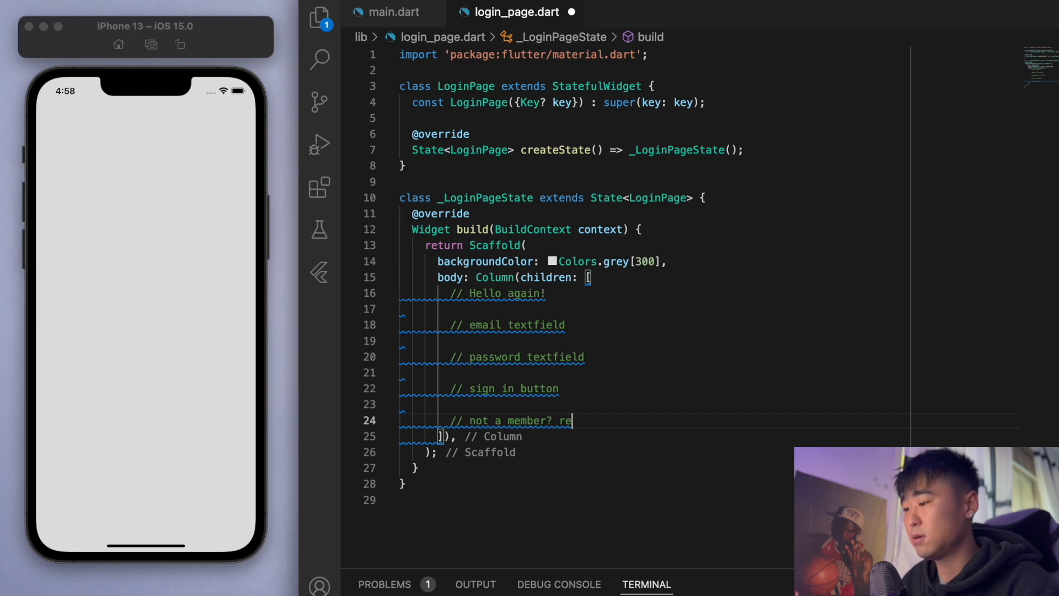
text(gister now)
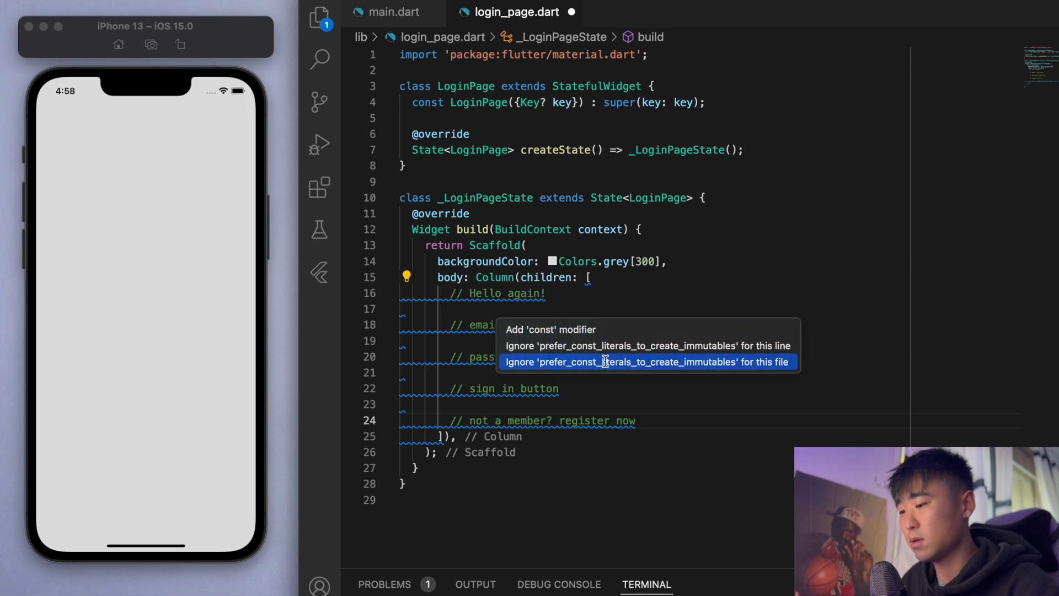
click(647, 362)
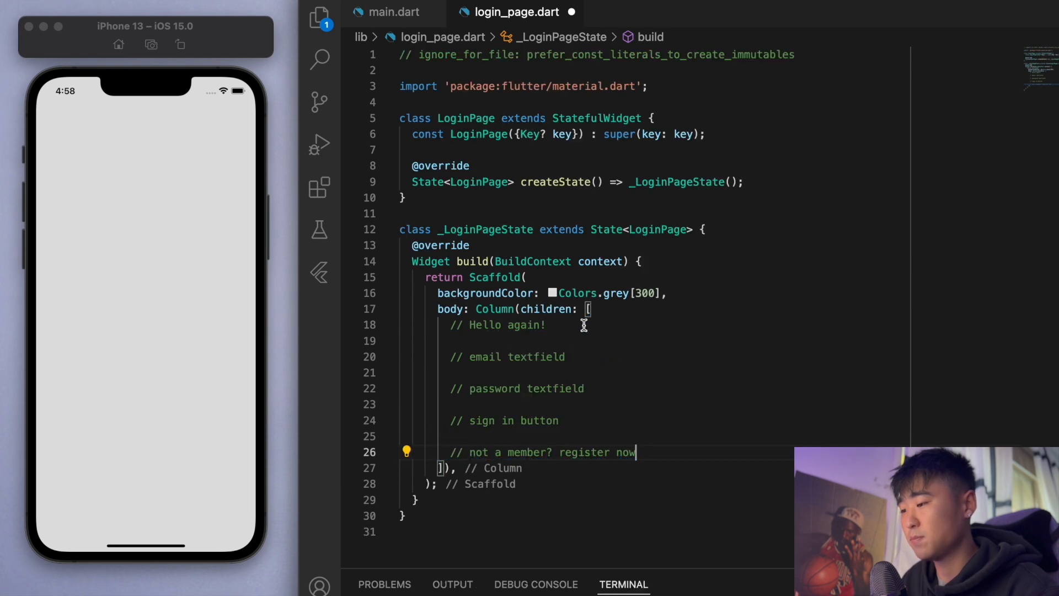
key(Enter)
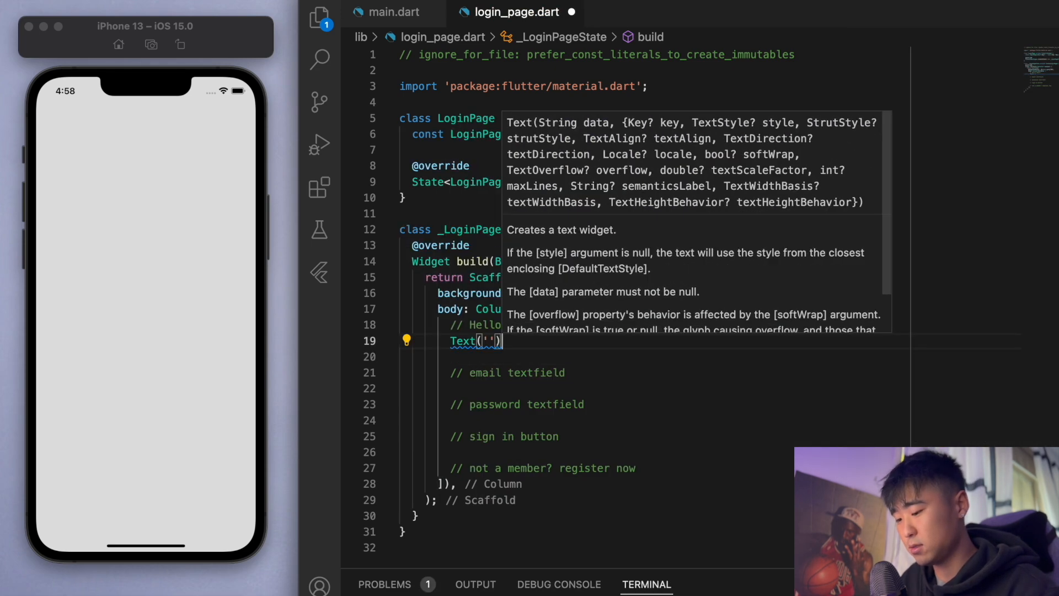
Add Text('Hello Again!') and wrap the Column in a SafeArea
text(,)
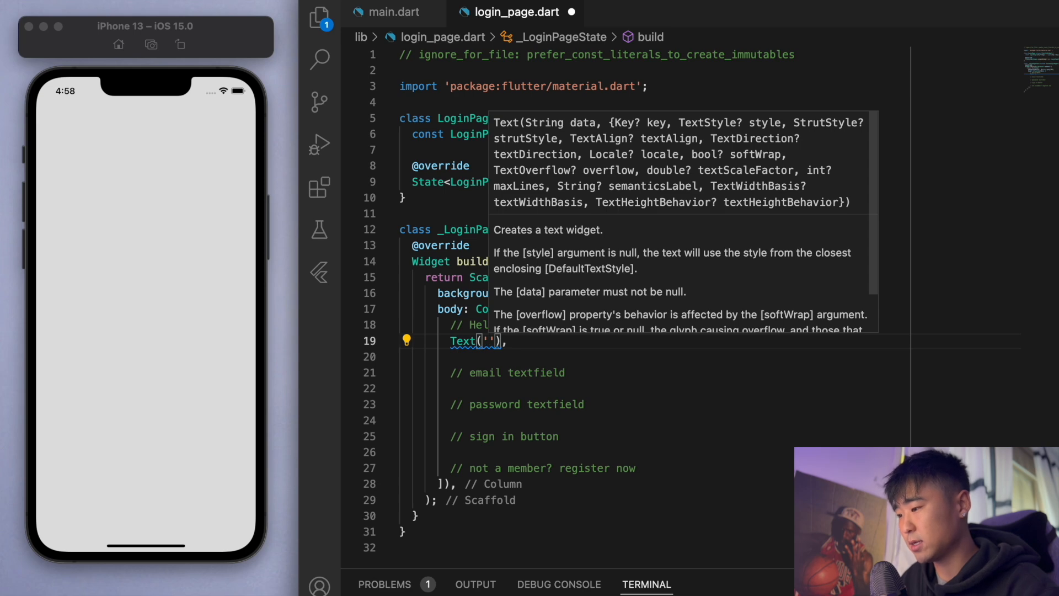
text(Hello)
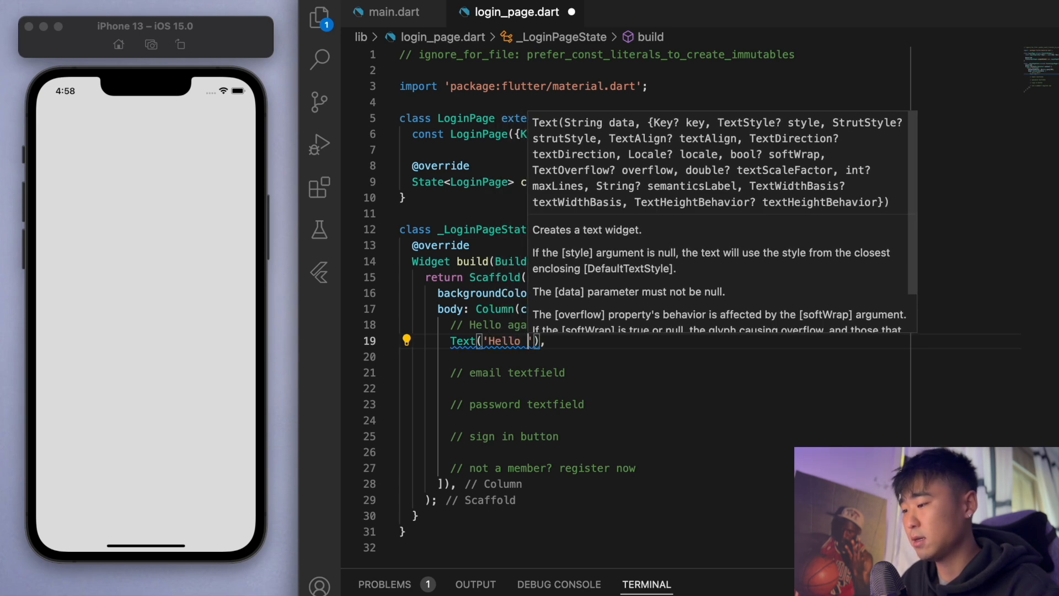
text(Again!)
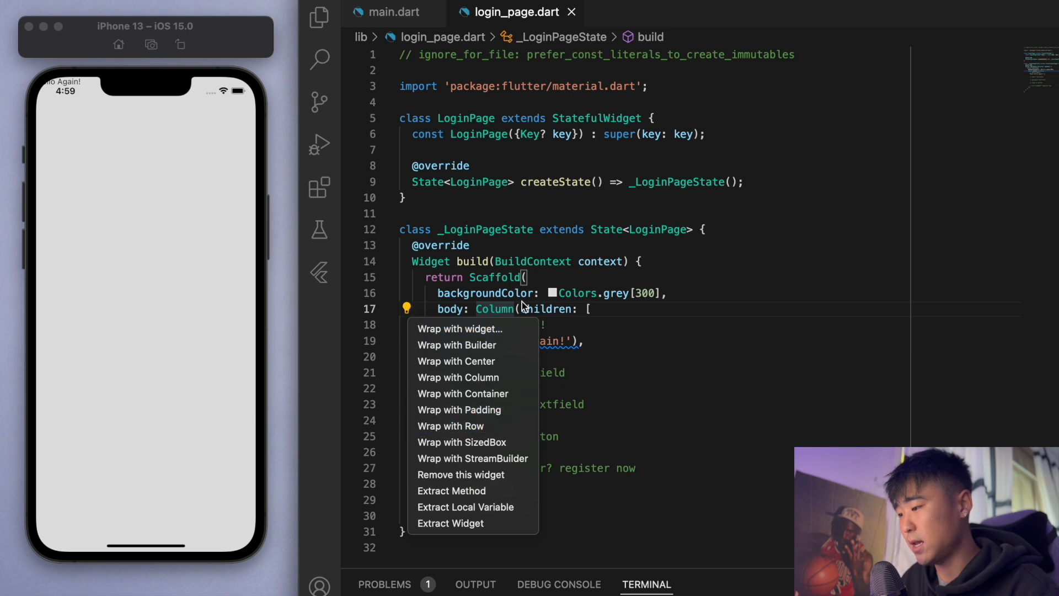
text(SafeArea()
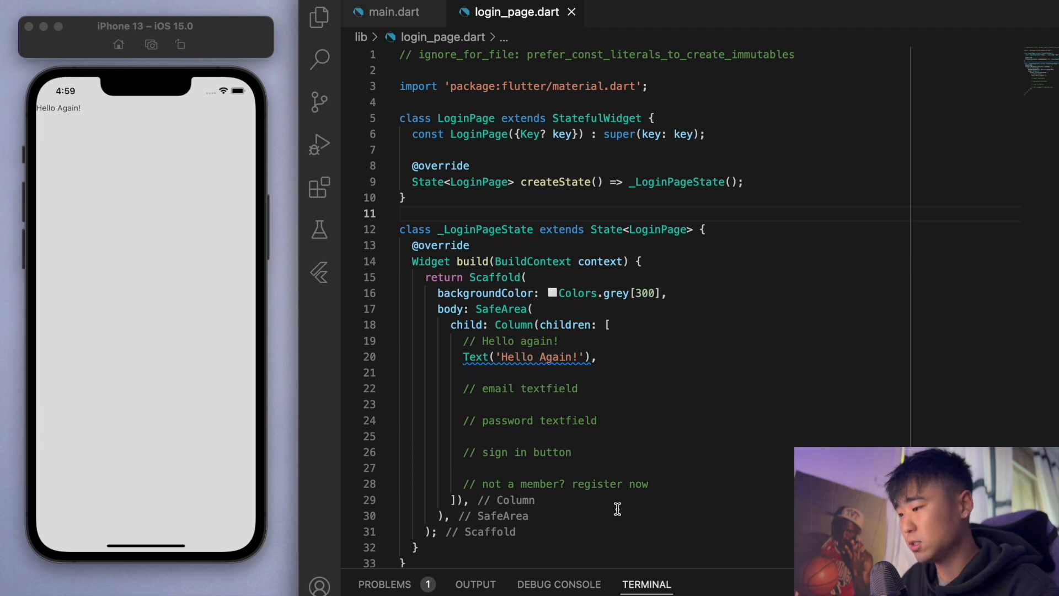
click(563, 341)
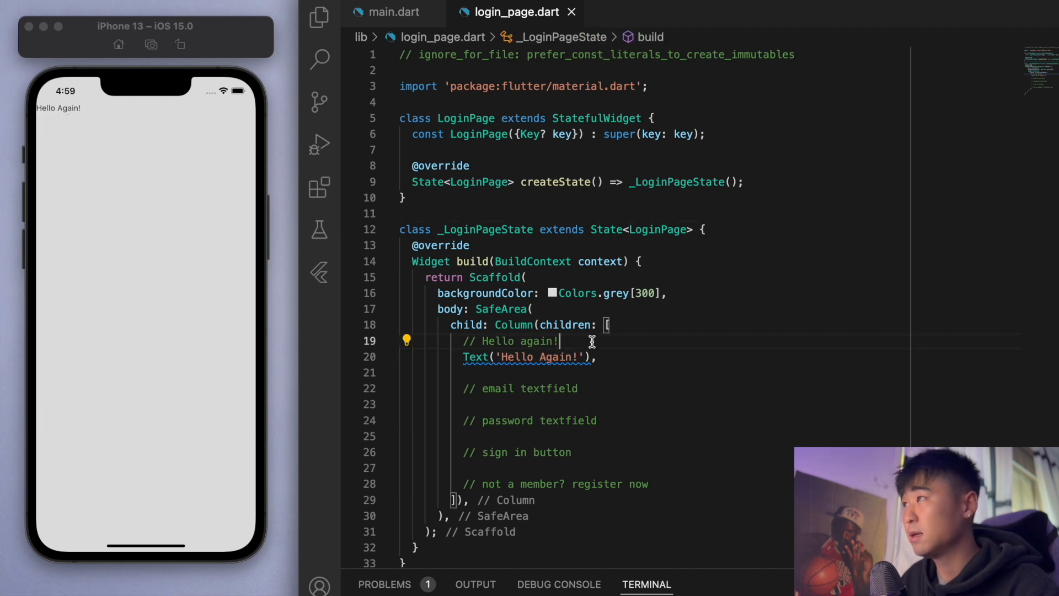
mouse_move(99, 155)
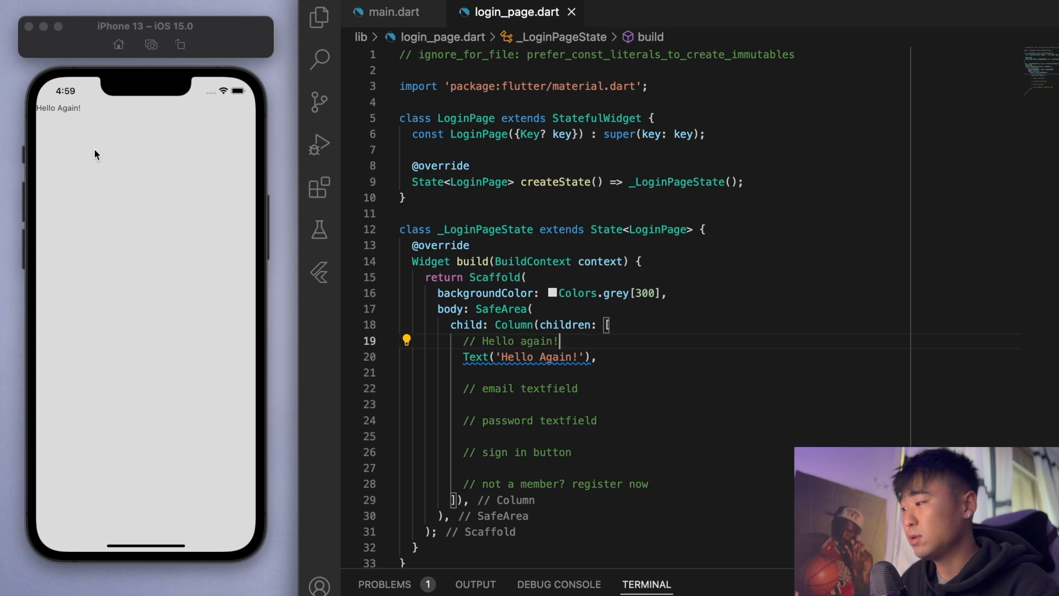
mouse_move(587, 343)
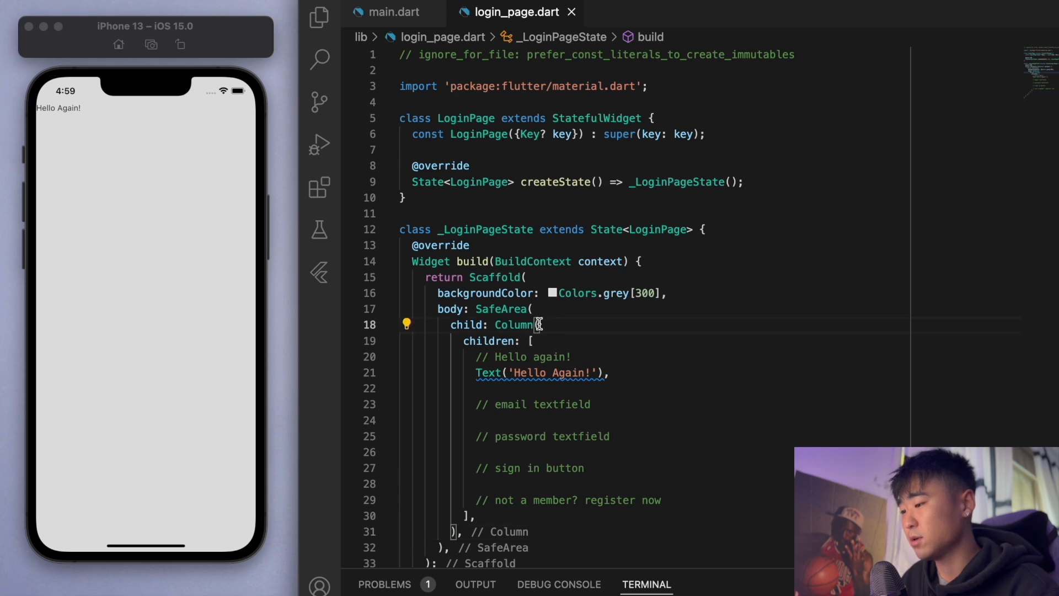
Wrap the Column with Center via the refactor menu
click(406, 325)
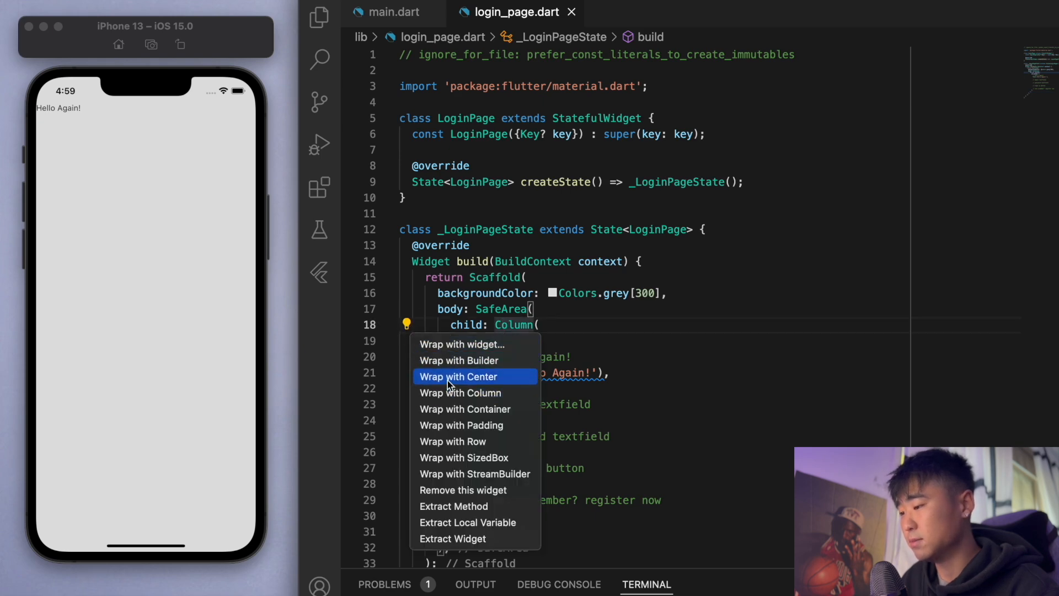
click(458, 378)
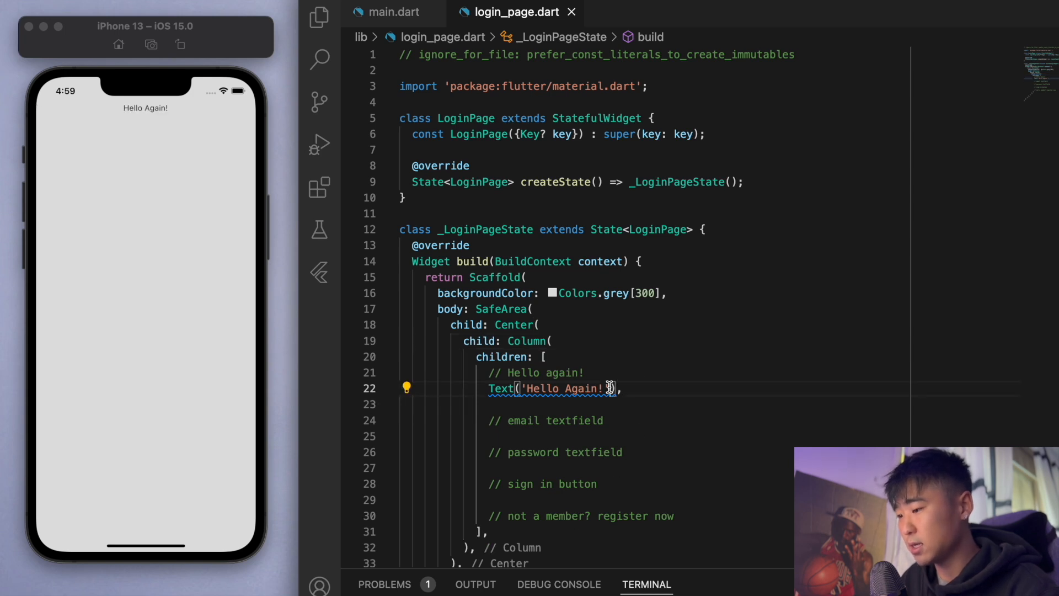
Style the heading with TextStyle(fontWeight: FontWeight.bold, fontSize: 24)
text(Text)
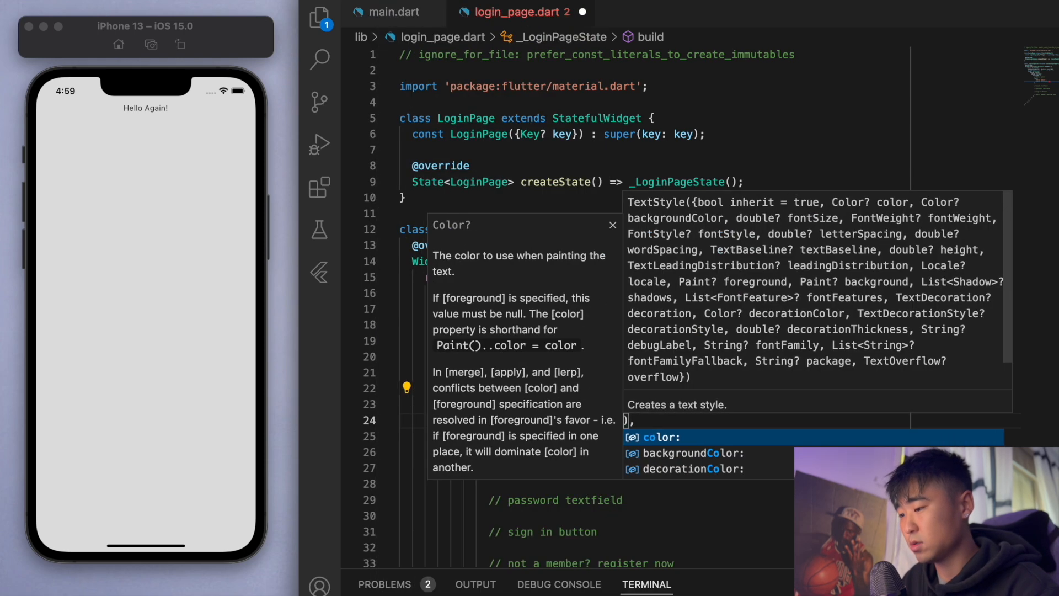
text(fontWeight: FontWeight.bold,)
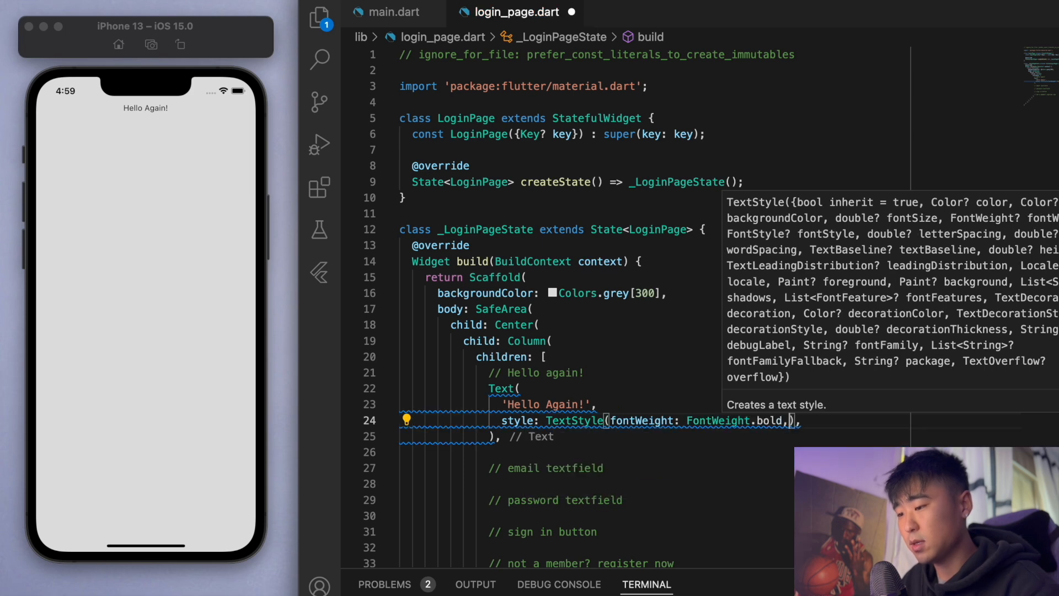
text(fontSize:)
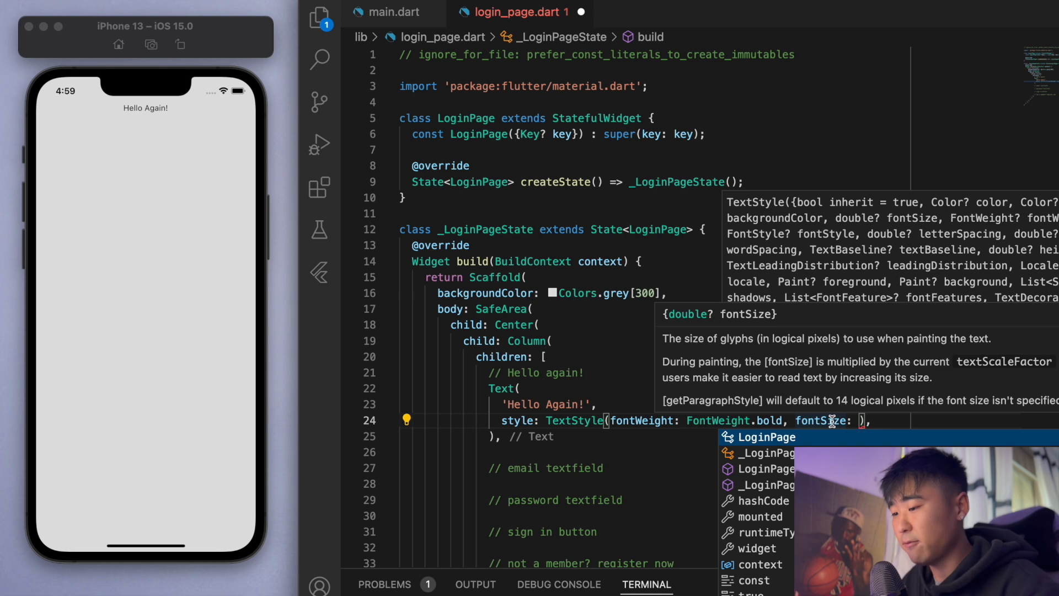
text(24,)
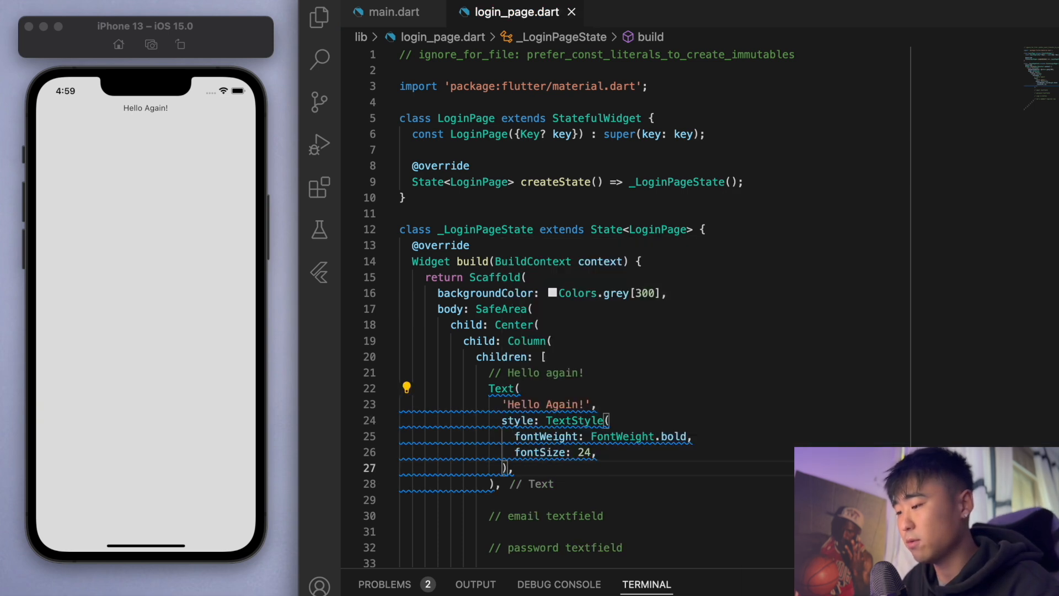
click(406, 389)
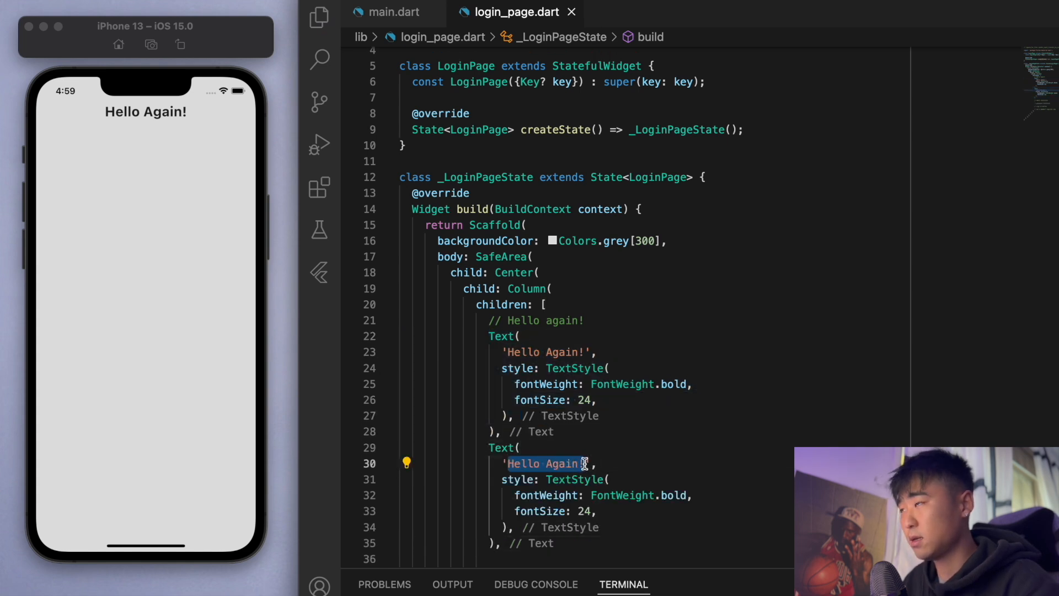
Change the duplicated Text to 'Welcome back, you've been missed!'
text(W',)
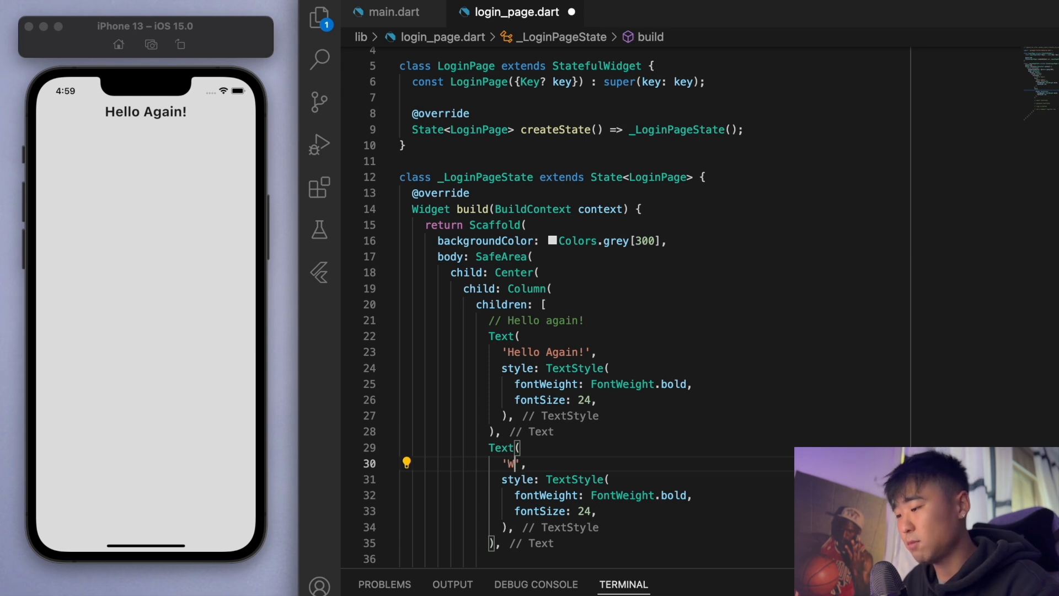
text(elcome)
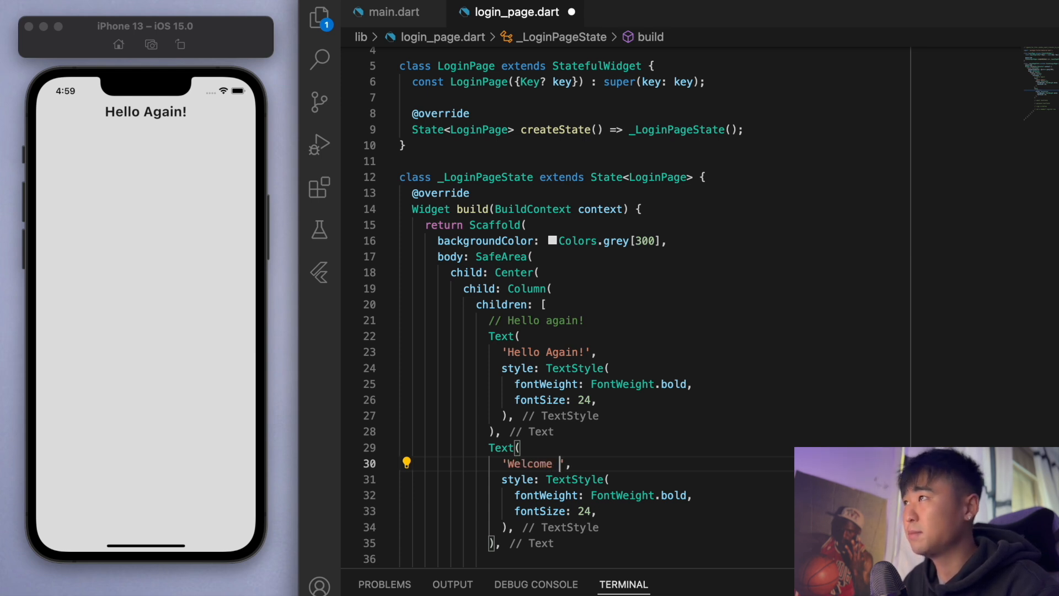
text(back you)
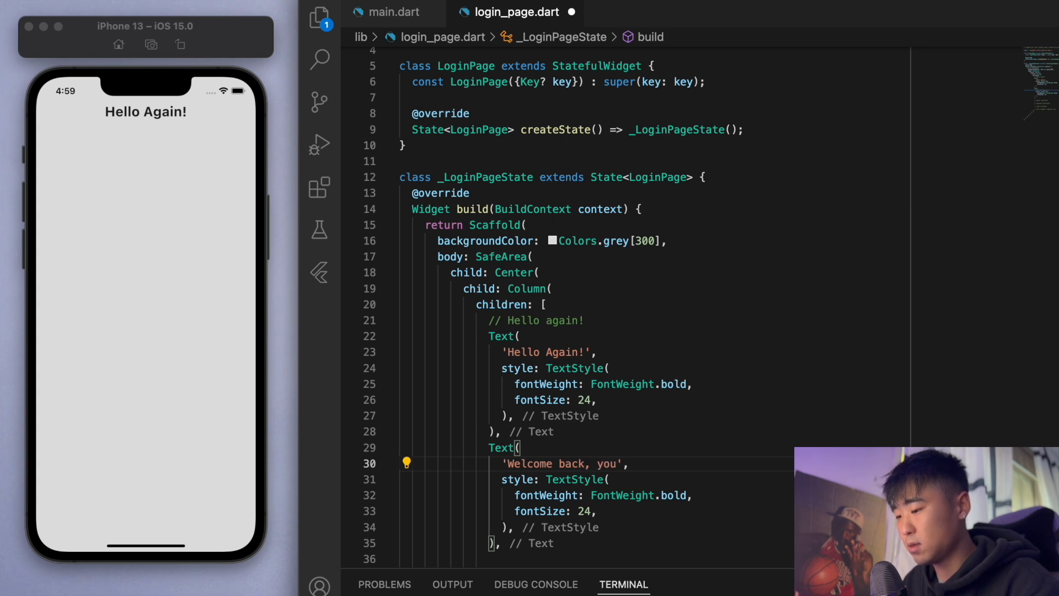
text(\'ve been)
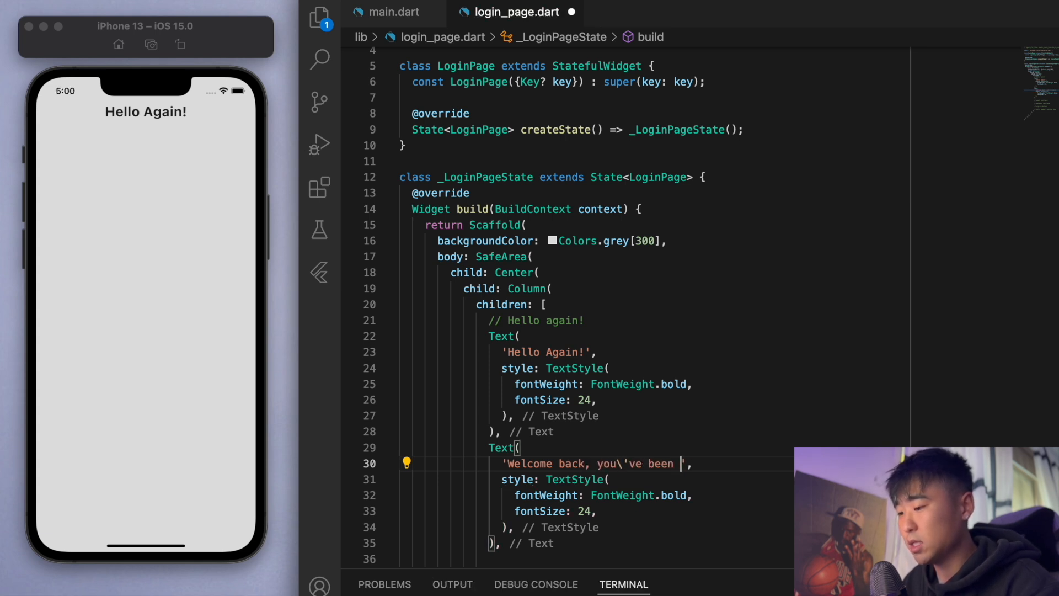
text(missed!)
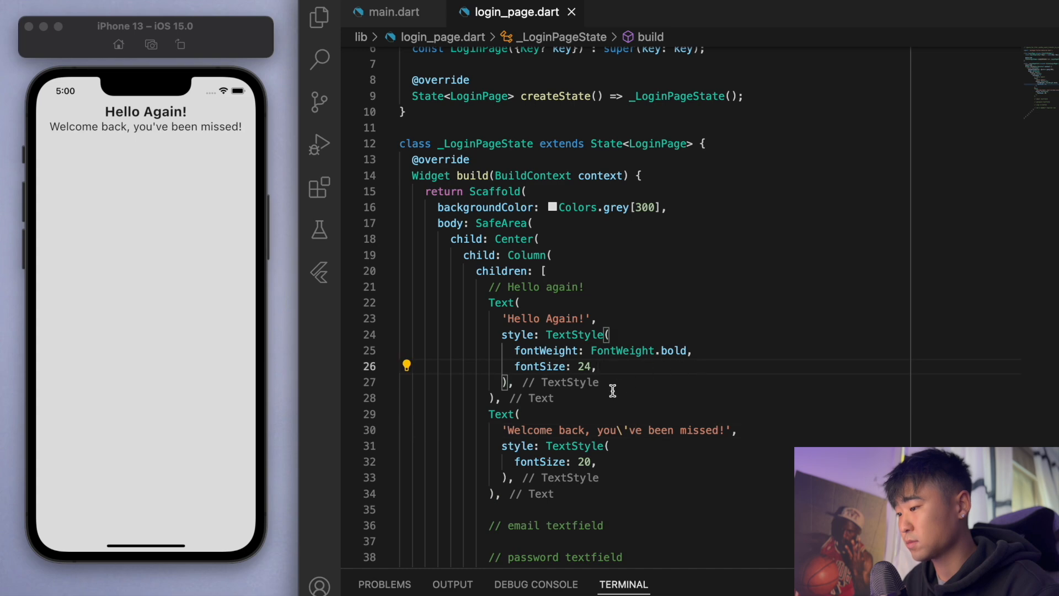
Insert SizedBox(height: 10) between the heading and the welcome line
text(S)
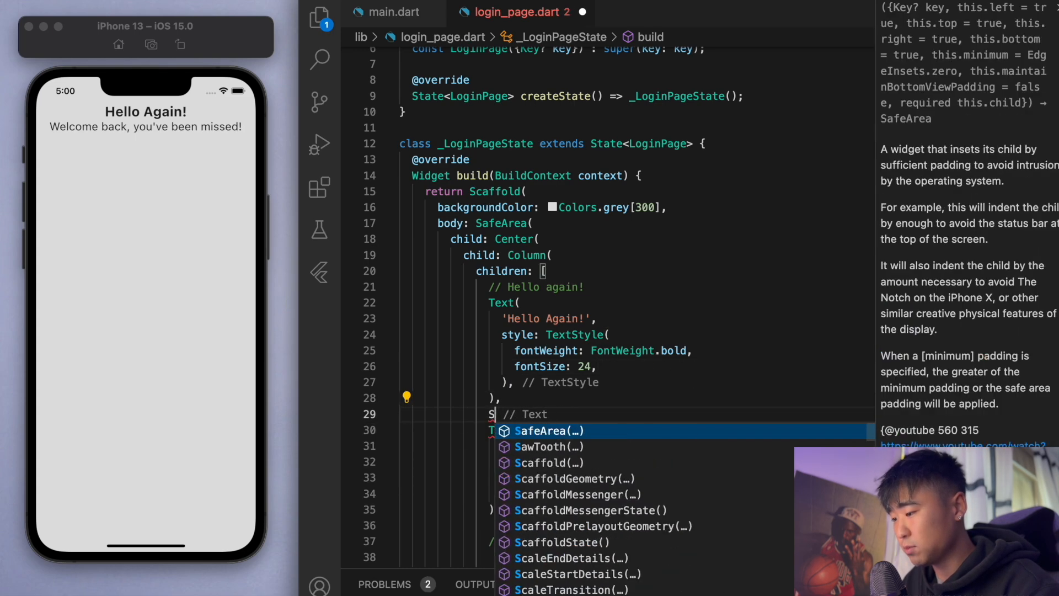
text(SizedBox(height: ,)
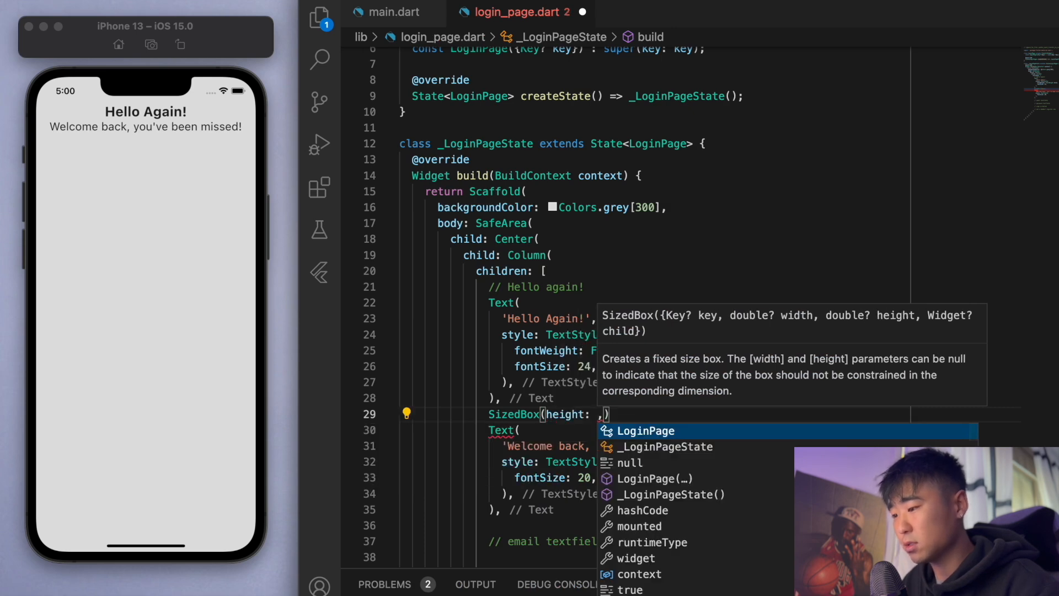
text(10)
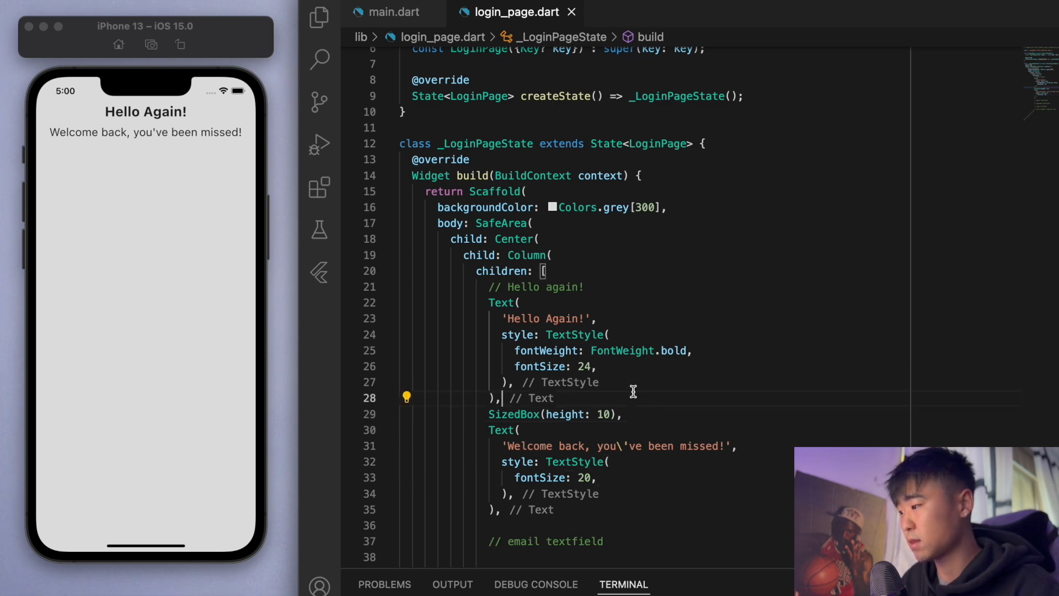
mouse_move(620, 300)
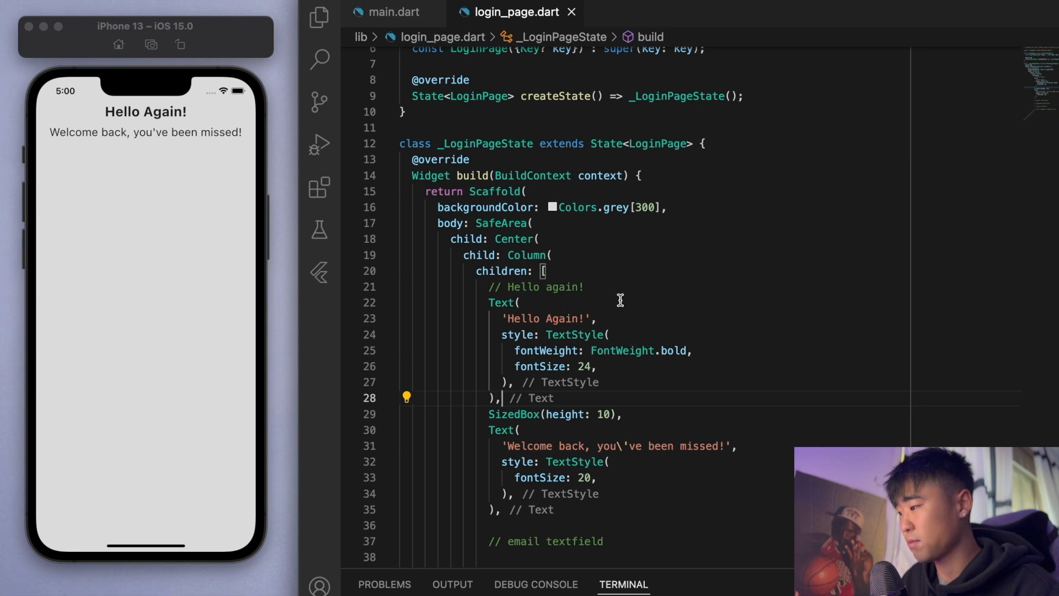
mouse_move(487, 411)
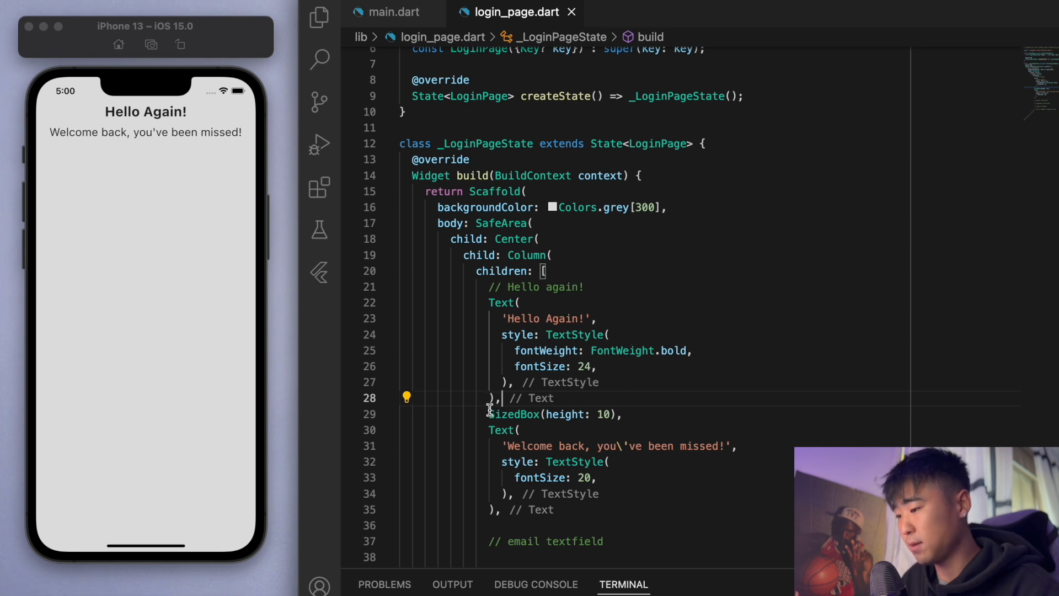
Paste SizedBox spacers above the heading and below the welcome line, then move to the email comment
text(SizedBox(height: 10),)
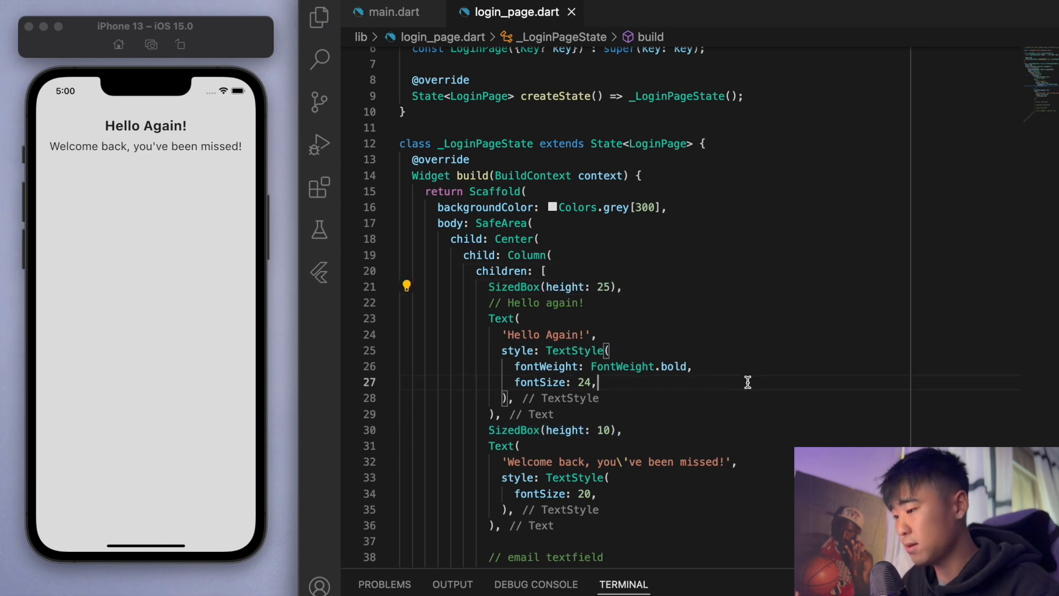
scroll(down, 3)
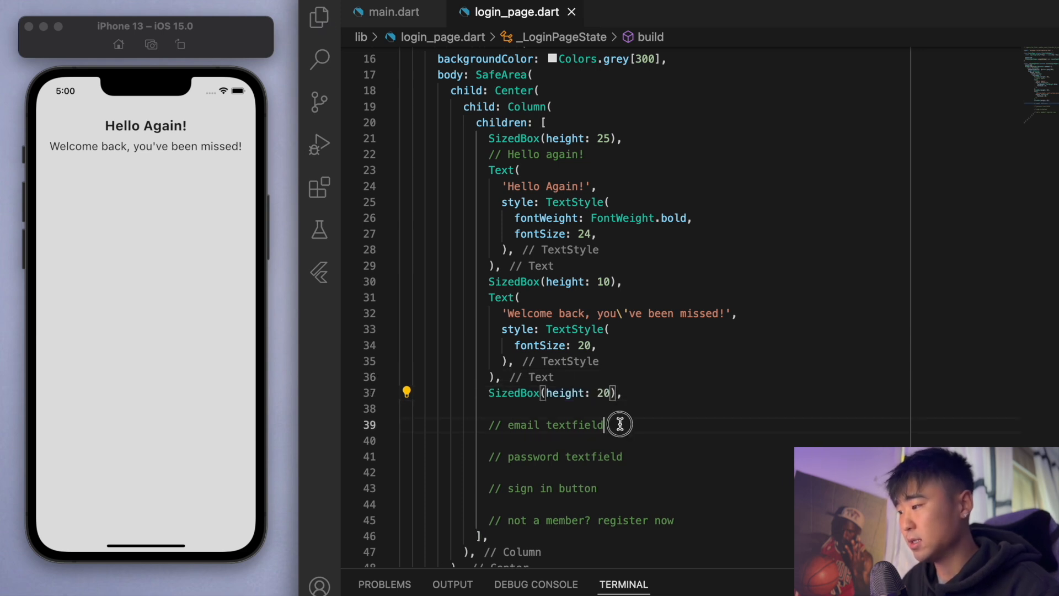
key(Enter)
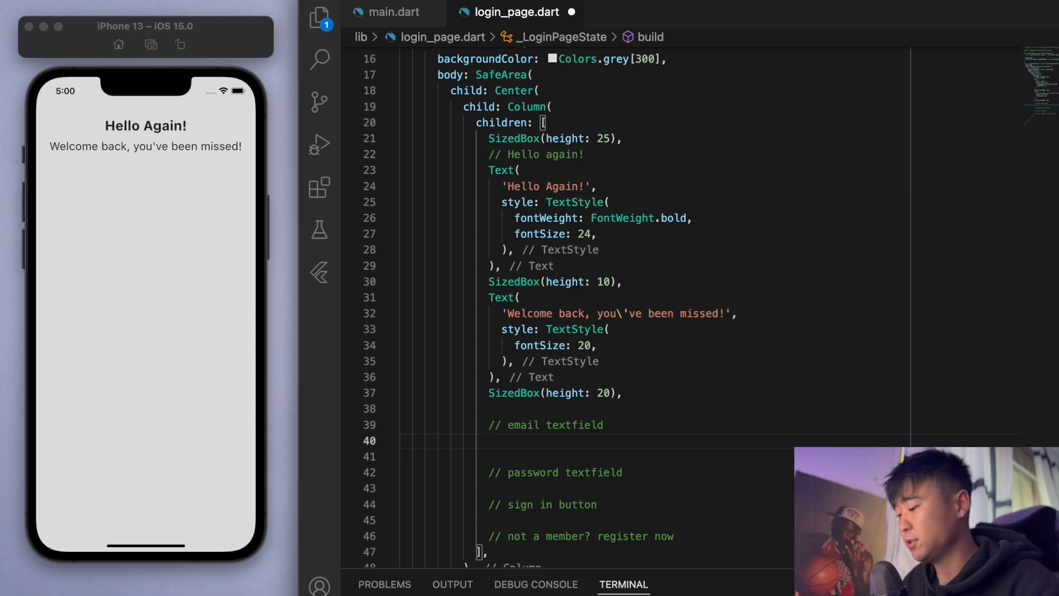
Add a TextField under the email comment and test typing into it in the simulator
text(T)
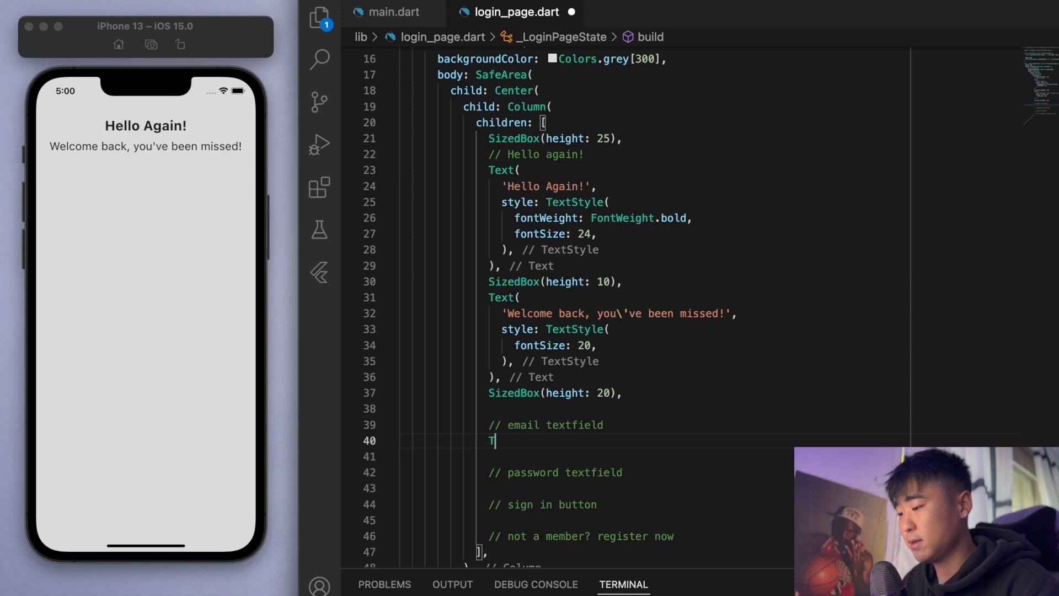
text(extField(),)
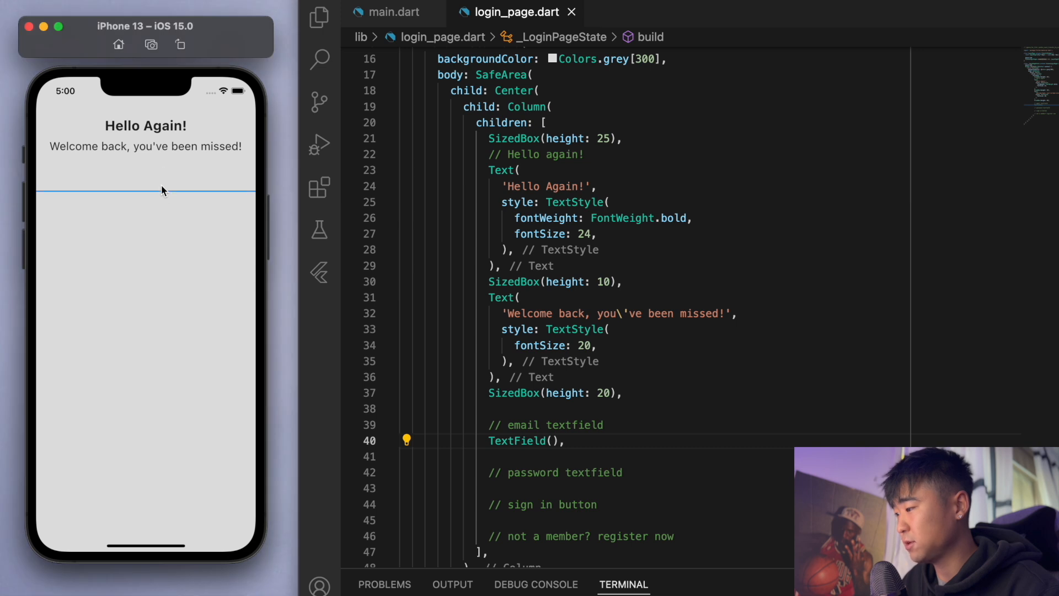
text(asdasdasdasd)
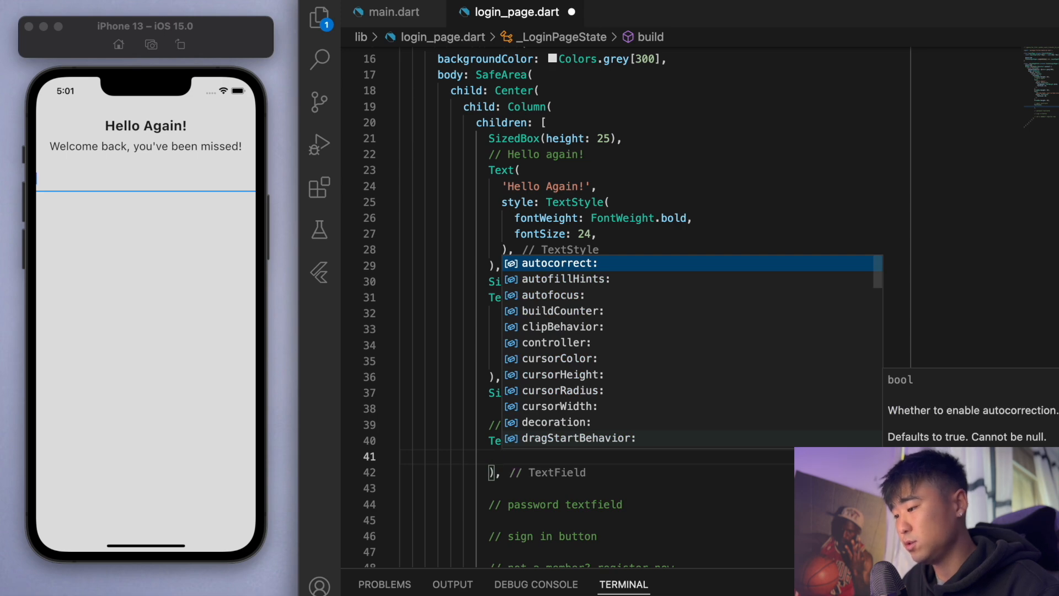
Give the TextField InputDecoration(border: InputBorder.none)
text(decoration: ,)
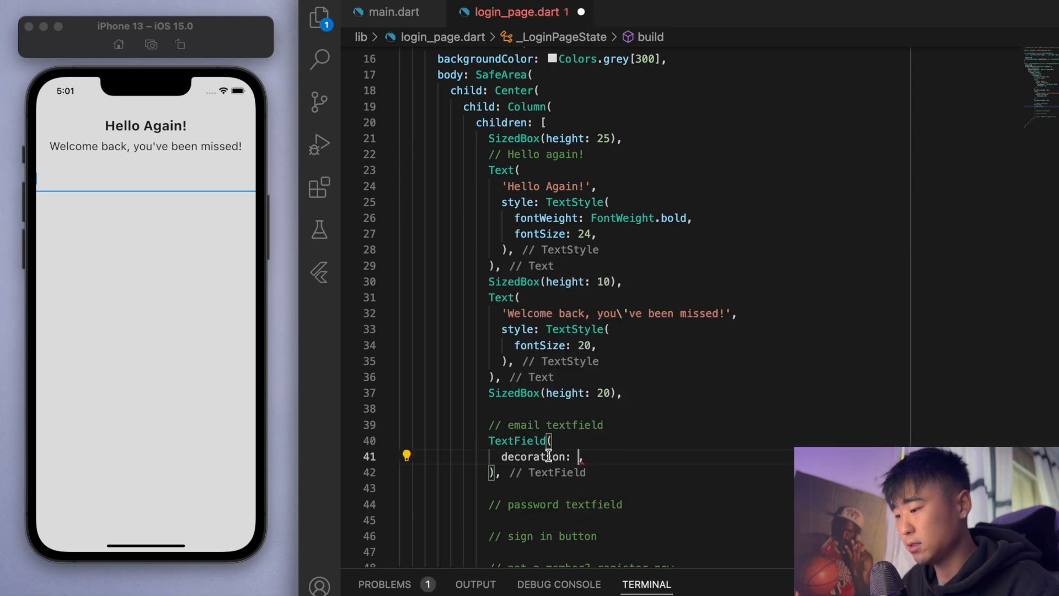
text(InputDecoration)
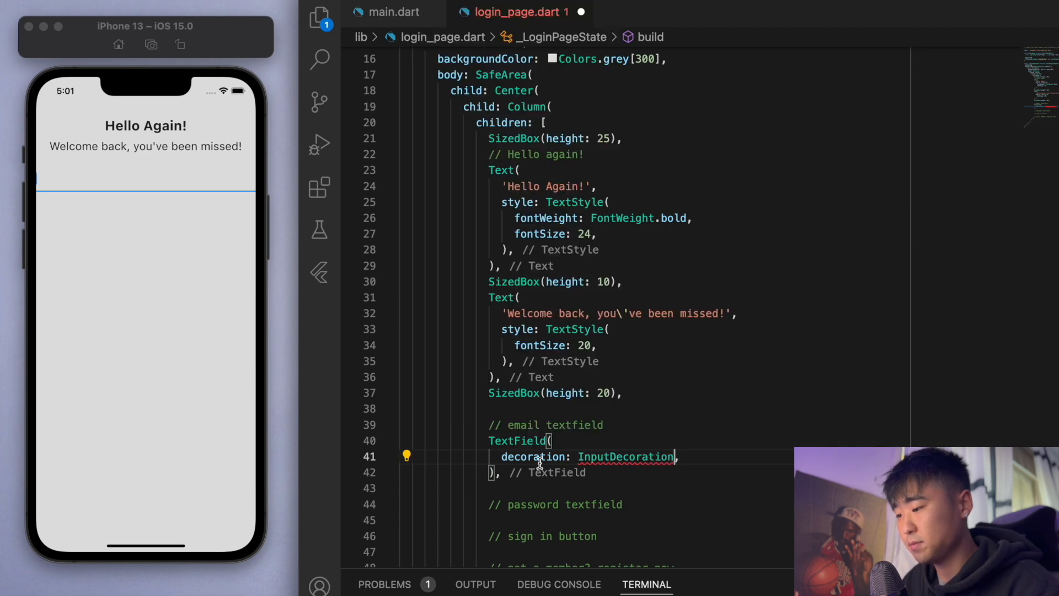
text(())
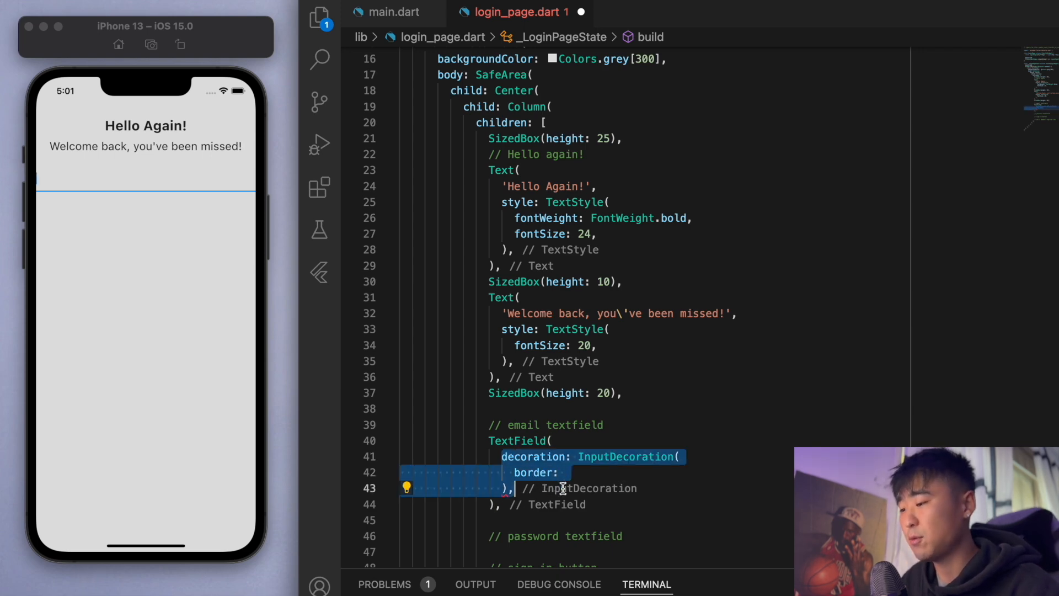
click(568, 473)
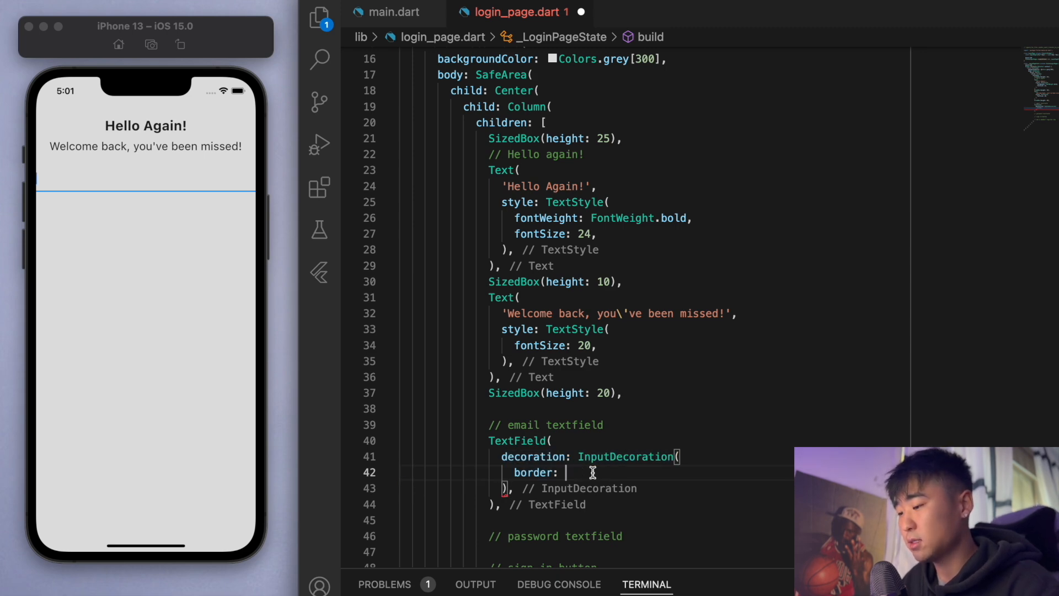
text(Borber)
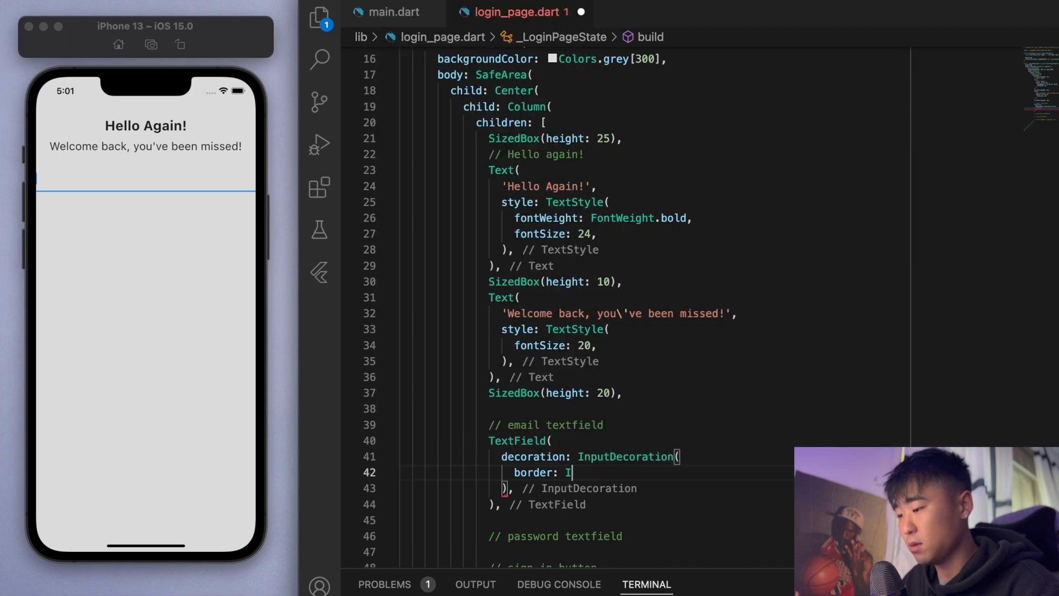
text(nputBorder.none,)
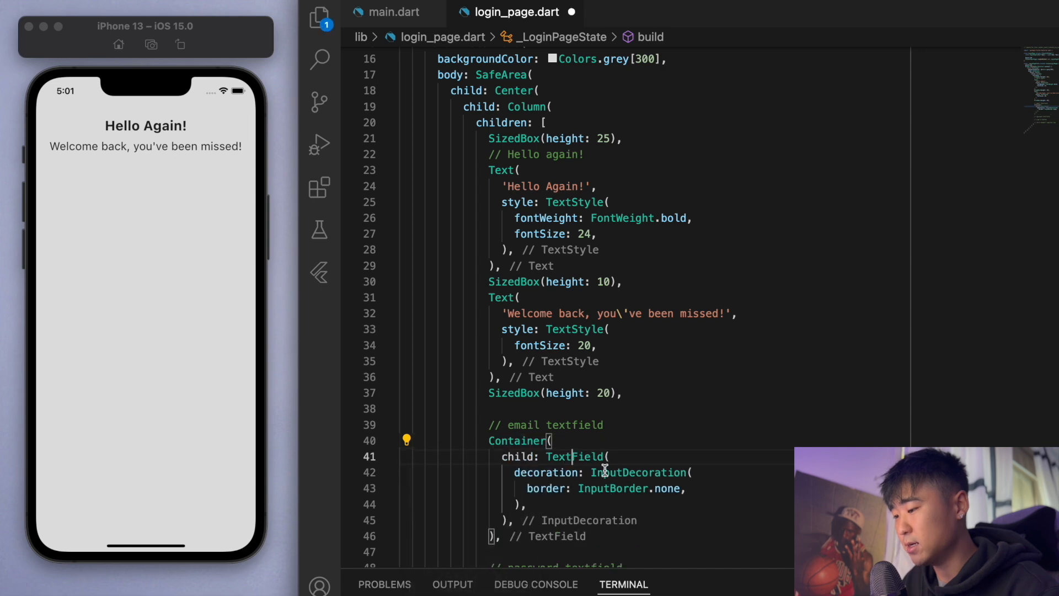
Give the email Container a BoxDecoration with color Colors.grey[200]
text(co)
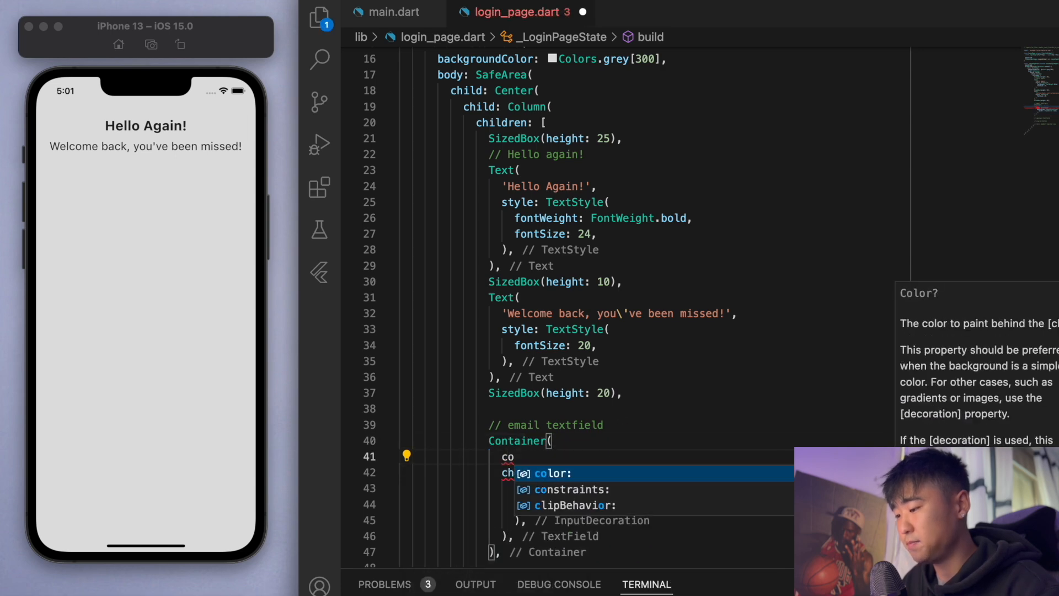
text(decoration: BoxDecoration(),)
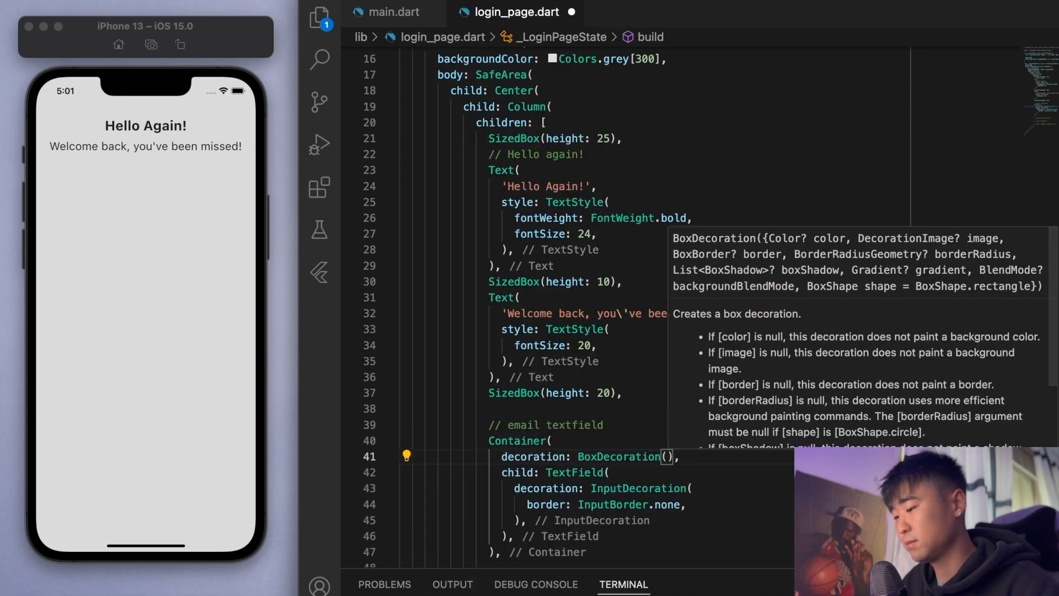
text(d)
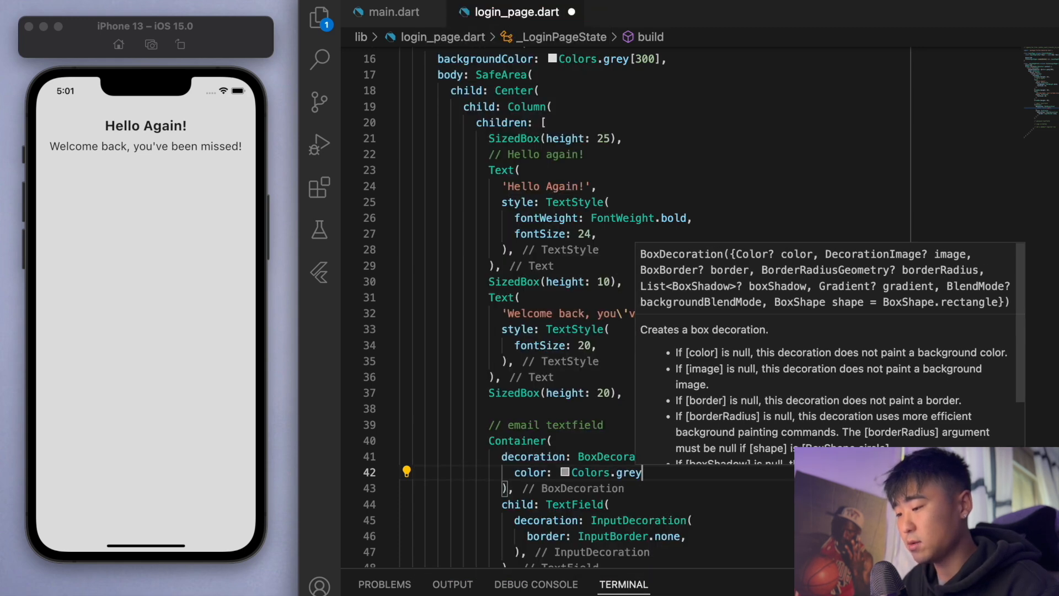
text([])
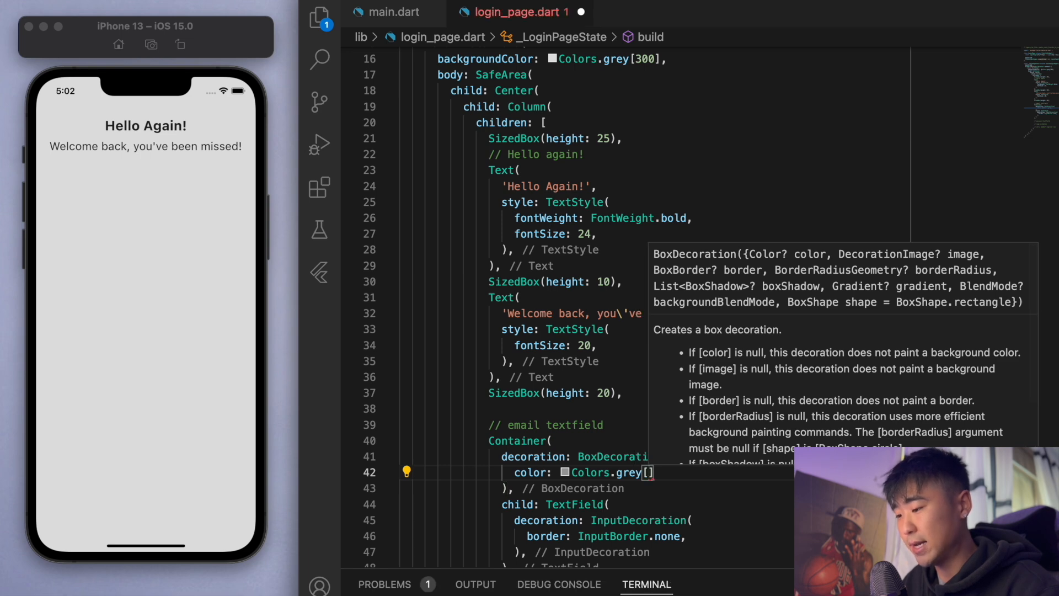
text(200)
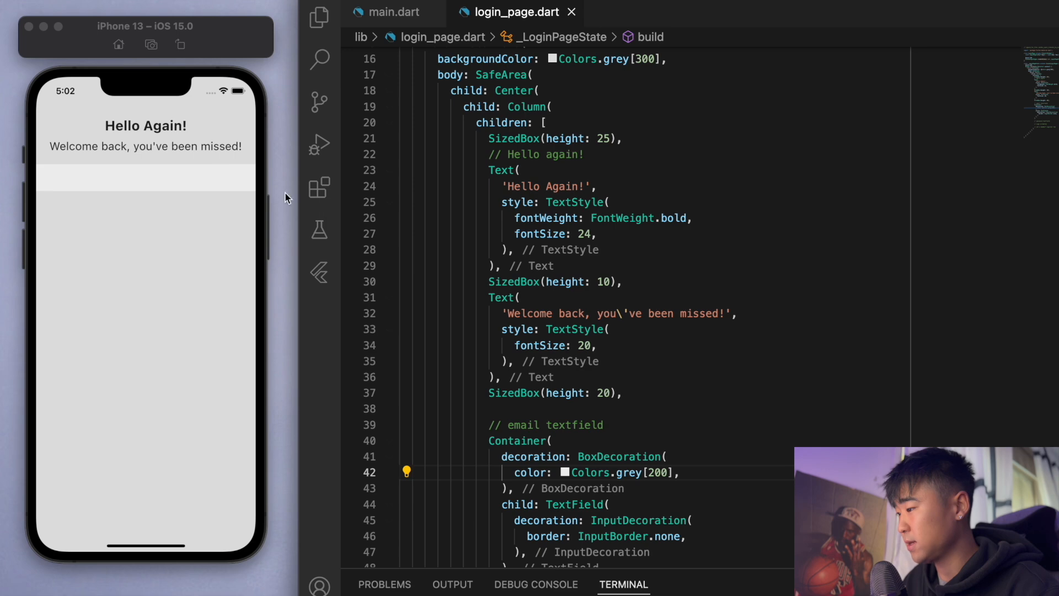
Add border: Border.all(color: Colors.white) to the BoxDecoration
key(Enter)
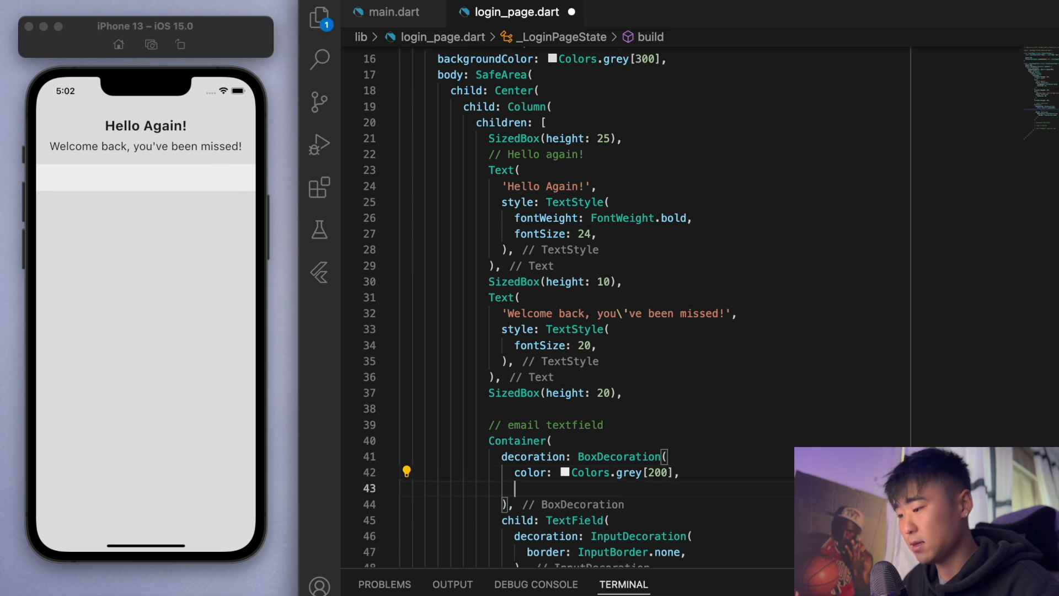
text(border: Border.all(color: Colors.white),)
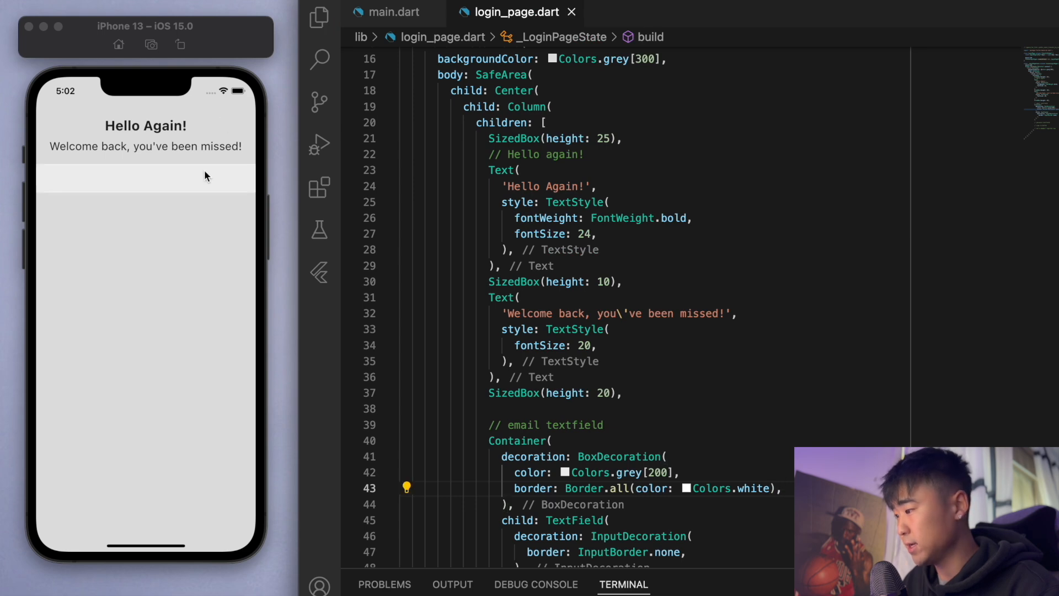
mouse_move(622, 506)
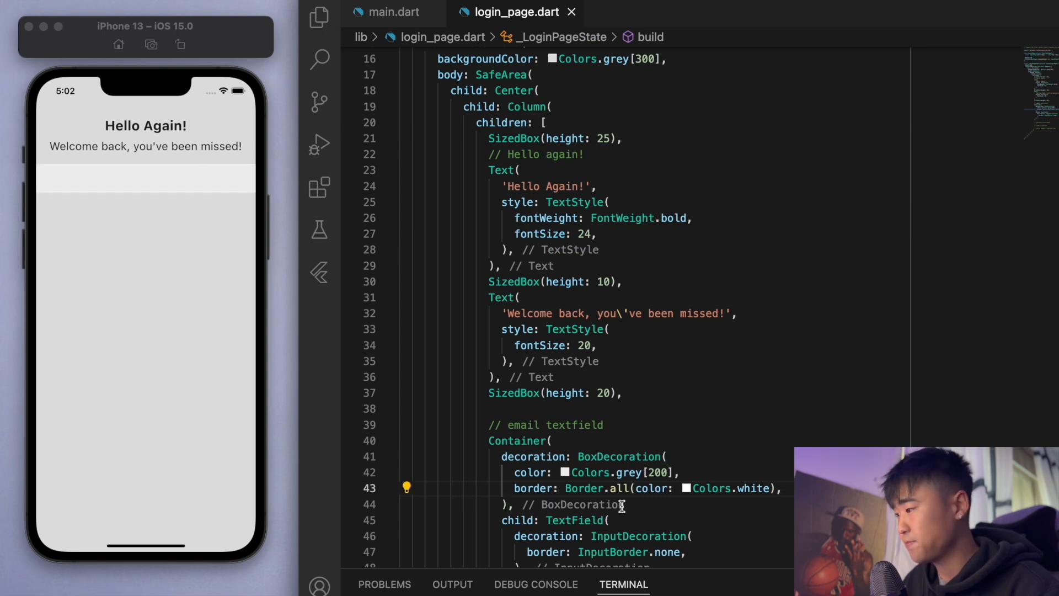
scroll(down, 3)
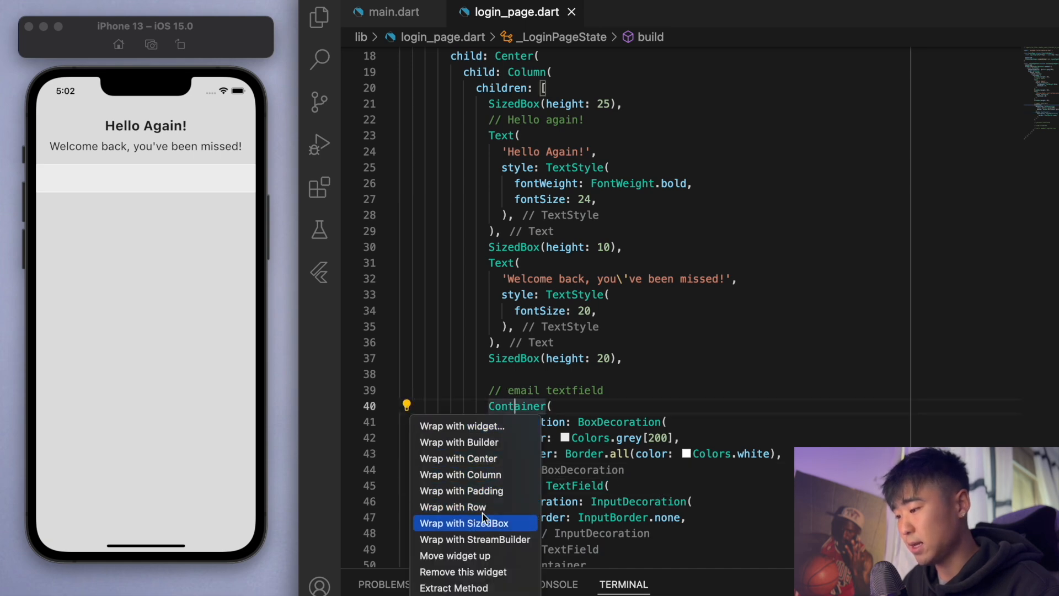
Wrap the email Container in 25 horizontal Padding, add BorderRadius.circular(12), and test typing in the simulator
click(461, 491)
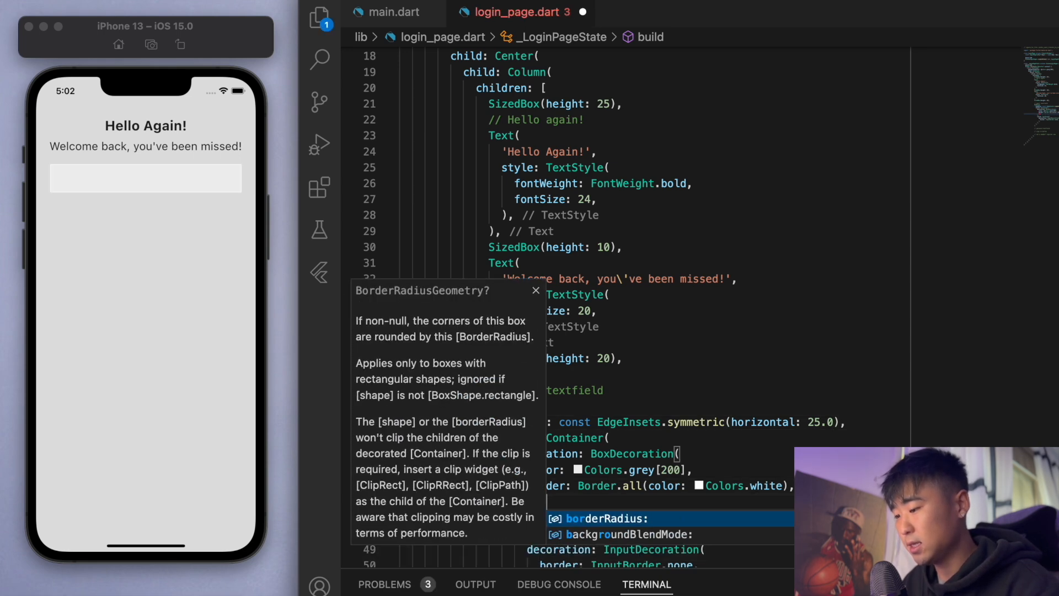
text(BorderRadius.circular(12),)
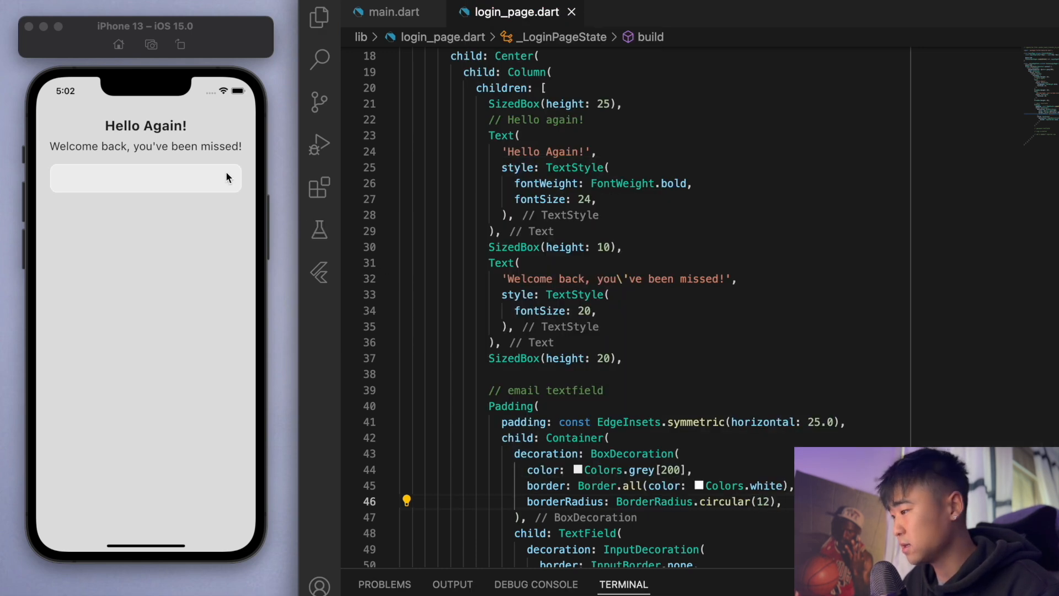
mouse_move(225, 188)
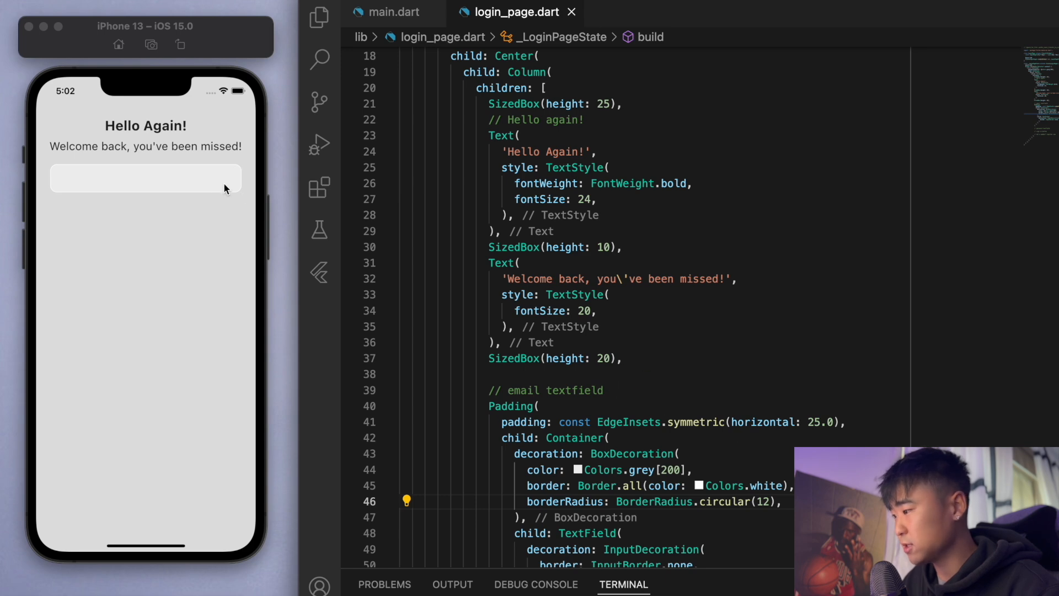
text(sds)
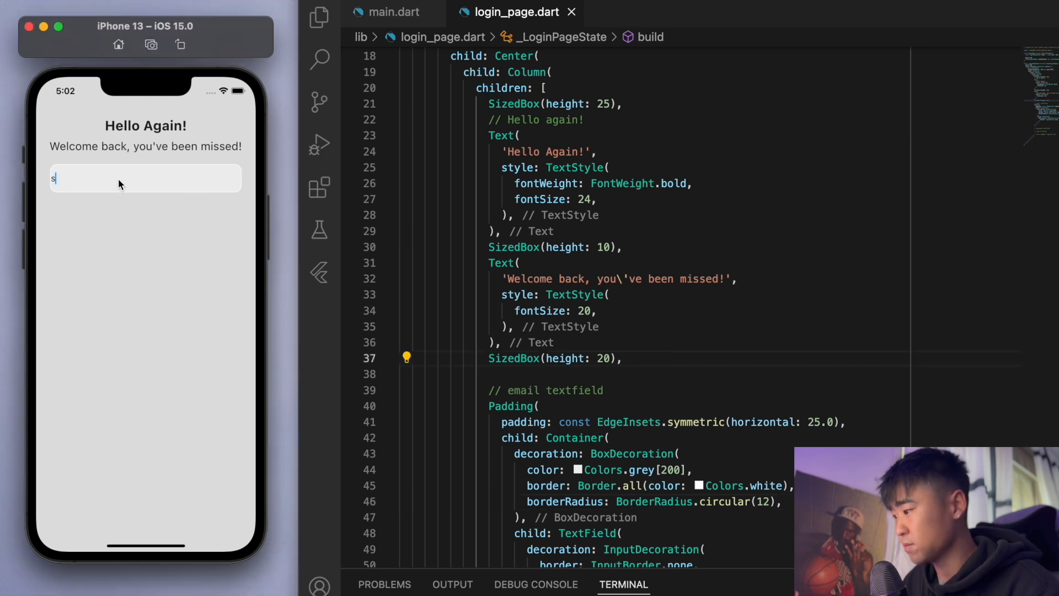
text(sdsdsd)
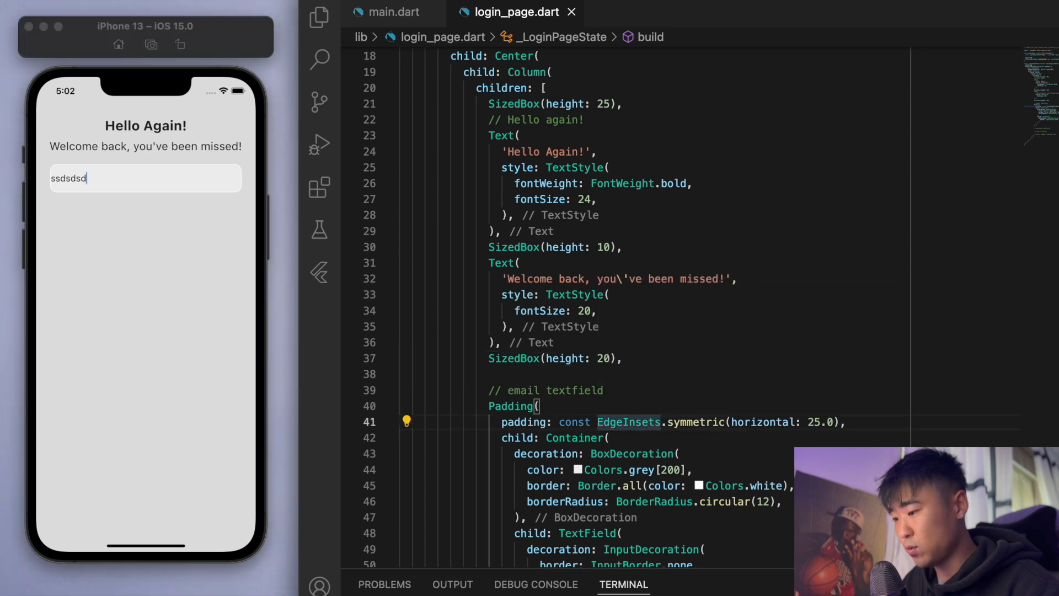
Add hintText 'Email' to the TextField's InputDecoration and verify it in the simulator
scroll(down, 3)
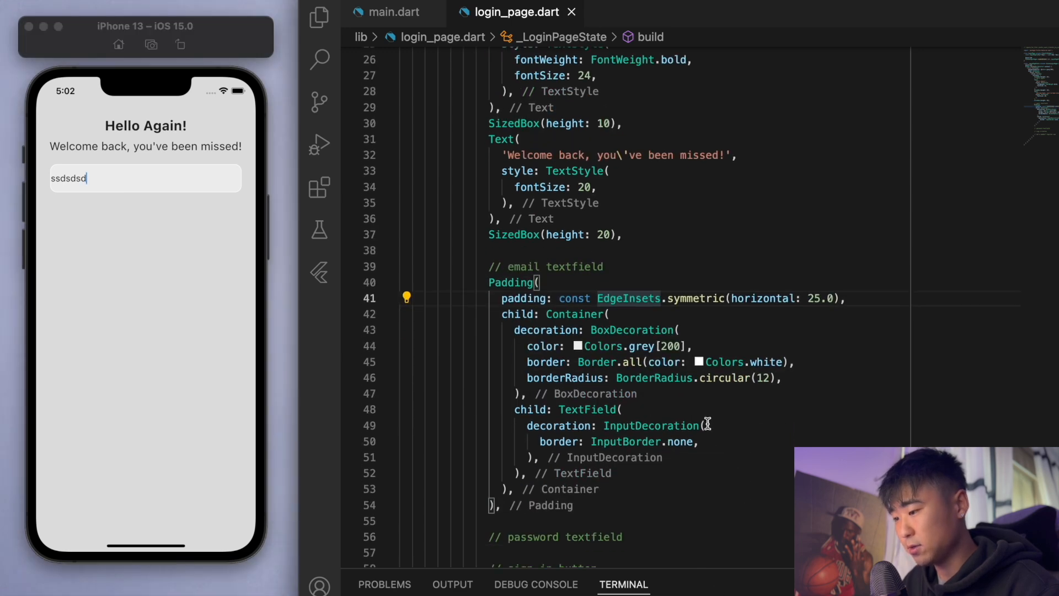
text(hintText: ')
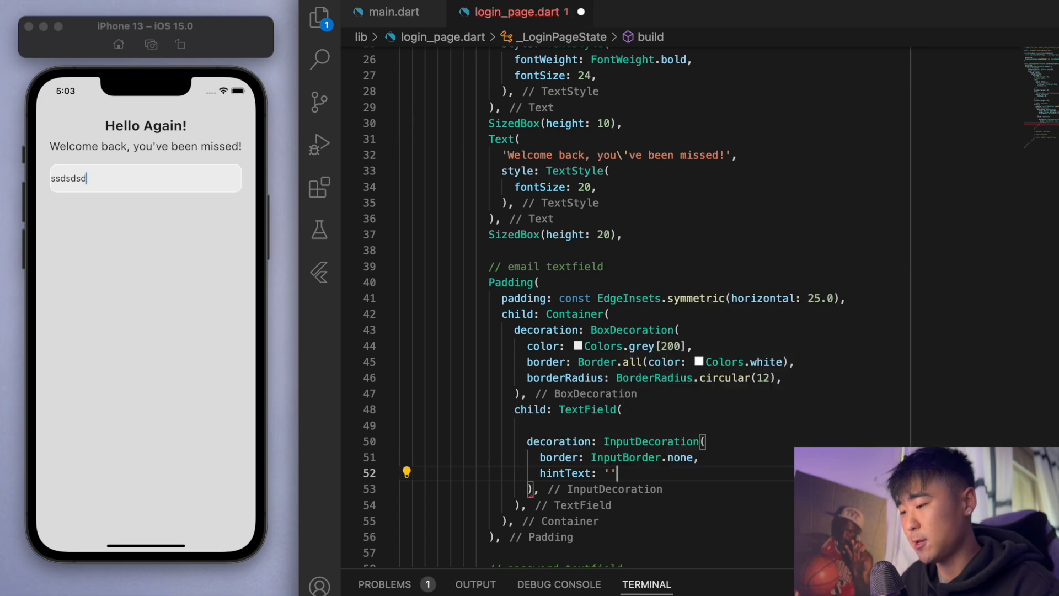
text(Email)
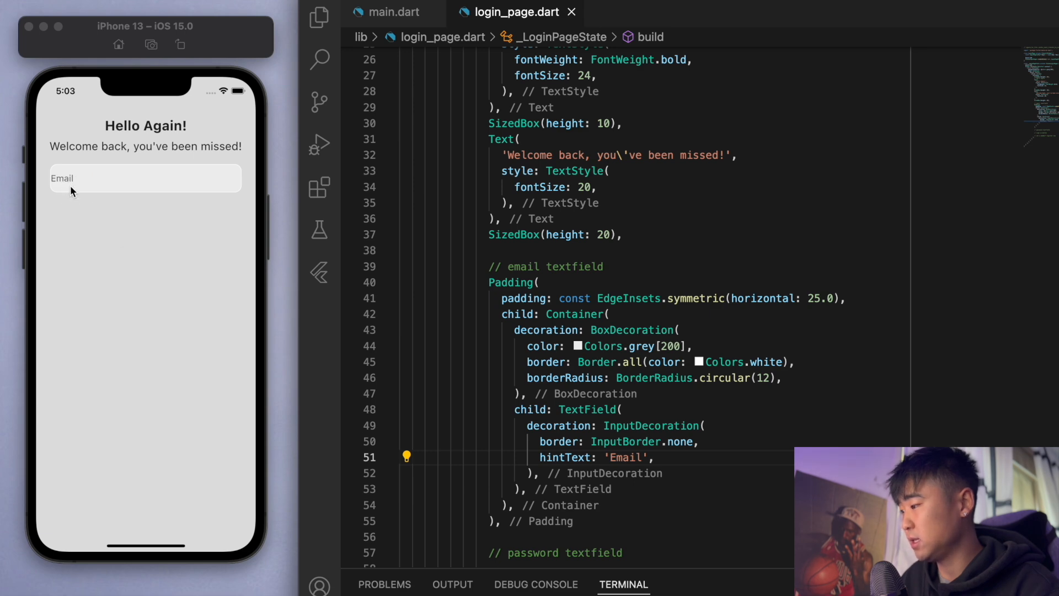
click(90, 184)
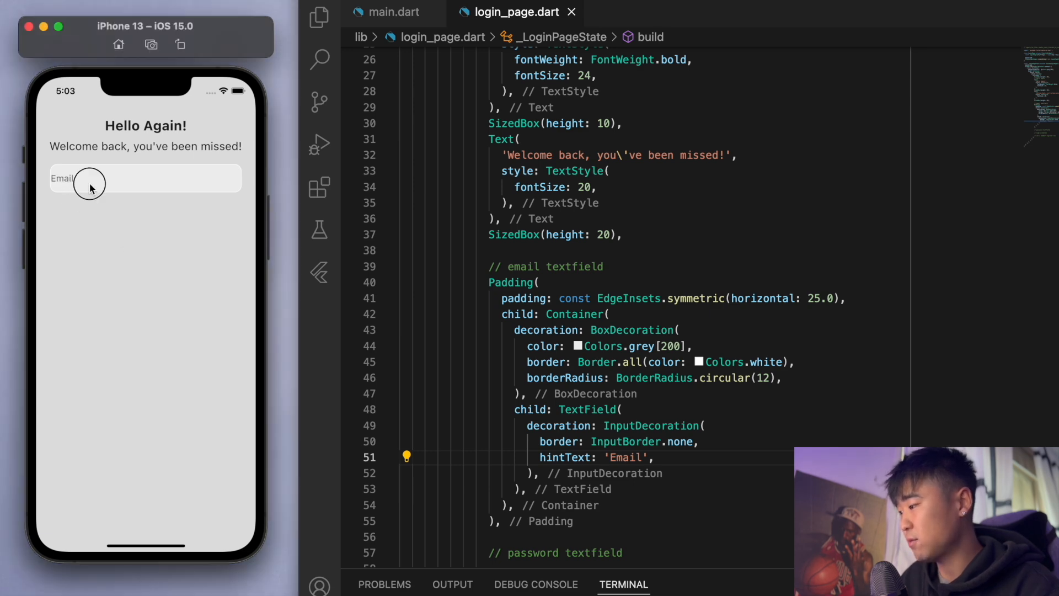
text(sd)
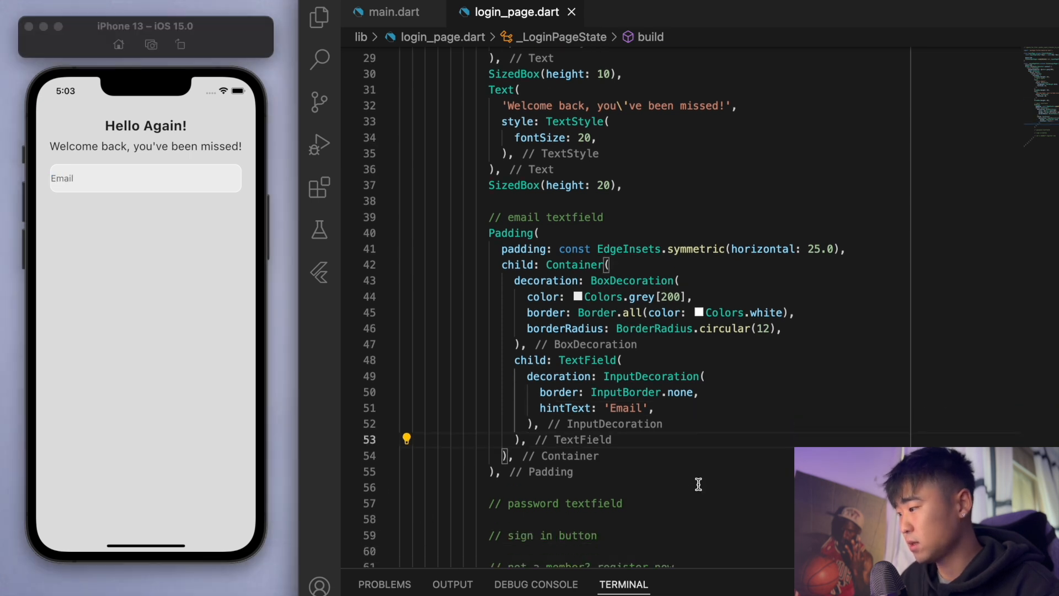
mouse_move(476, 301)
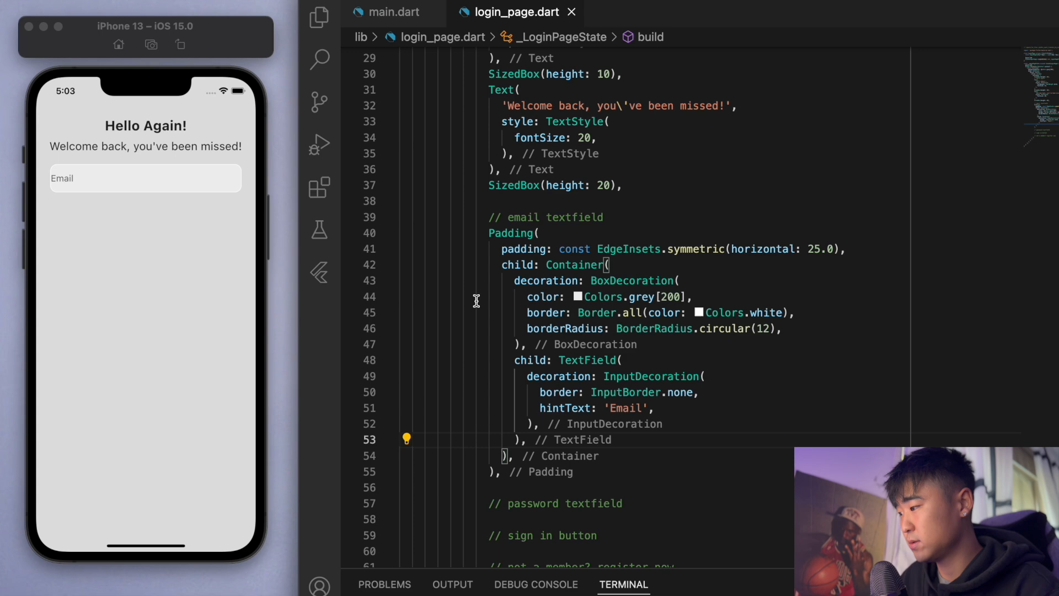
mouse_move(577, 329)
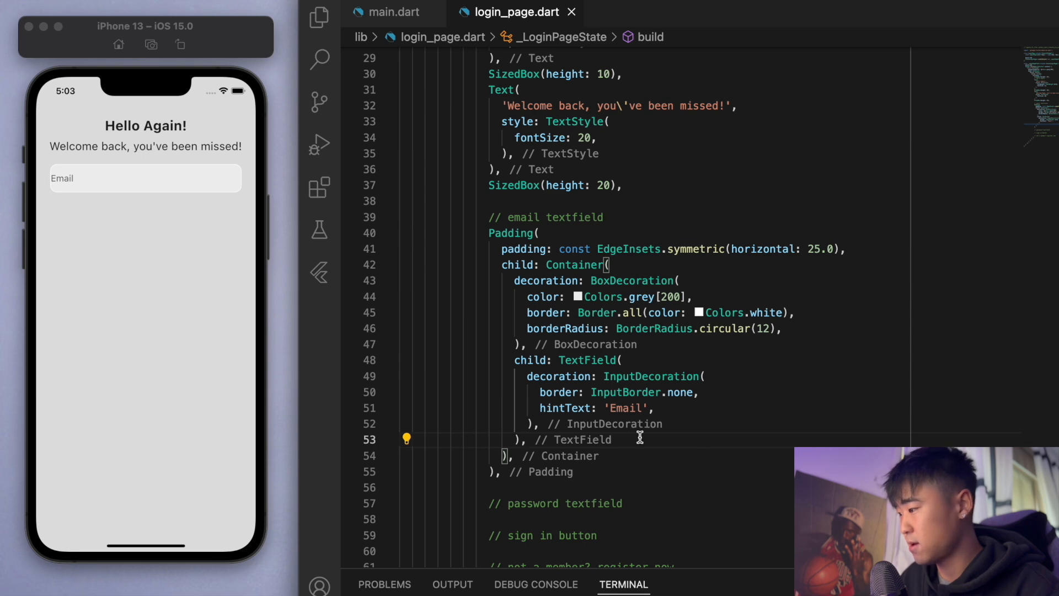
mouse_move(645, 360)
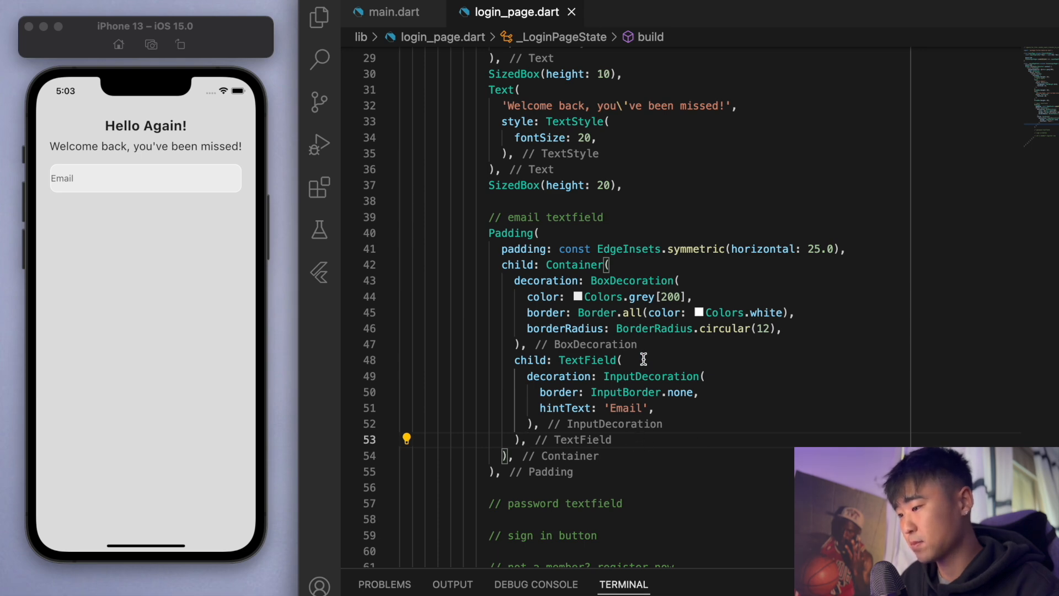
click(407, 358)
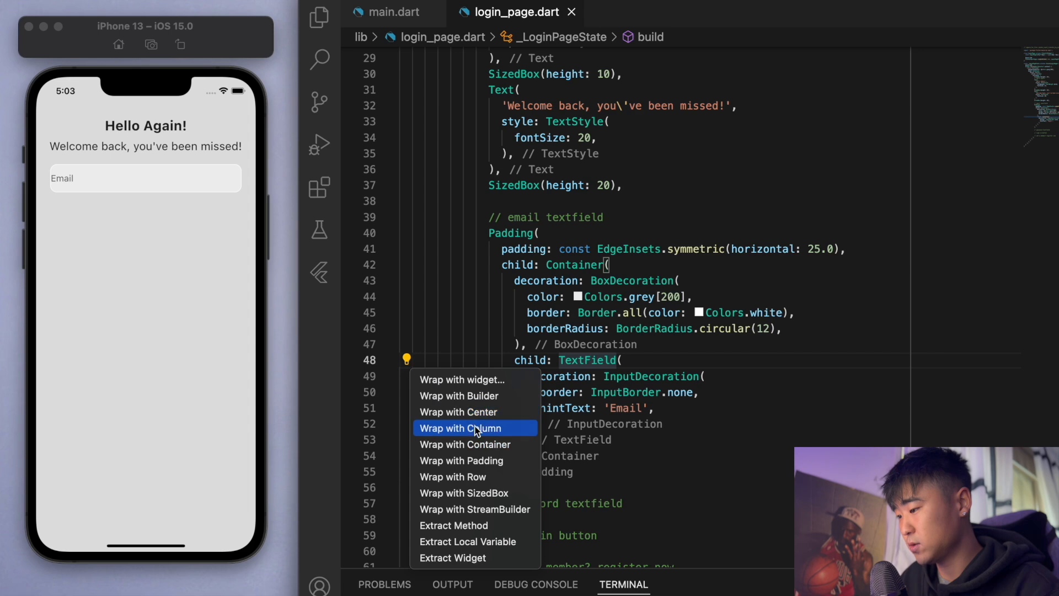
Wrap the email TextField in Padding with EdgeInsets.only(left: 20.0)
click(461, 461)
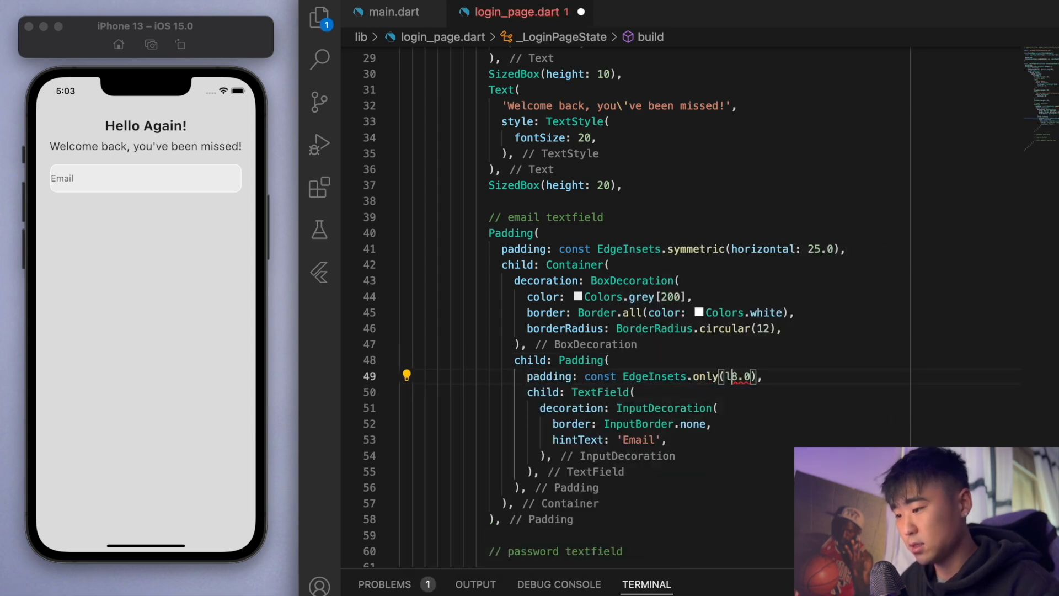
text(left:20.)
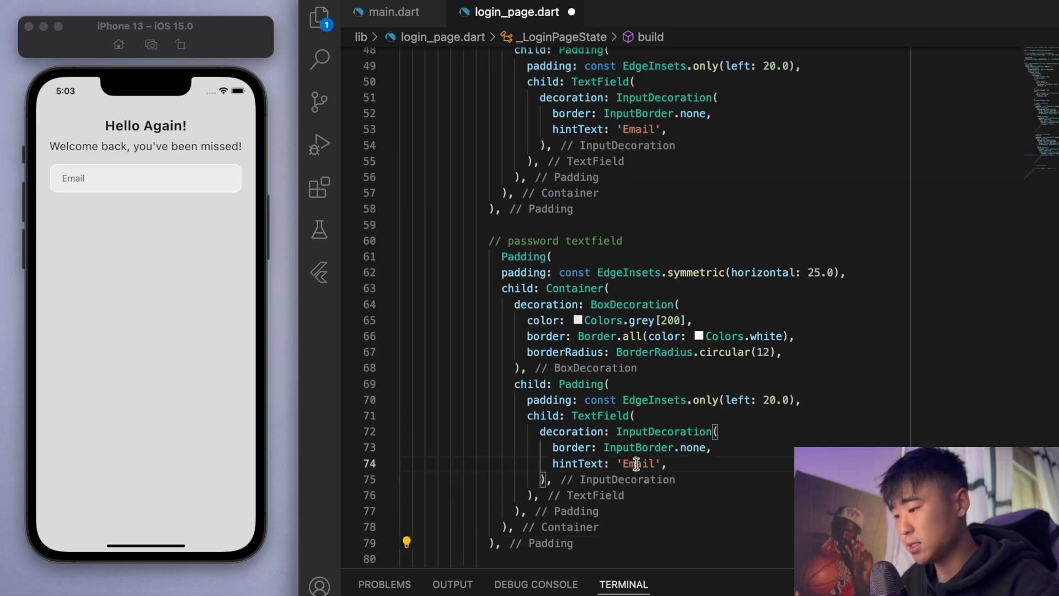
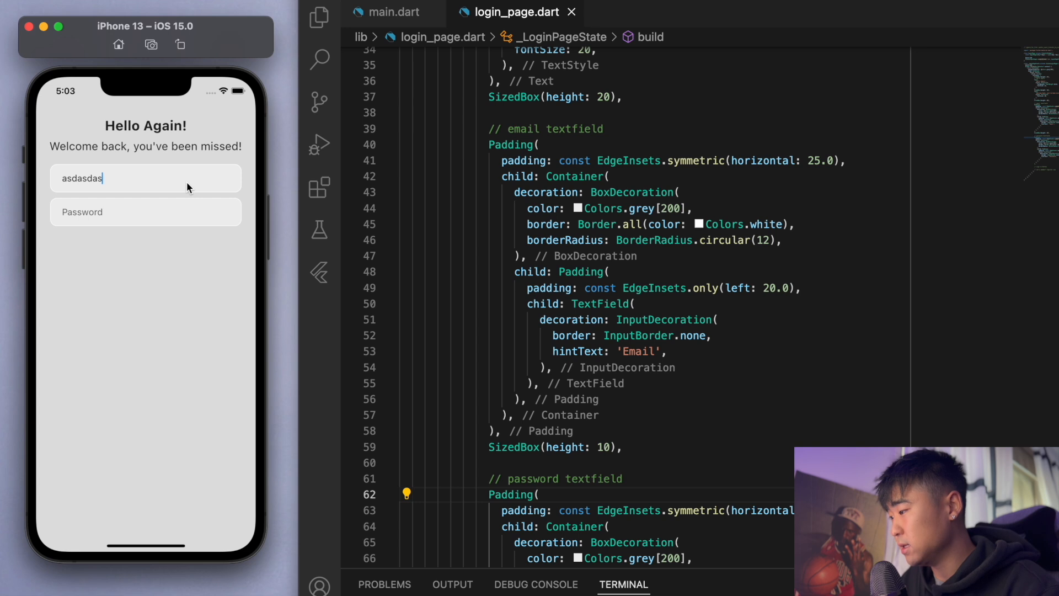
Duplicate the field as a Password field with hintText 'Password' and a SizedBox(height: 10) gap
key(Backspace)
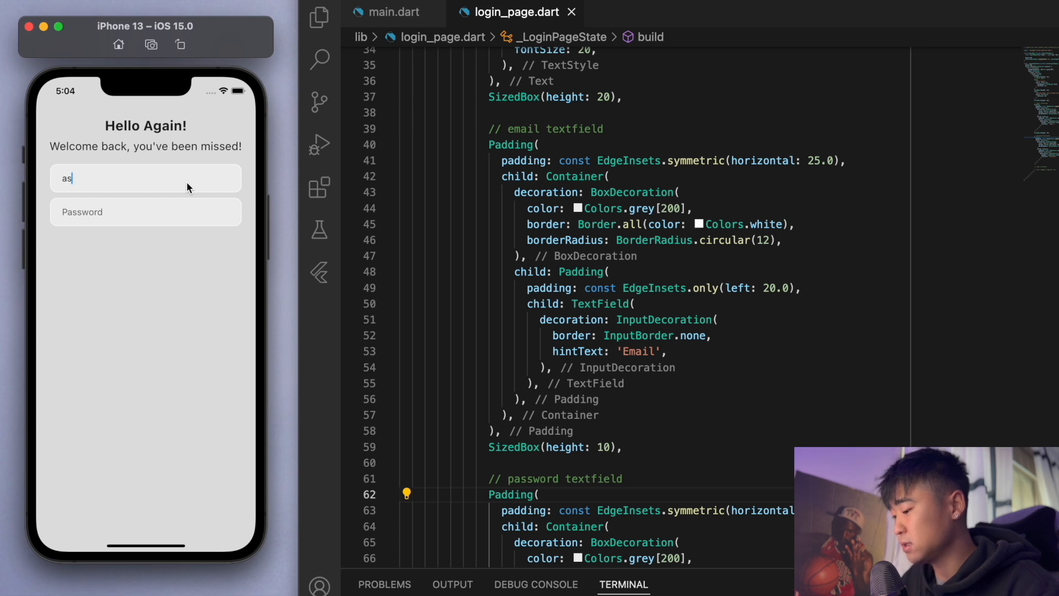
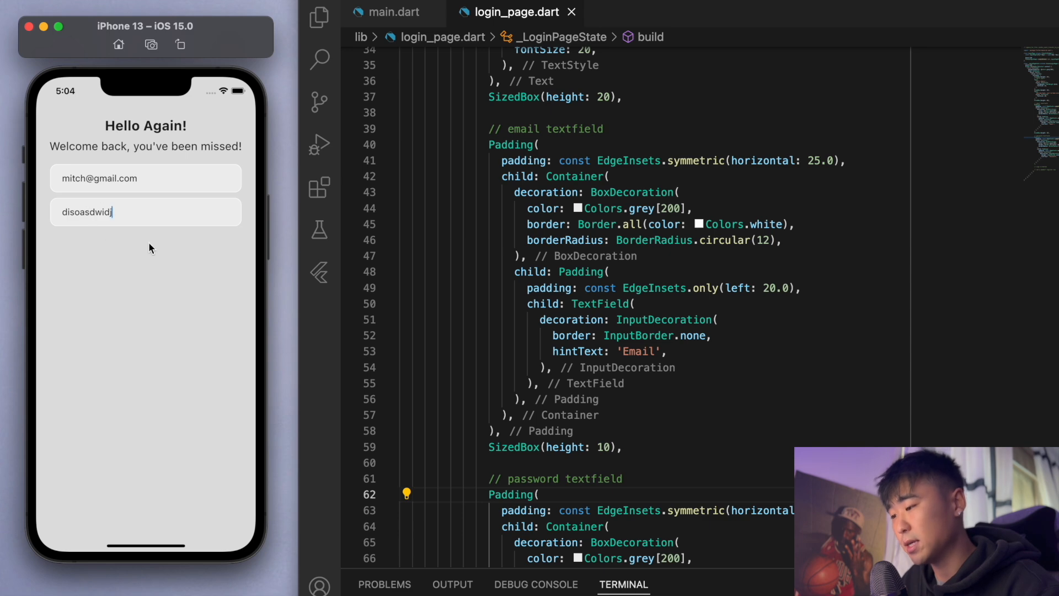
Add obscureText: true to the password TextField so entries show as dots
scroll(down, 3)
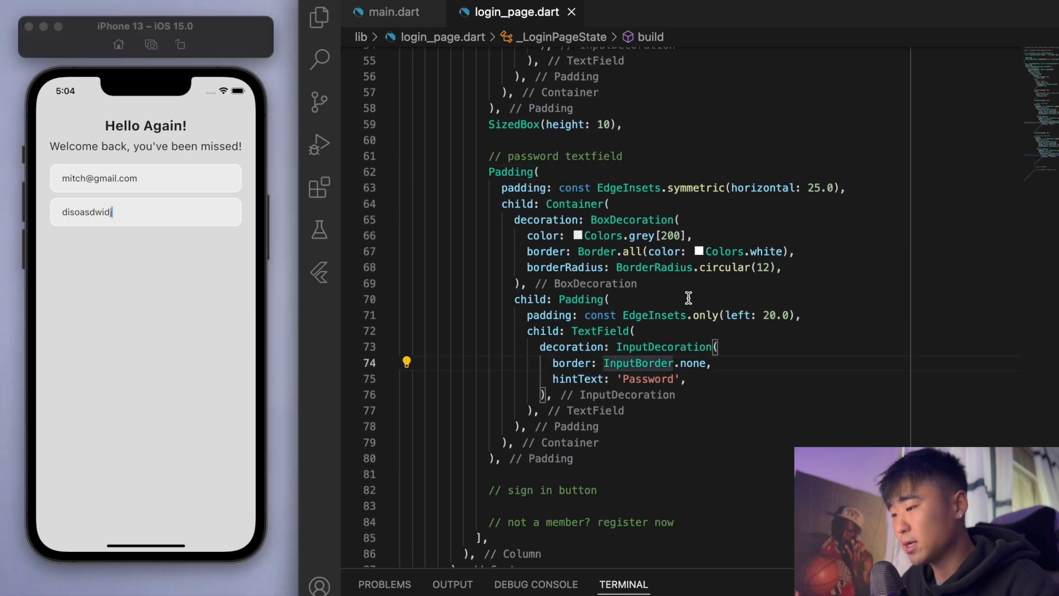
key(Enter)
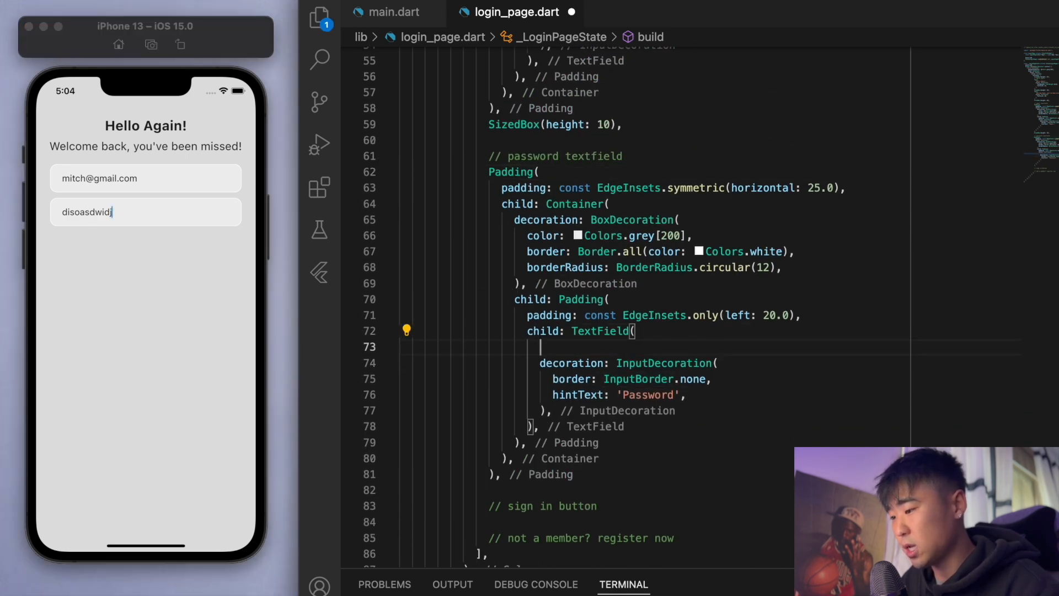
text(obscureText: true,)
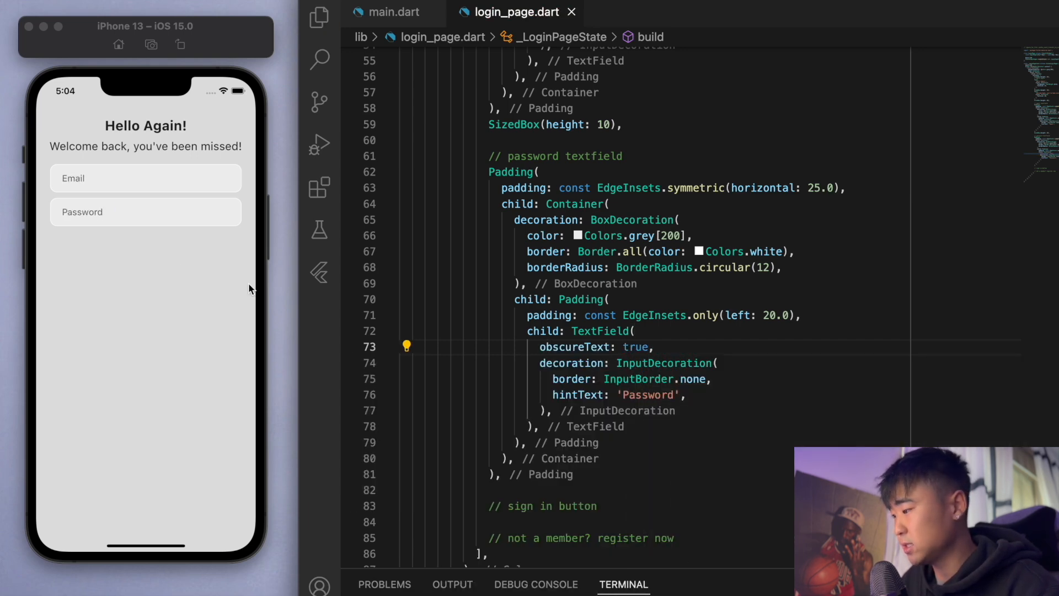
text(password)
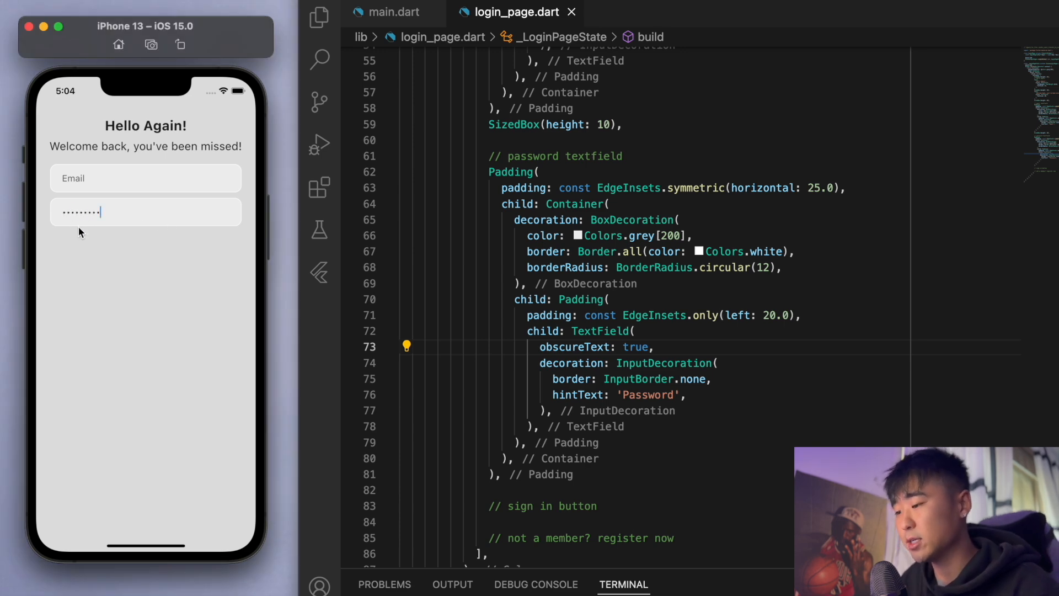
mouse_move(119, 231)
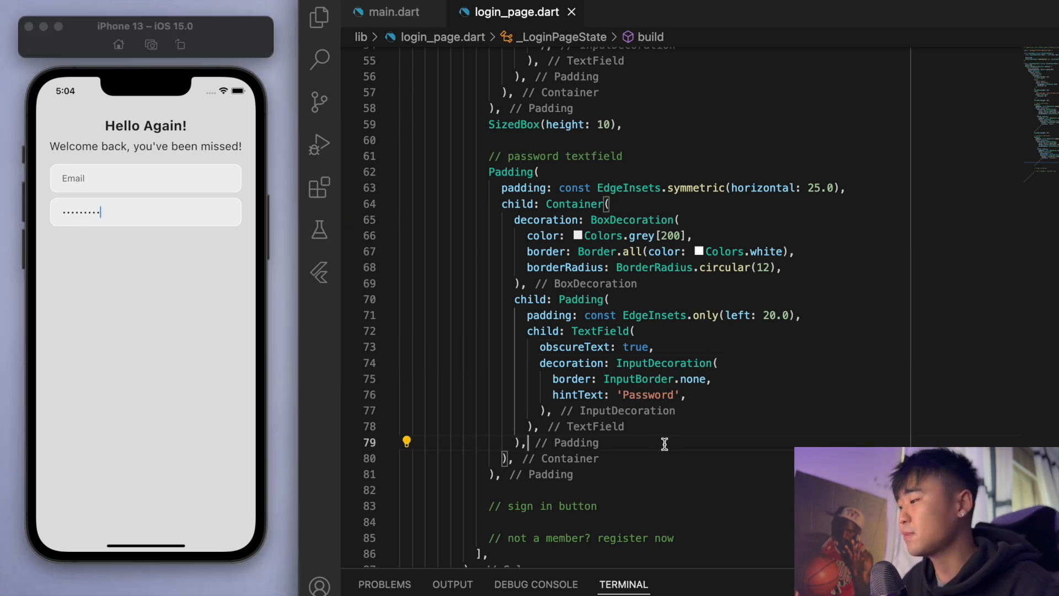
Add SizedBox(height: 10) and a Container with child Text('Sign In') below the password field
scroll(down, 3)
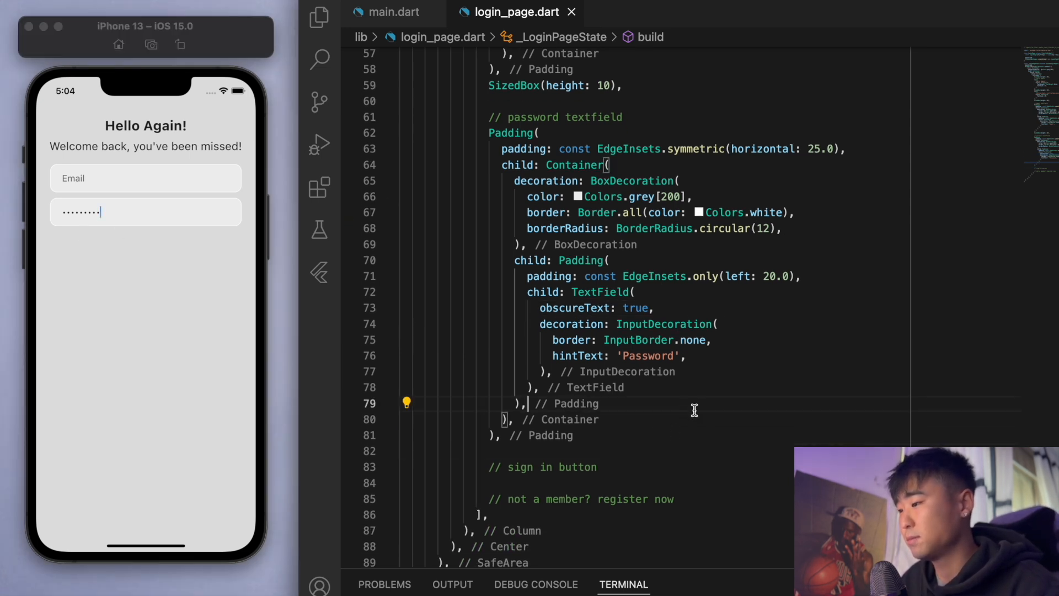
double_click(567, 86)
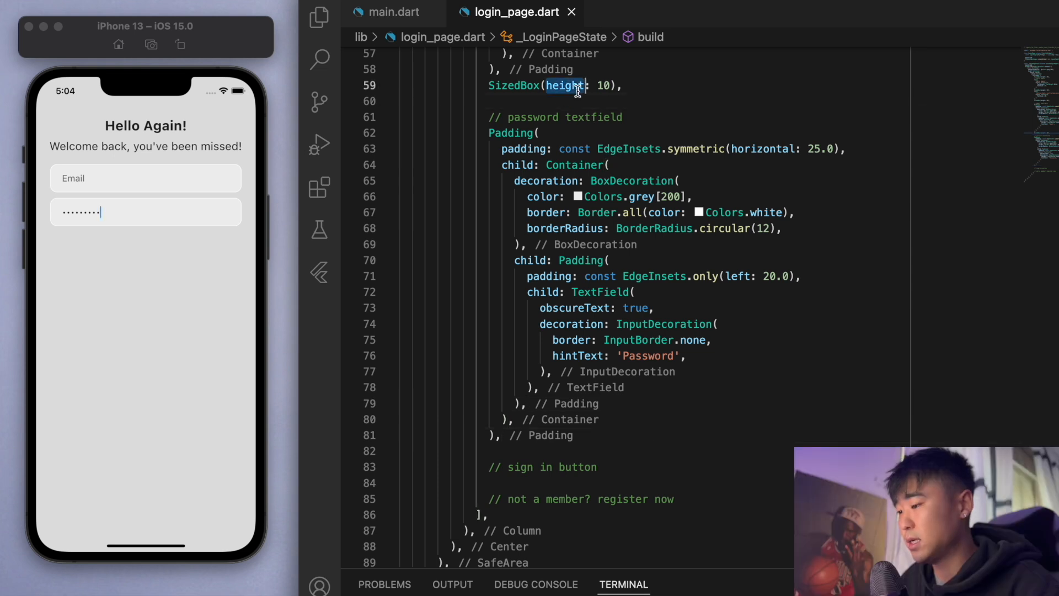
text(SizedBox(height: 10),)
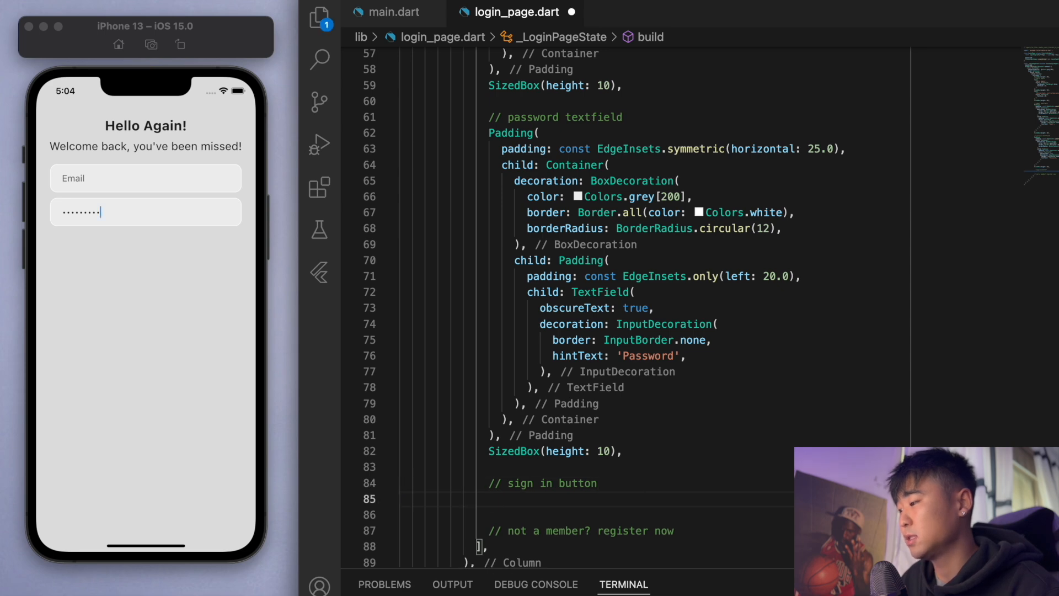
text(Container()
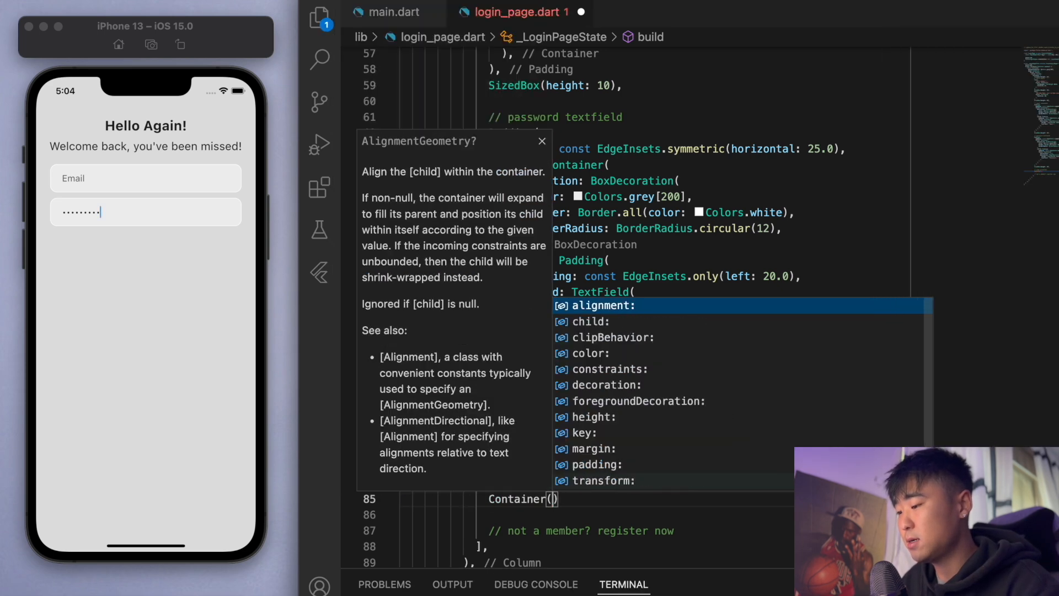
text(child: Text('Sign In'),)
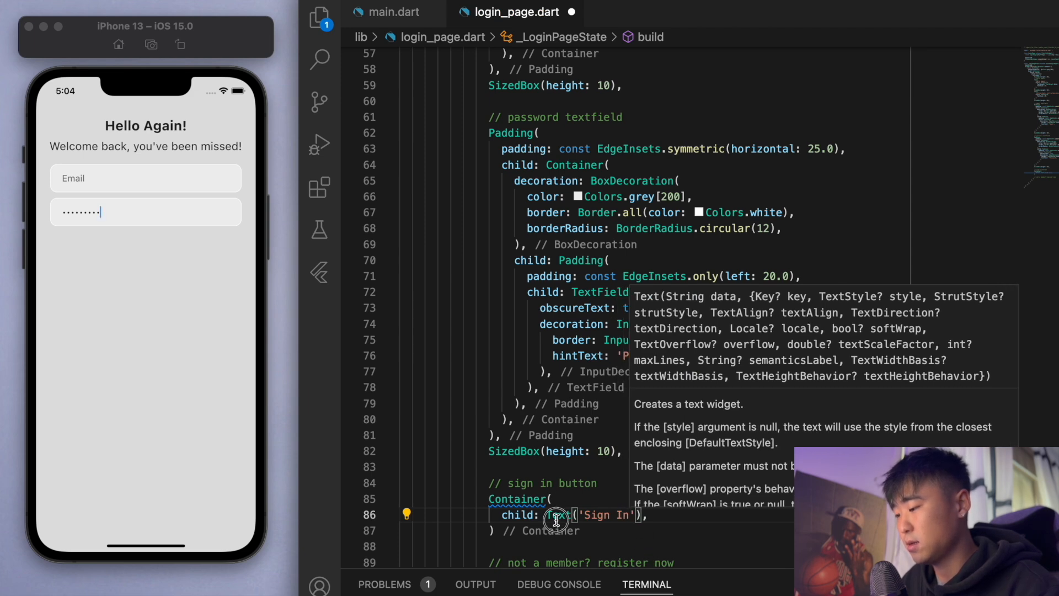
Center the Sign In text and give the Container a BoxDecoration with Colors.deepPurple
click(406, 515)
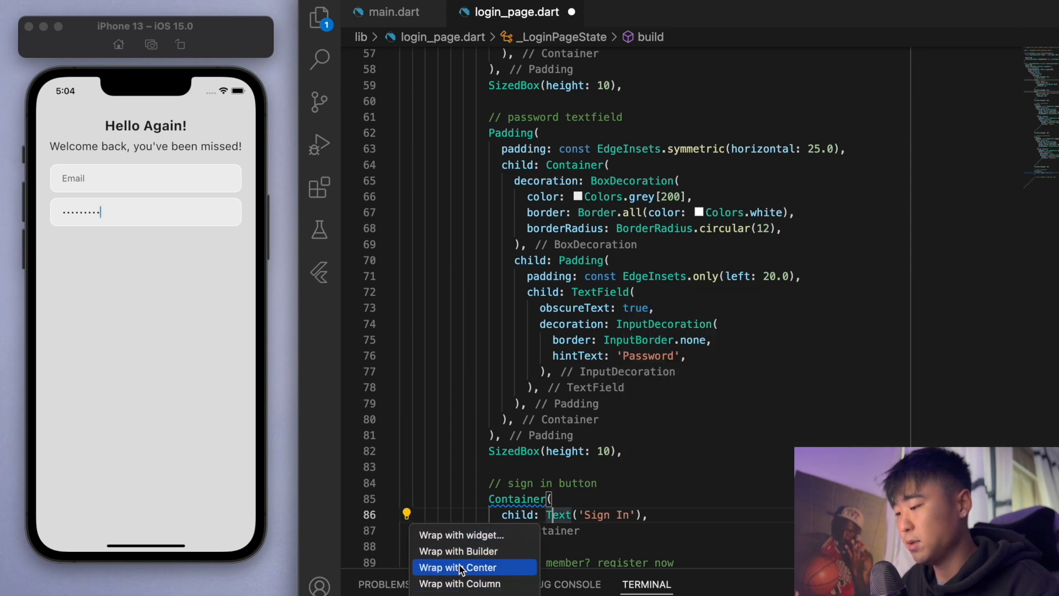
click(463, 568)
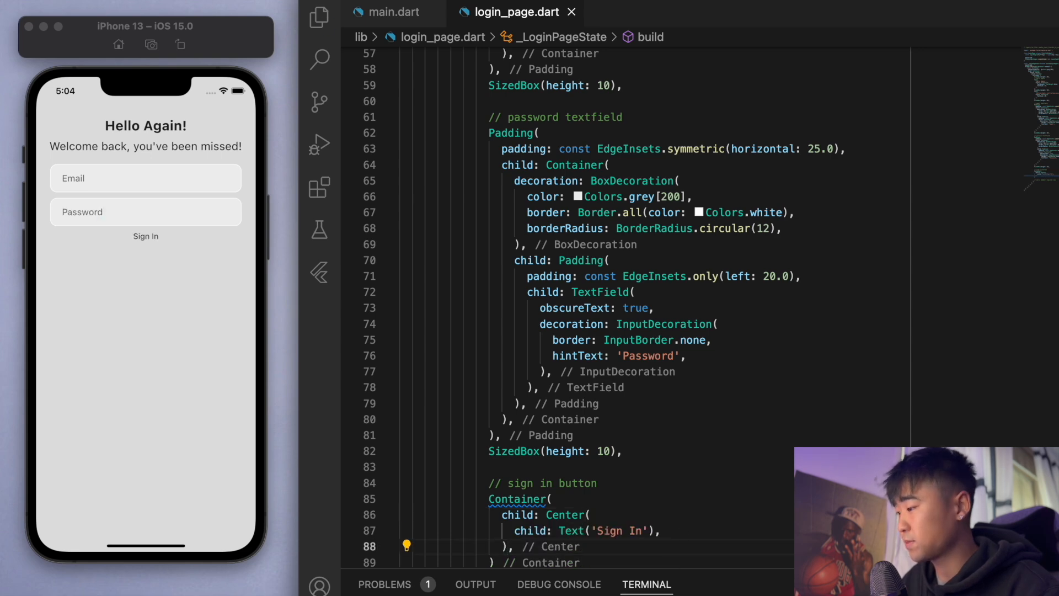
click(549, 499)
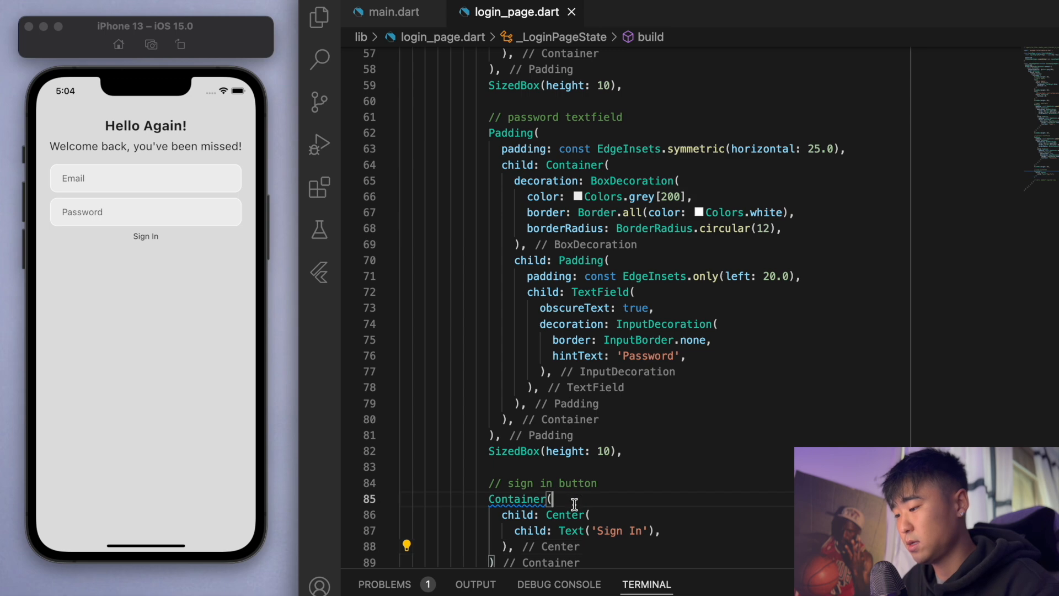
text(decoration: BoxDecoration,)
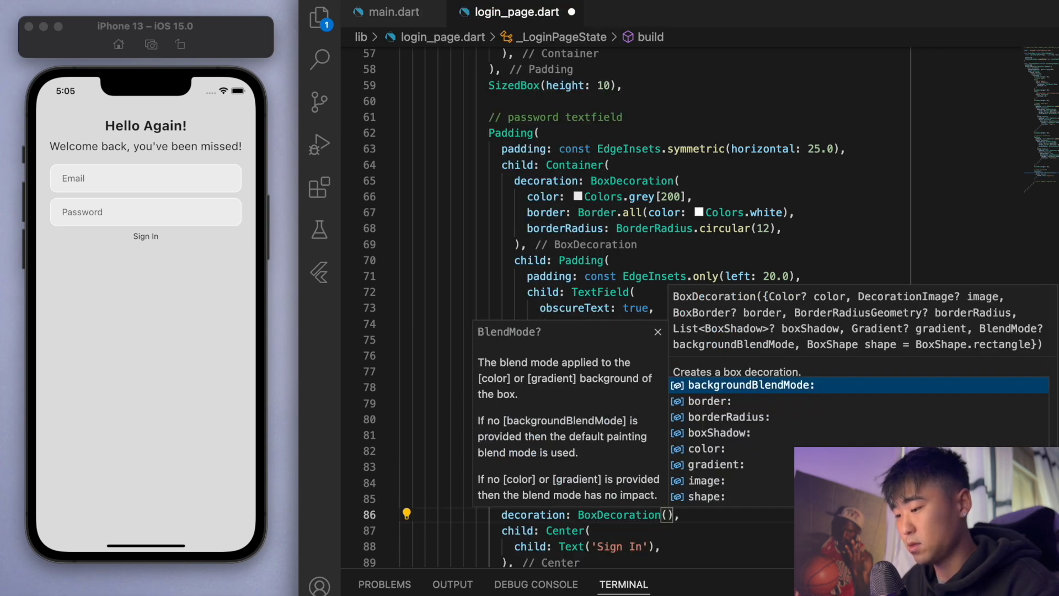
text(Colors.deep)
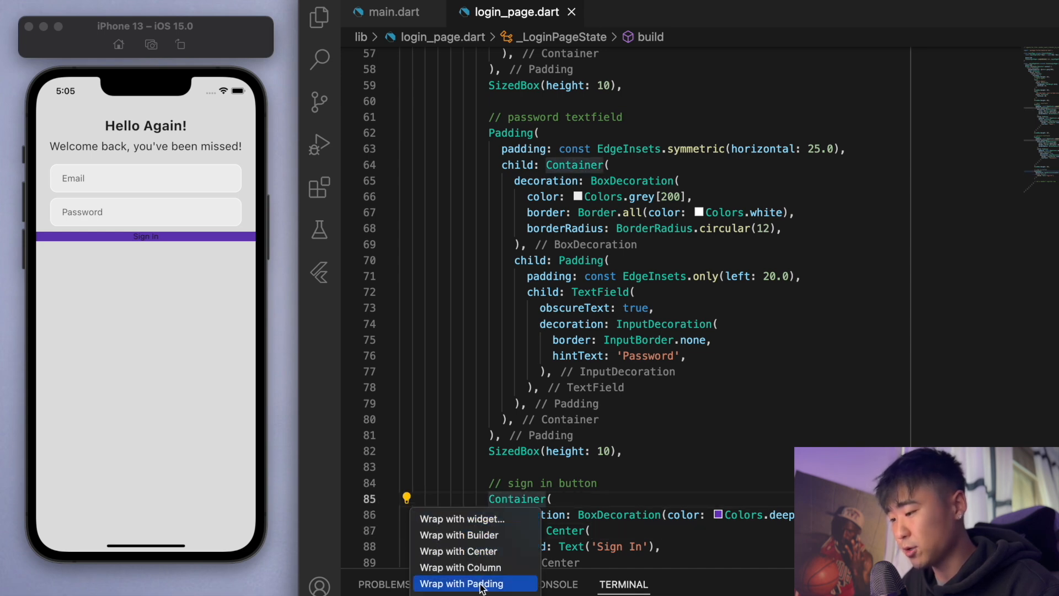
Wrap the button in 25 horizontal Padding and style the Sign In label with Colors.white
click(476, 583)
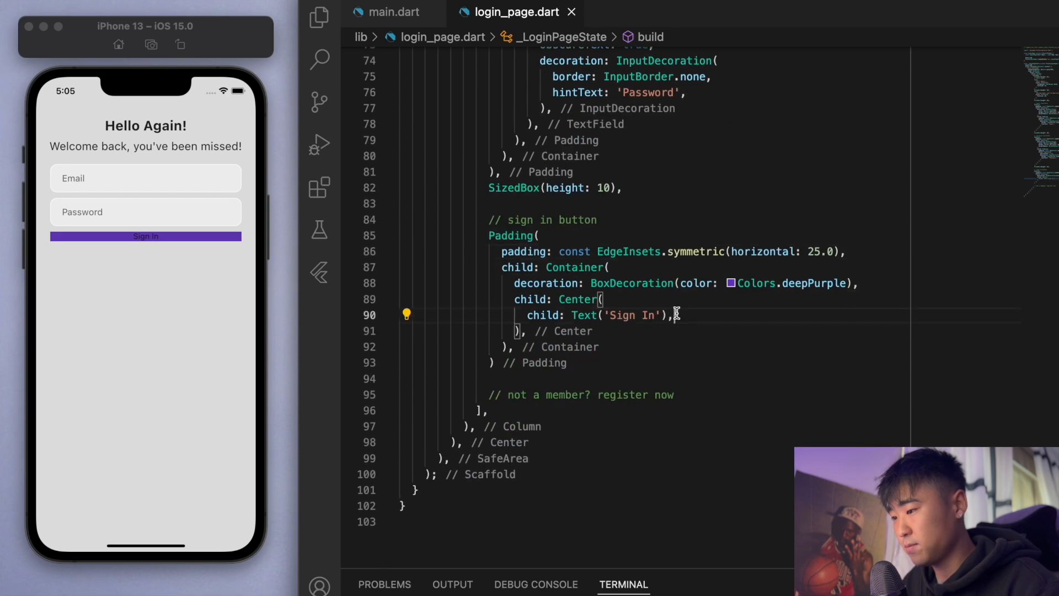
key(Enter)
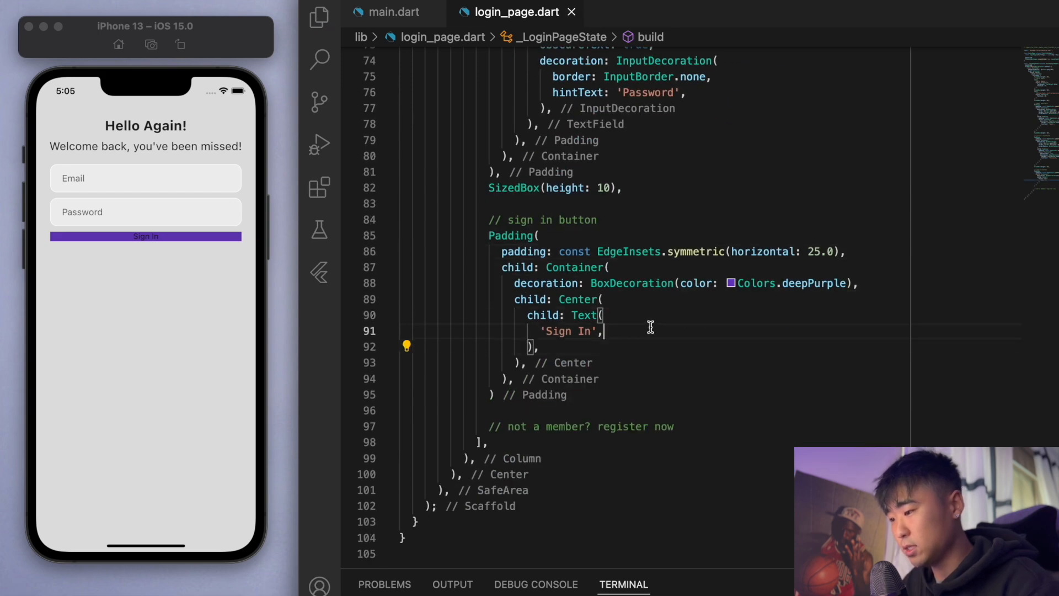
text(style: TexS)
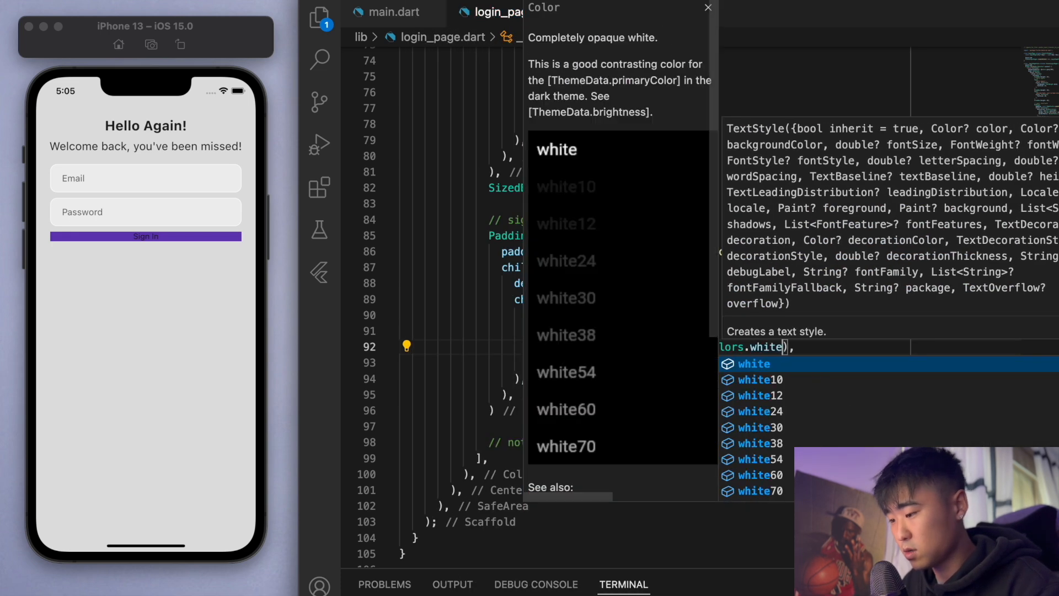
key(Enter)
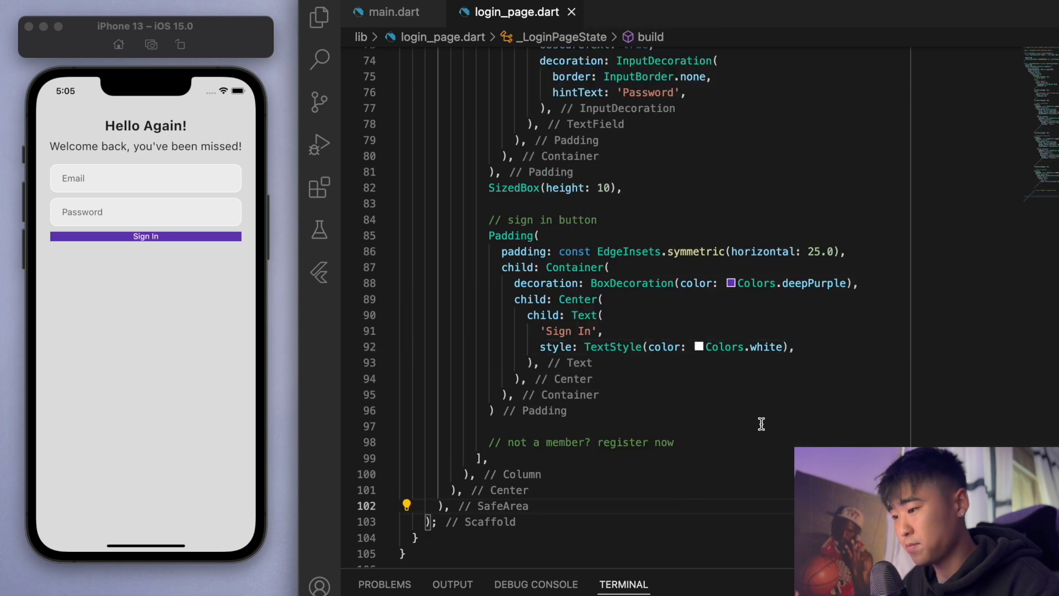
mouse_move(599, 315)
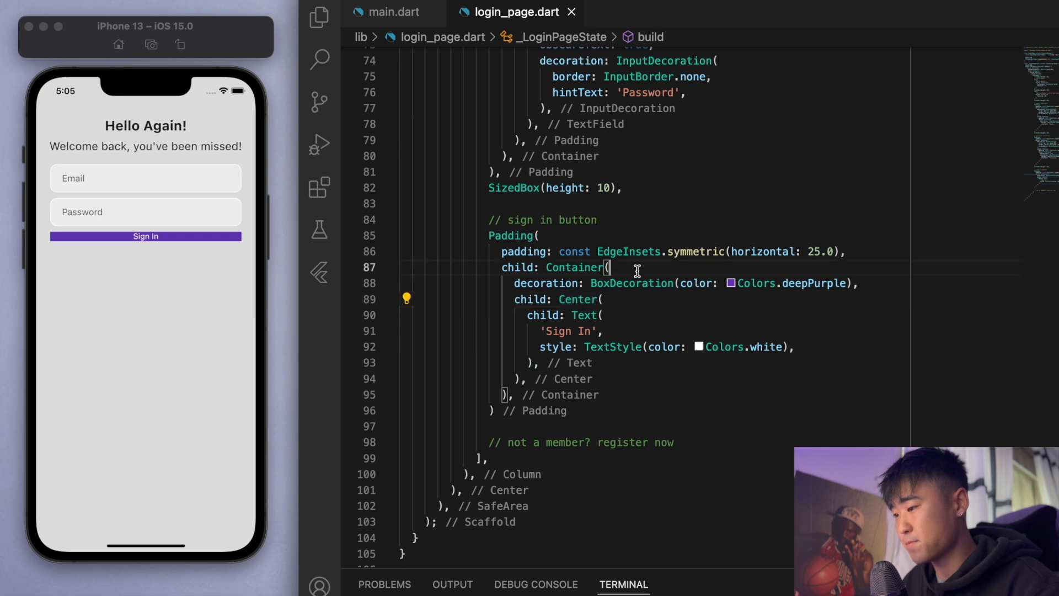
Set the Container padding to EdgeInsets.all(20) for a taller button
text(padding: EdgeInsets,)
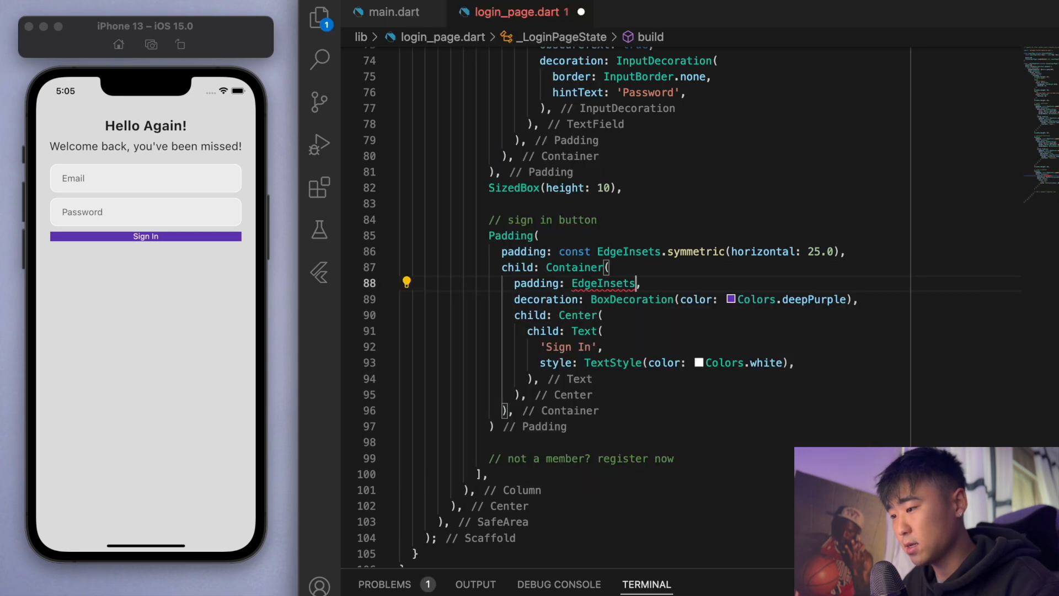
text(.all(value))
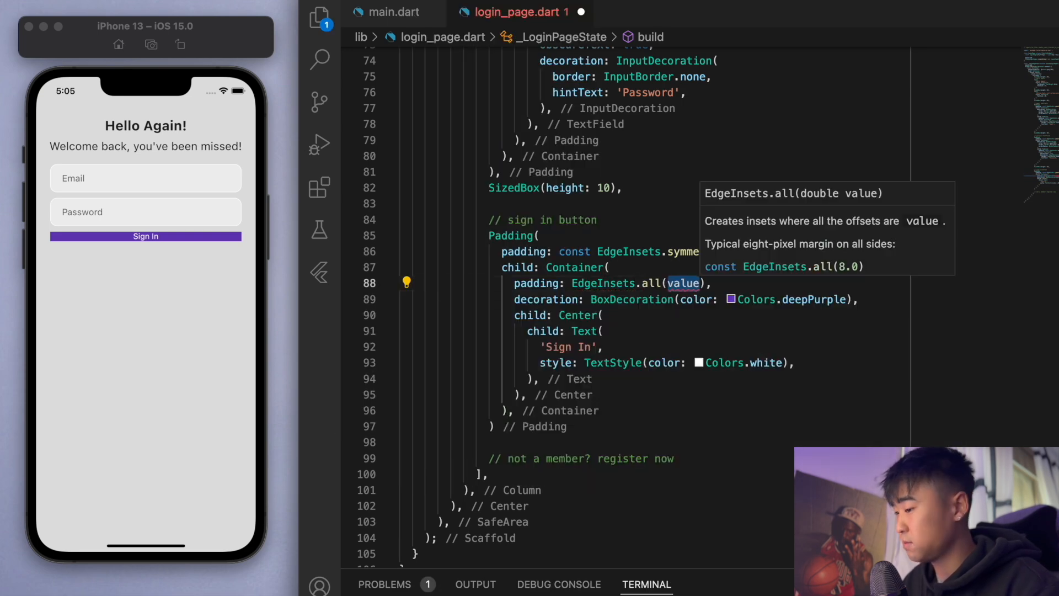
text(25)
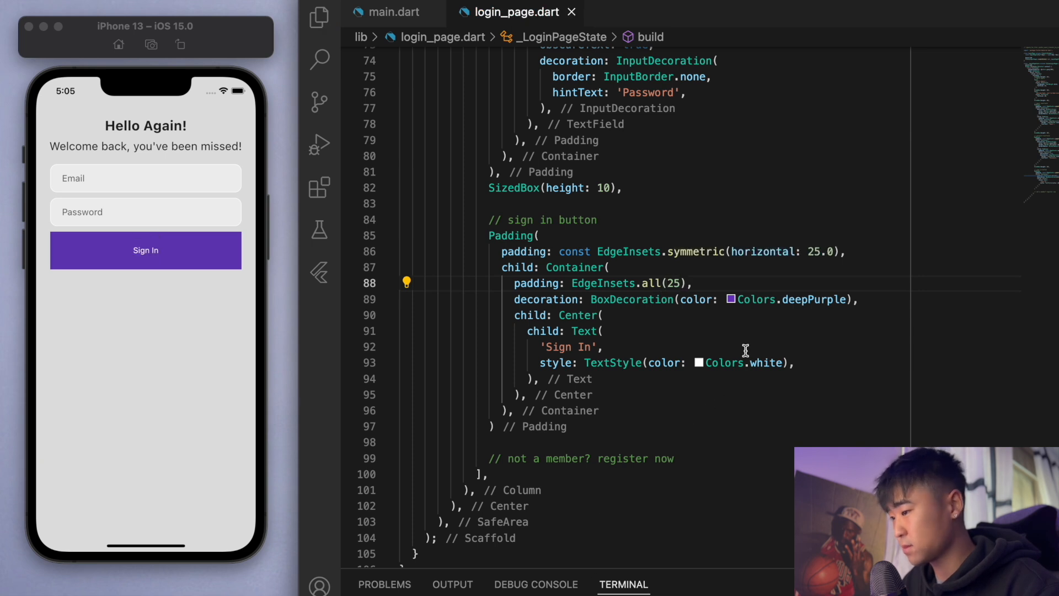
text(20)
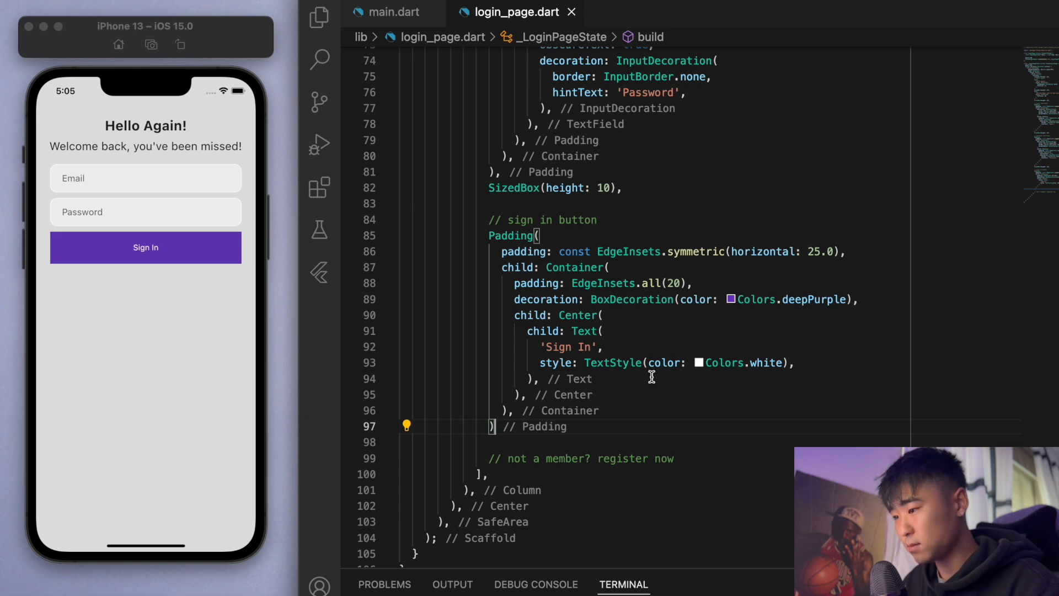
mouse_move(856, 302)
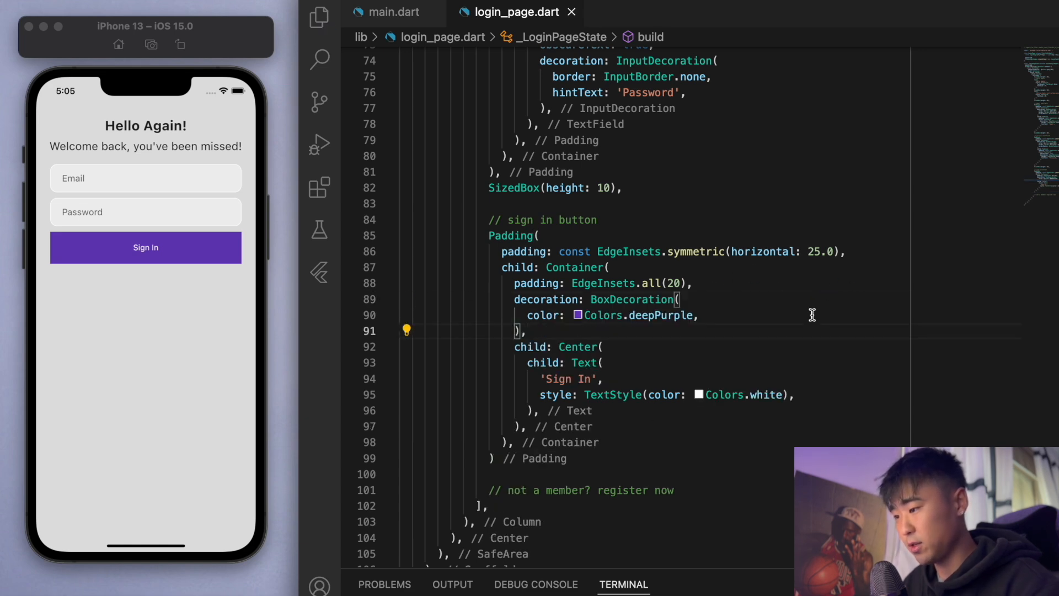
Add BorderRadius.circular(12) to the button and make its label FontWeight.bold at fontSize 18
text(borderRadius: B)
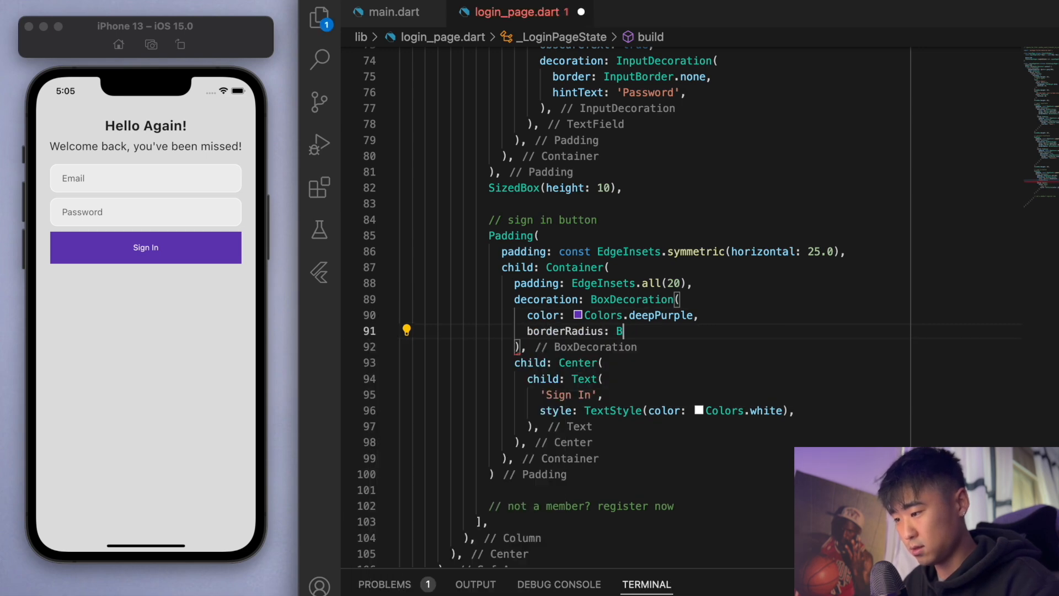
text(orderRadius.circular(12),)
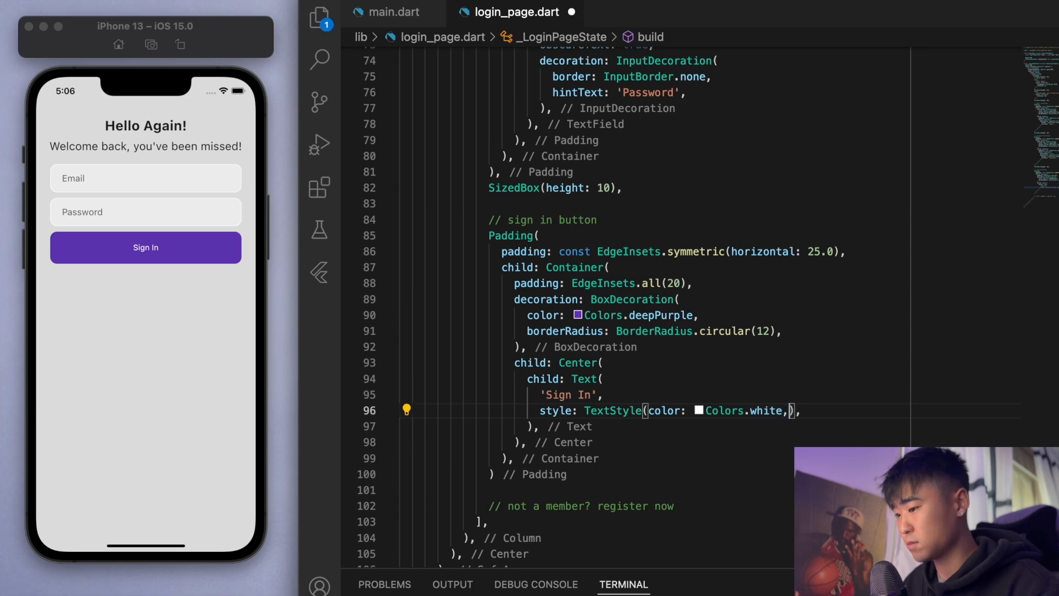
text(fontWeight: FontWeight)
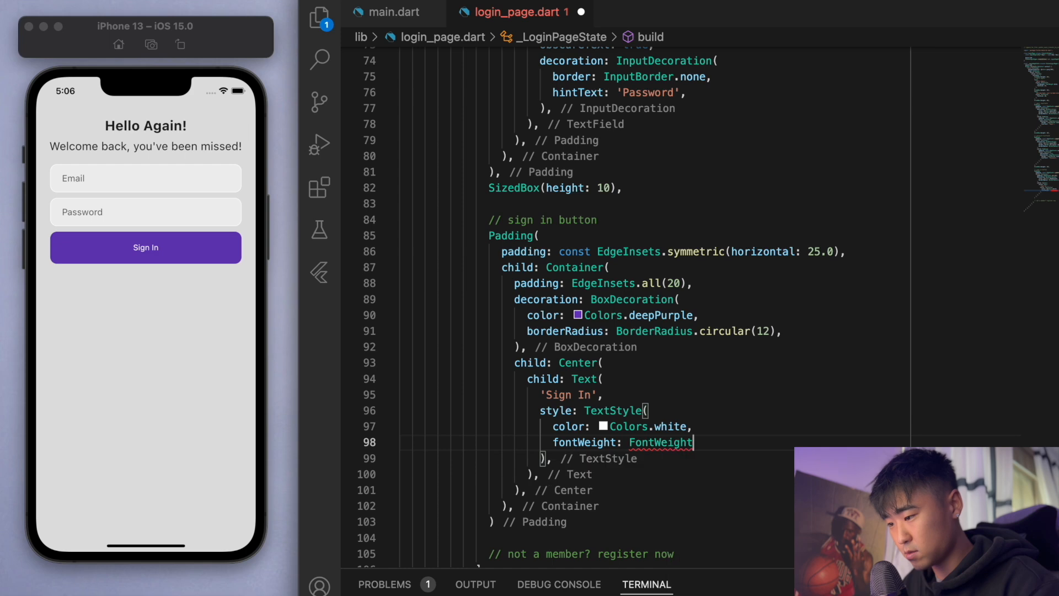
text(.bold,)
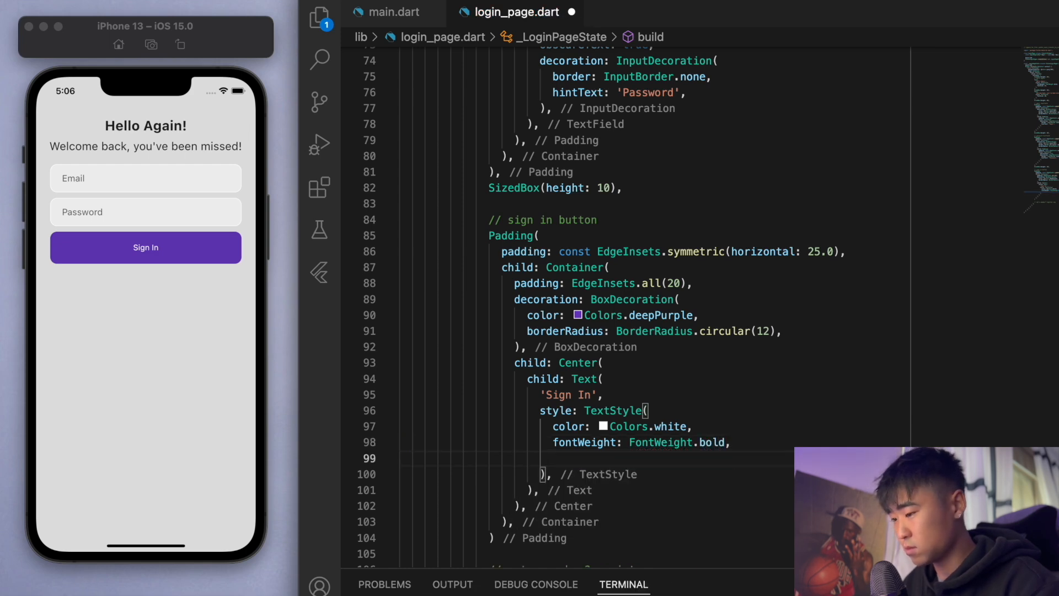
text(fontSize: 20,)
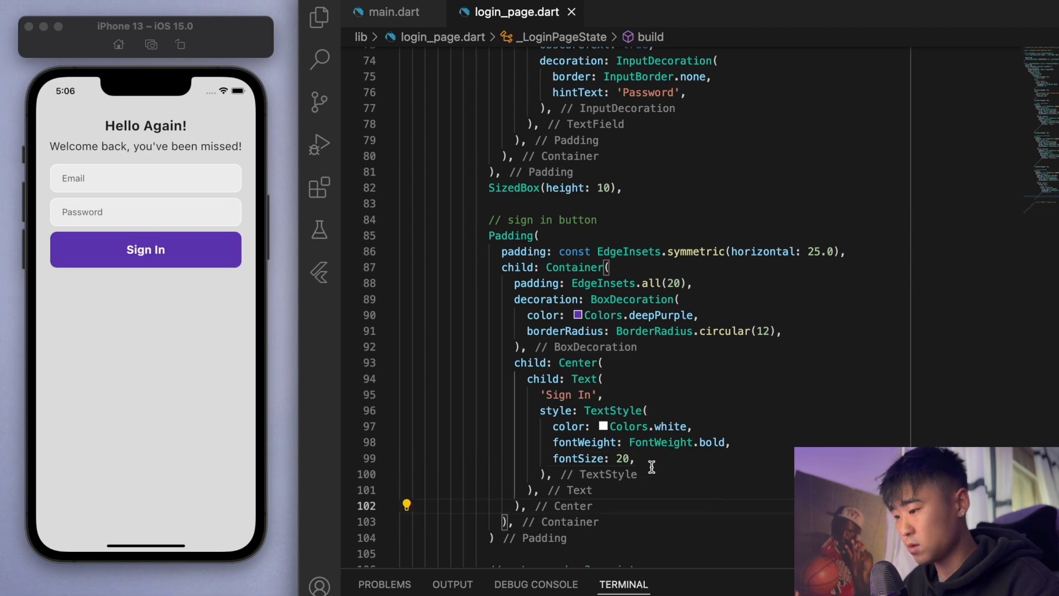
text(18)
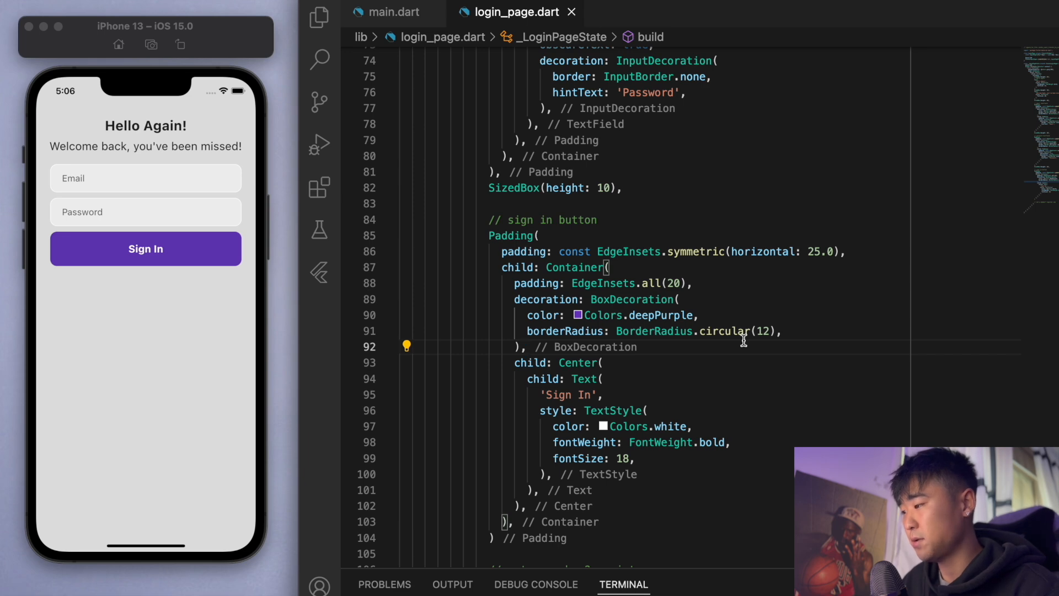
Add a Row with a 'Not a member?' Text, removing 'Register Now' to make it a separate widget
scroll(down, 3)
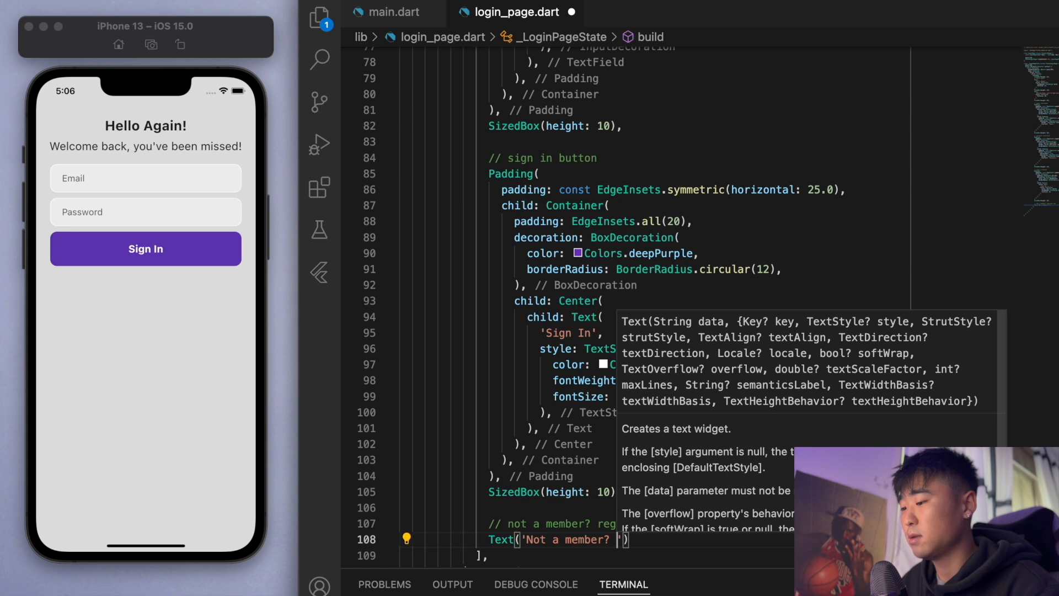
text(Register)
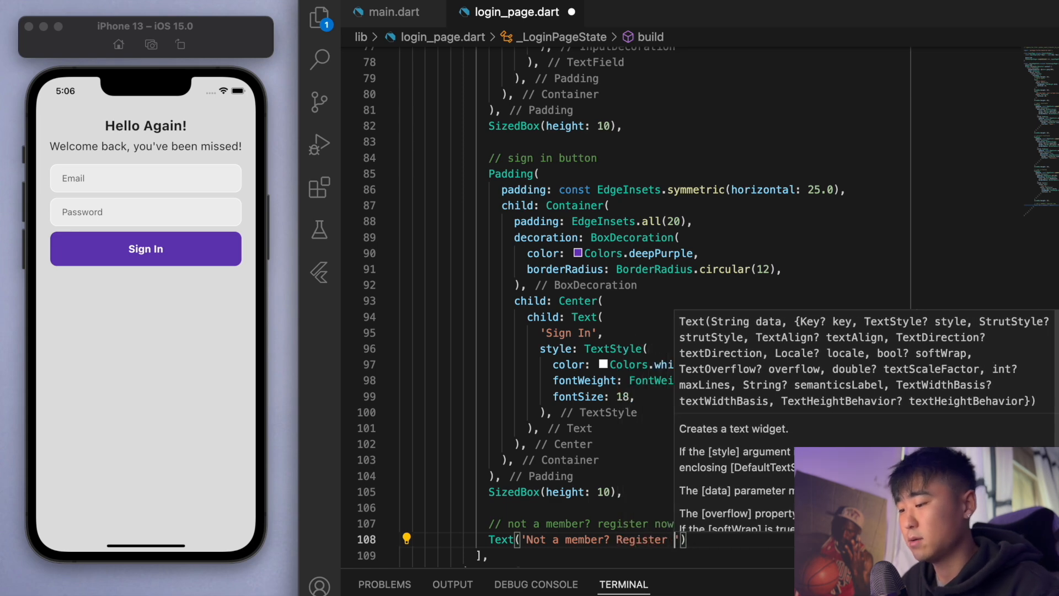
text(Now')
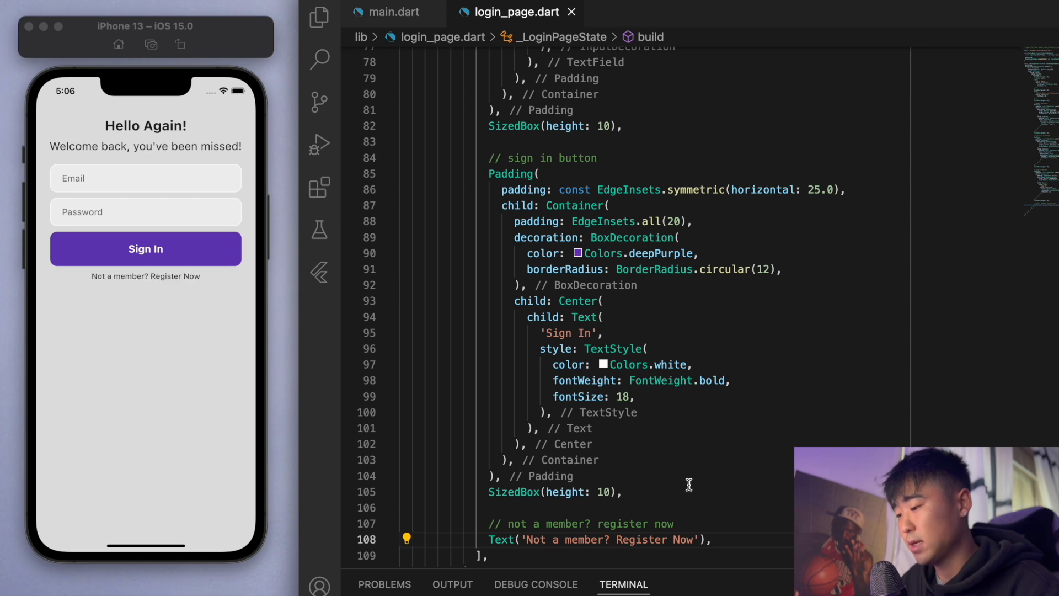
double_click(678, 464)
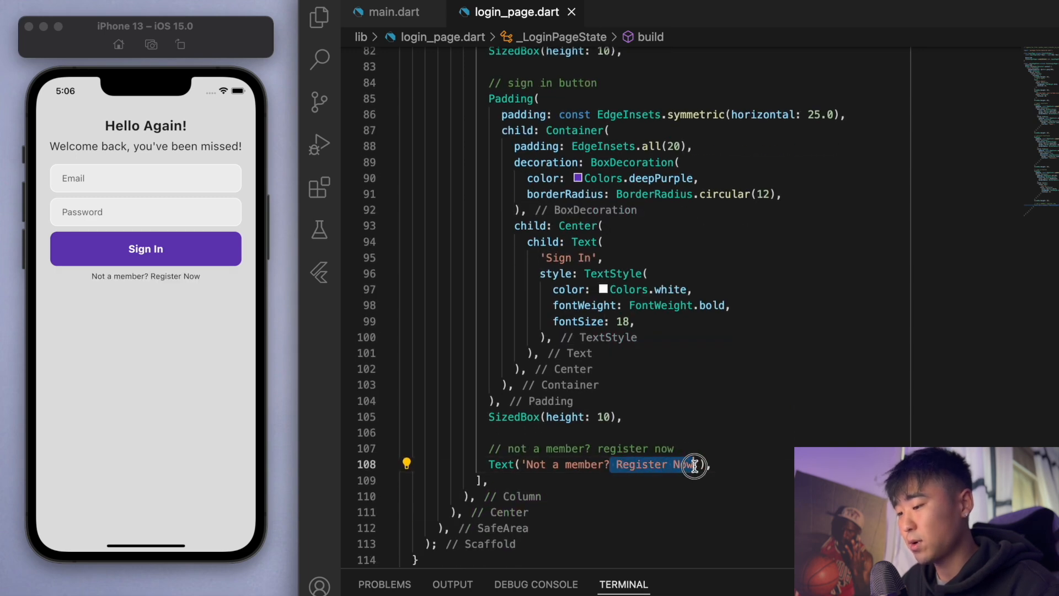
key(Delete)
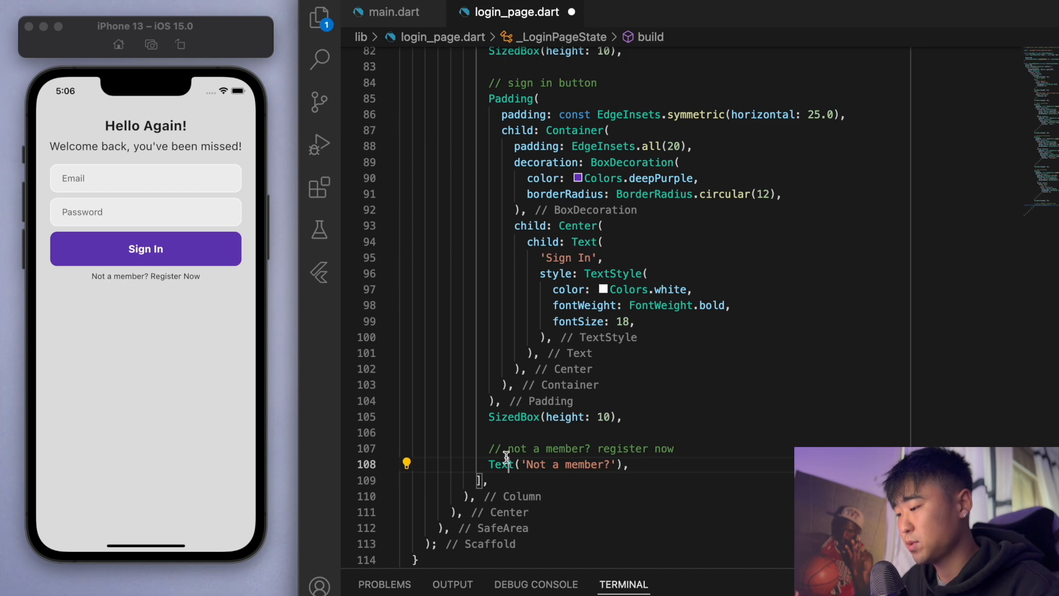
Add a second Text 'Register now' styled bold with Colors.blue beside it
click(406, 464)
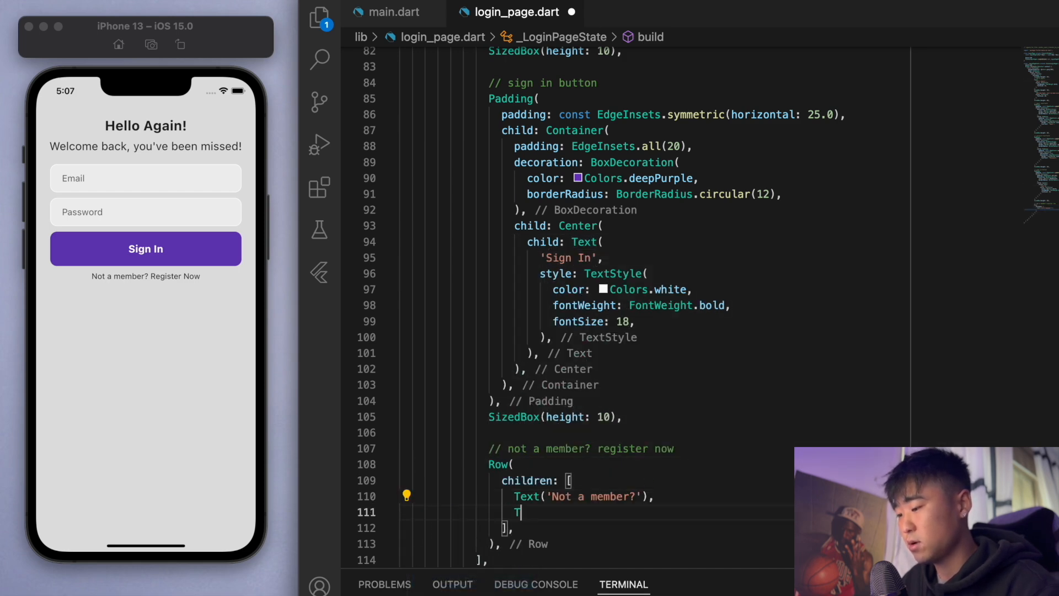
text(Text(' '))
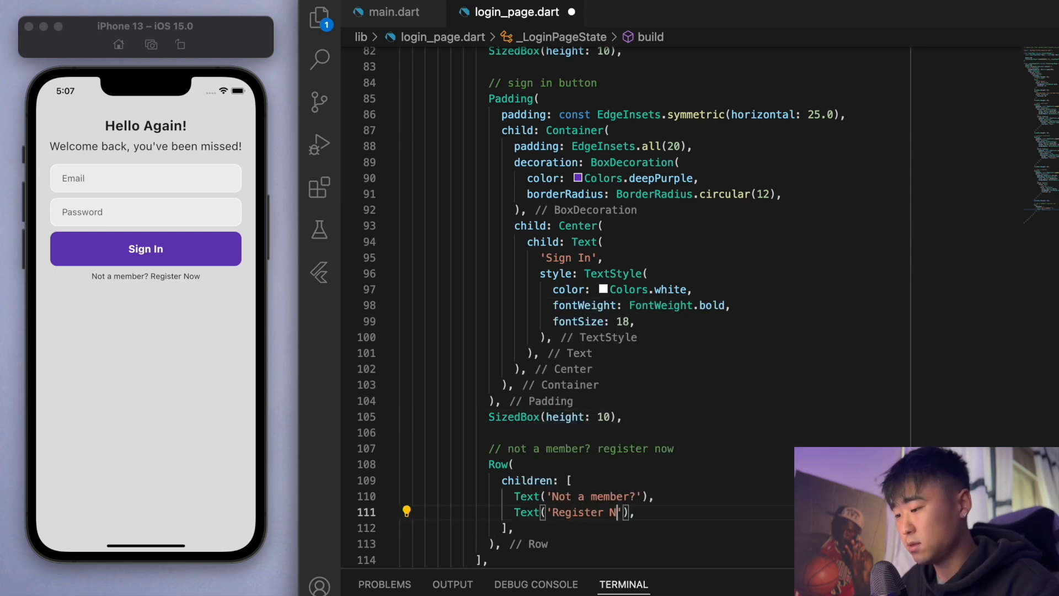
text(ow)
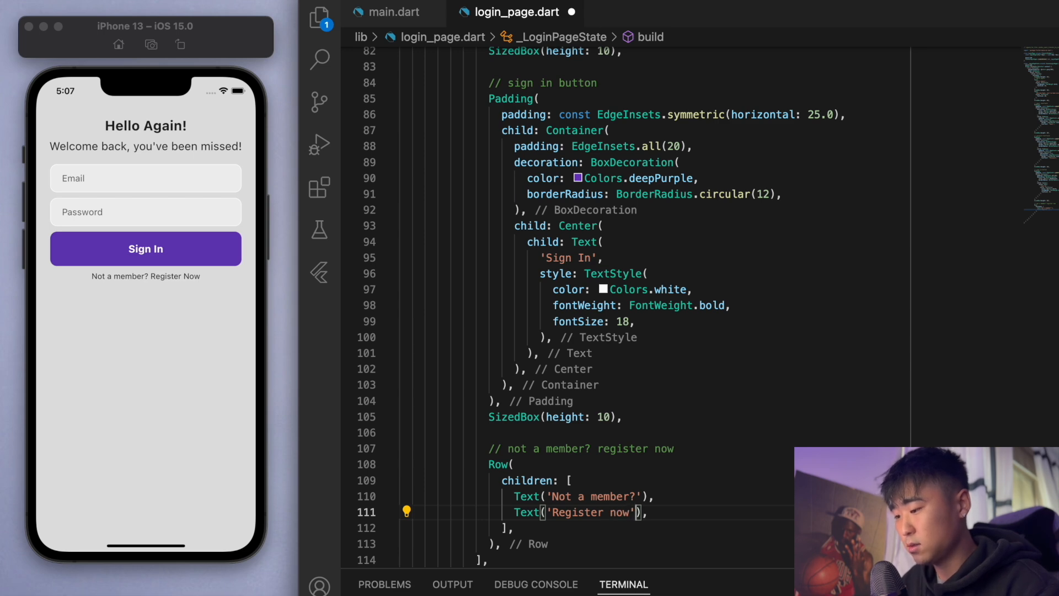
text(,style: TextStyle()
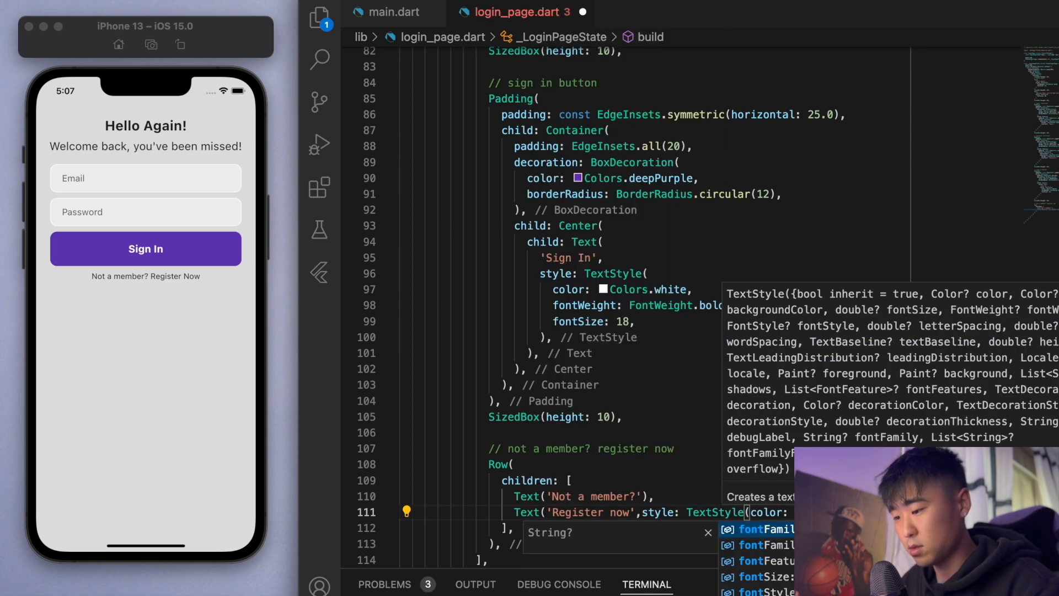
text(color: Colors.blue,)
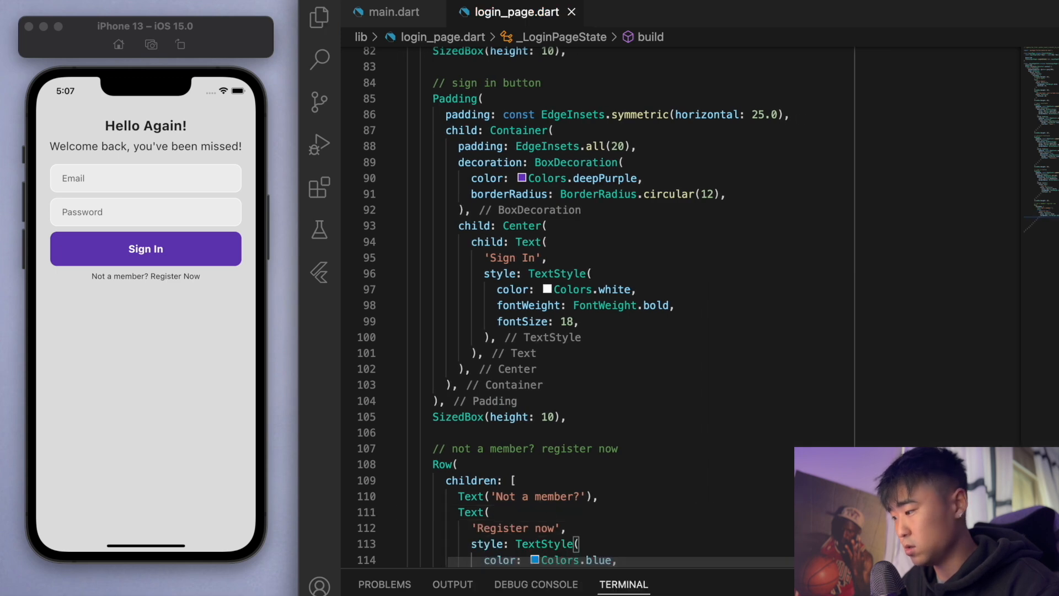
scroll(down, 3)
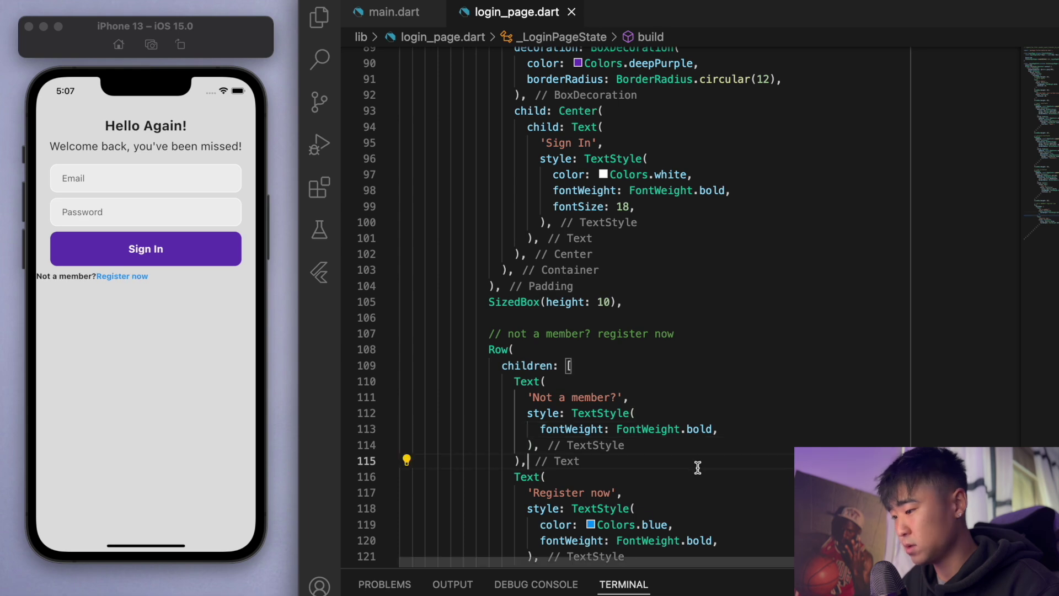
scroll(down, 3)
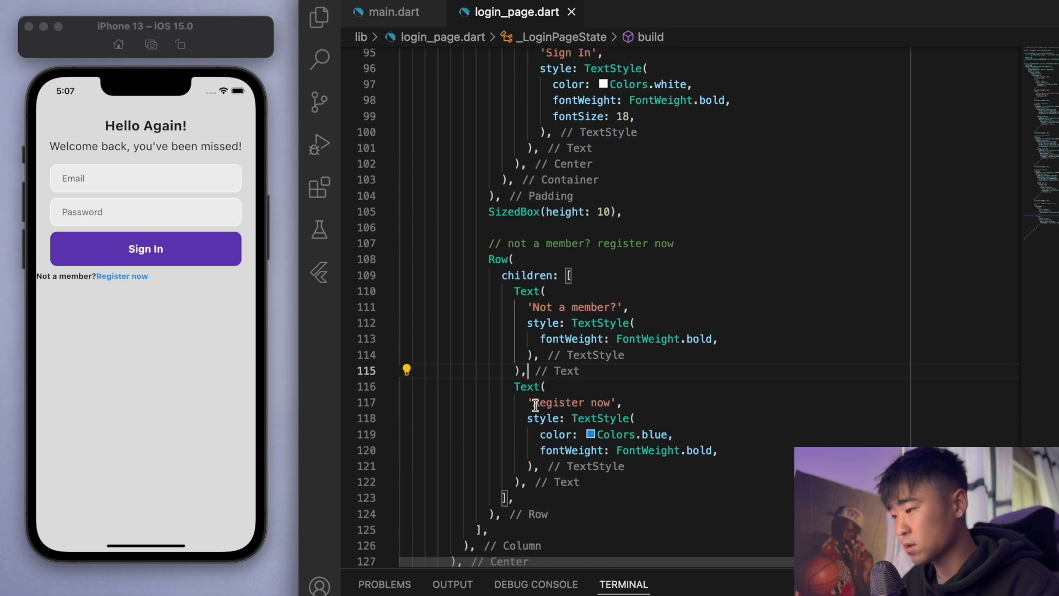
text(mai)
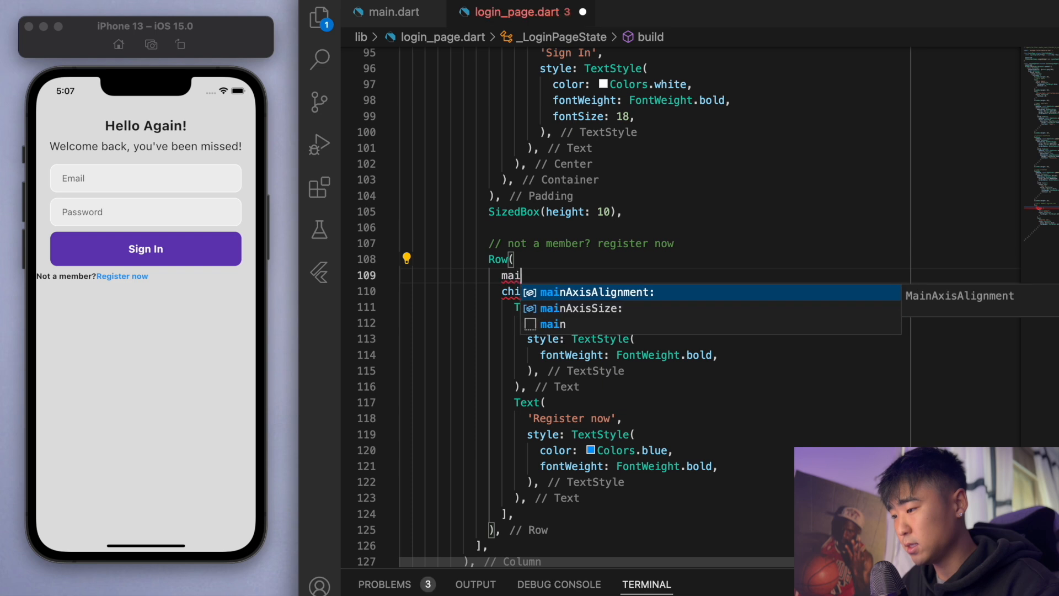
Set the Row's mainAxisAlignment to MainAxisAlignment.center
text(nAxisAlignment: MainAxisAlignment.center,)
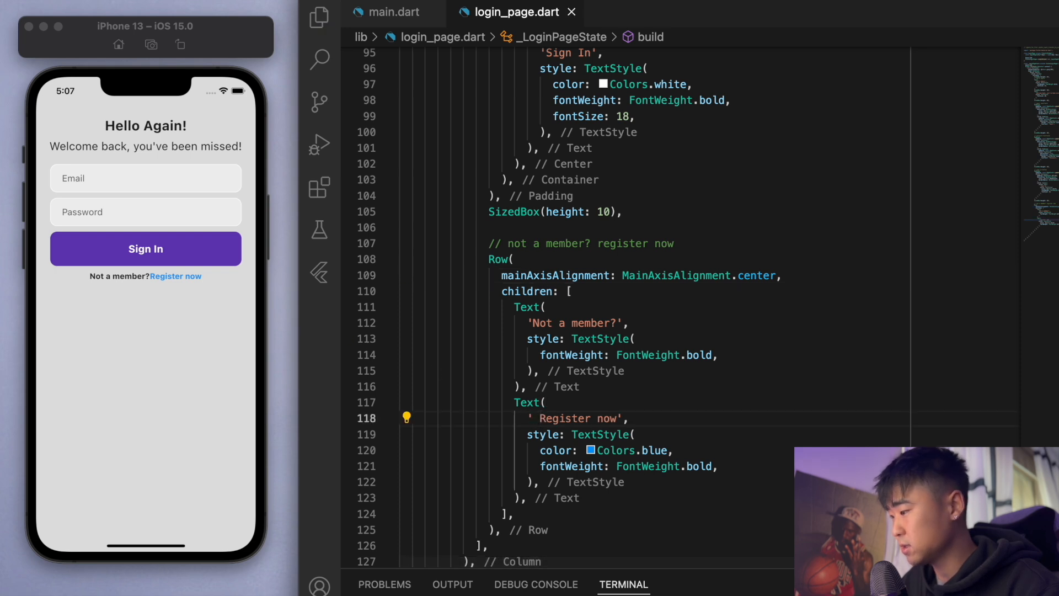
mouse_move(155, 291)
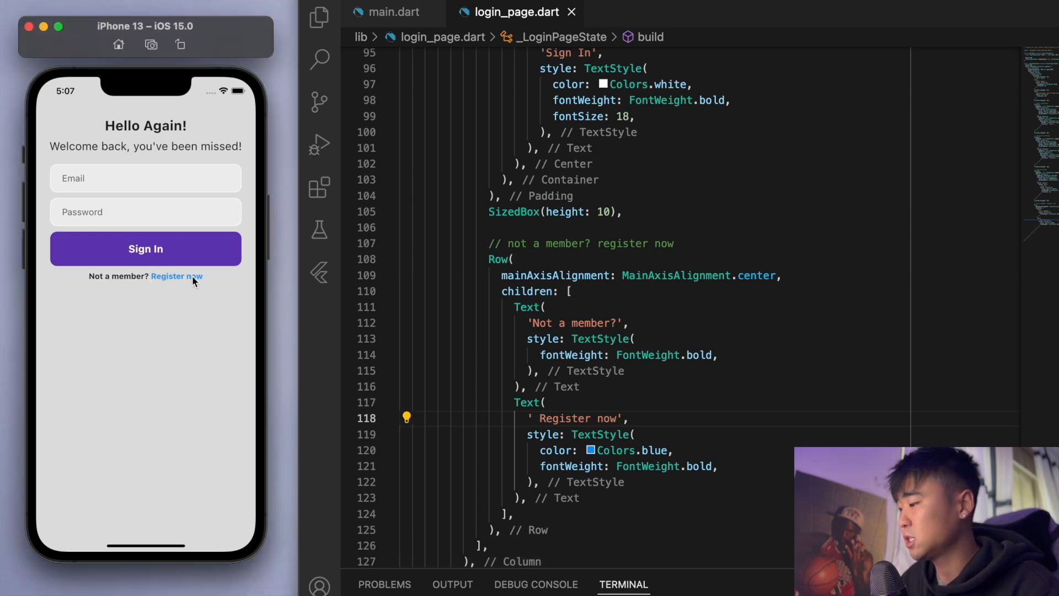
mouse_move(182, 283)
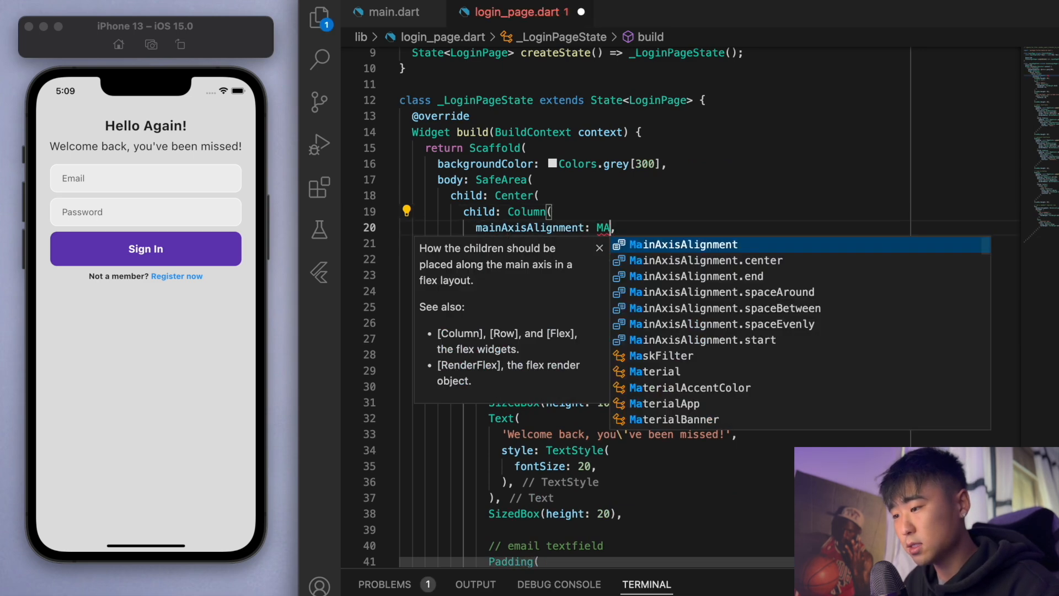
Give the login Column MainAxisAlignment.center and drop the SizedBox(height: 25) above the heading
text(inAxisAlignment.center)
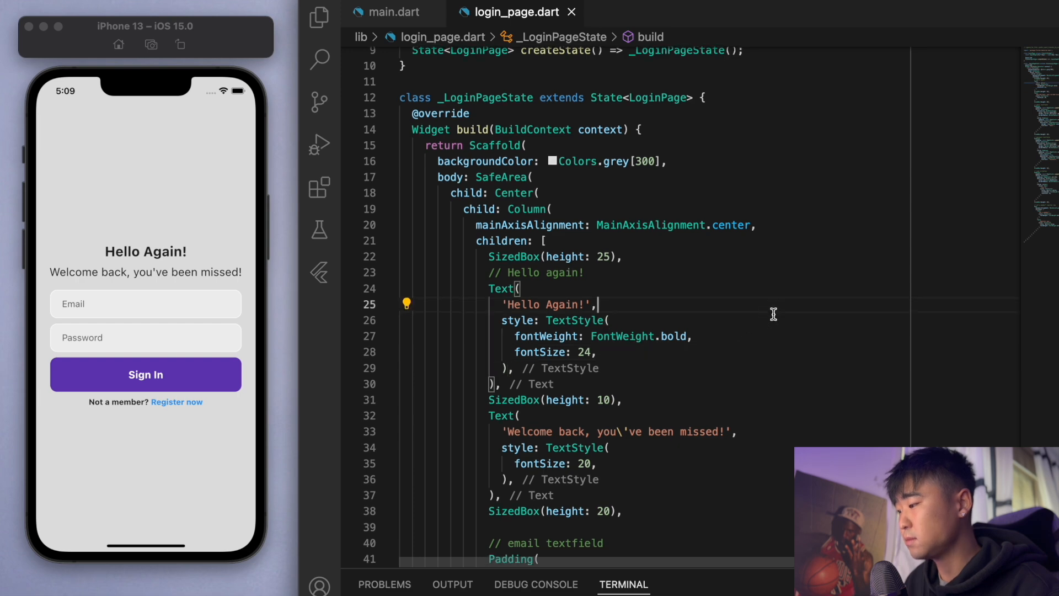
scroll(down, 3)
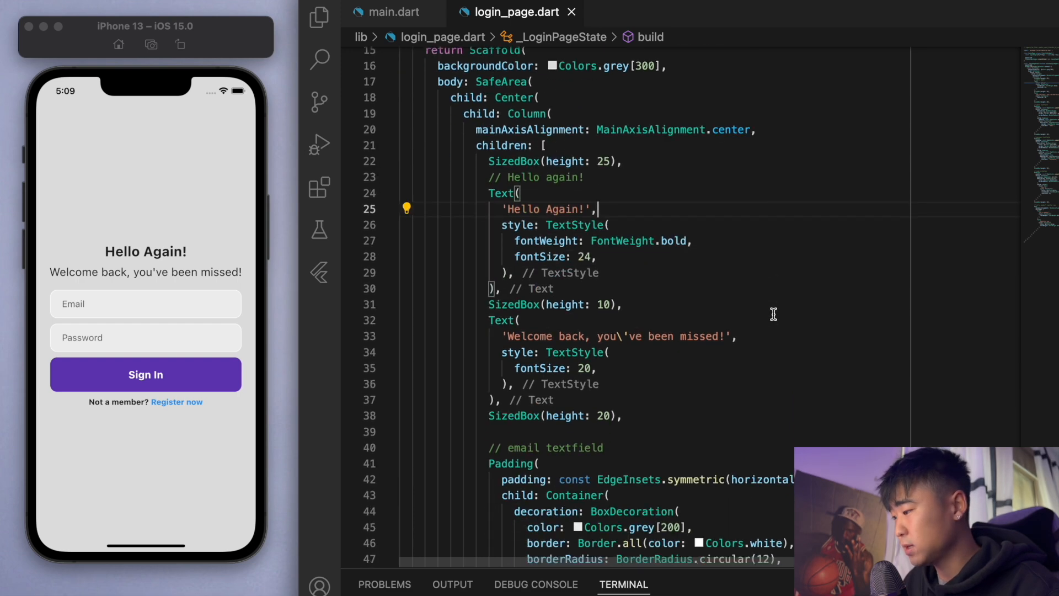
mouse_move(682, 273)
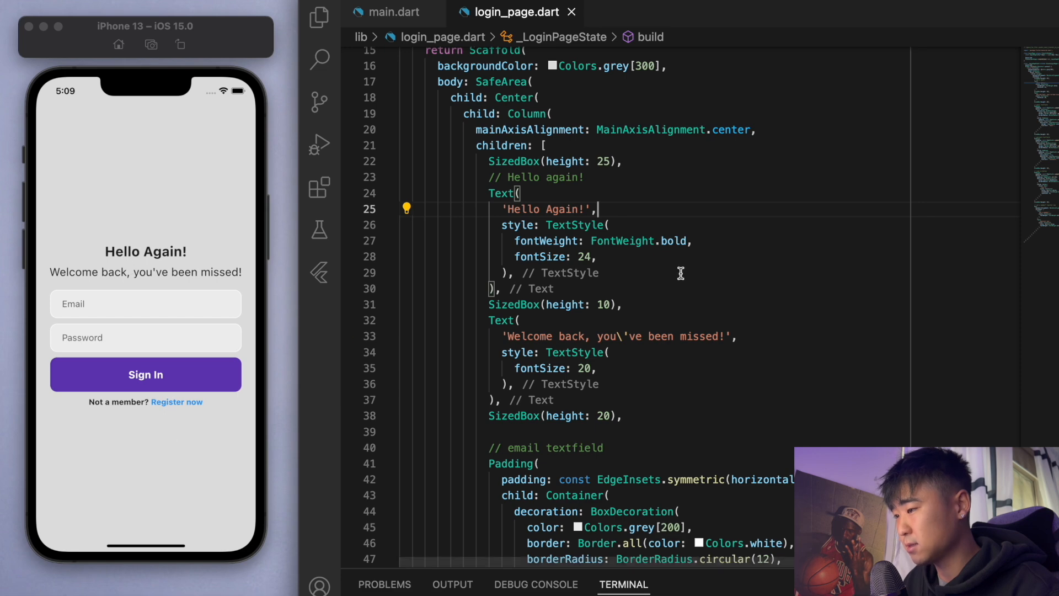
scroll(down, 3)
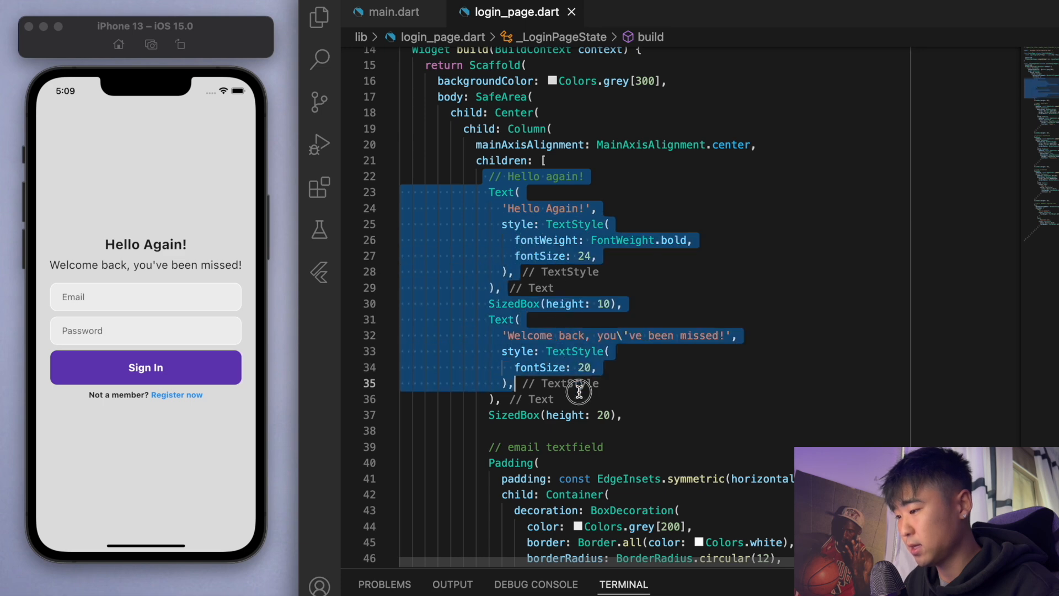
Change the SizedBox before the register Row from height 10 to 25 in login_page.dart
text(5)
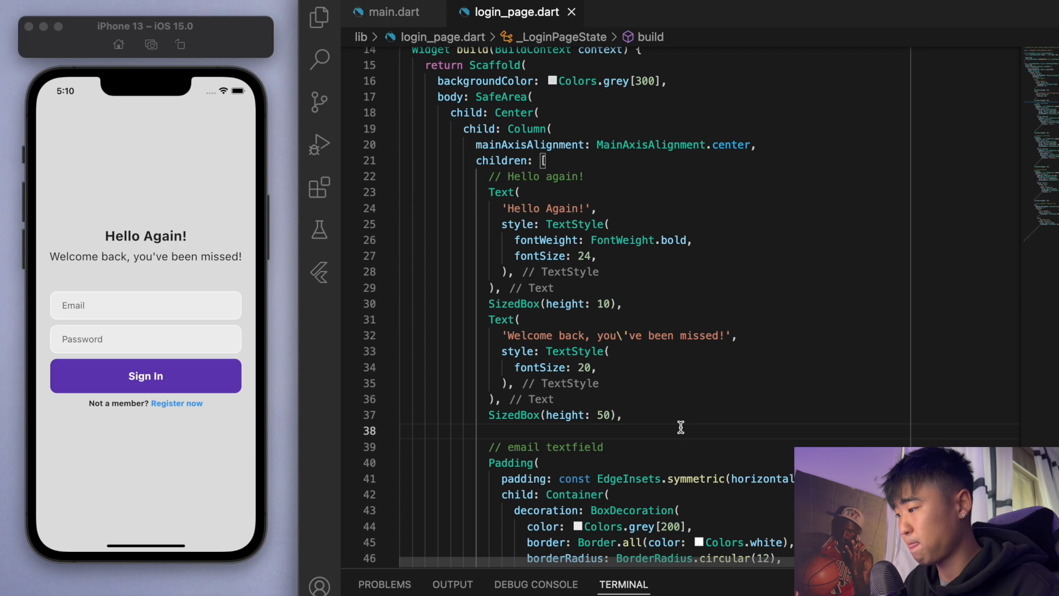
scroll(down, 3)
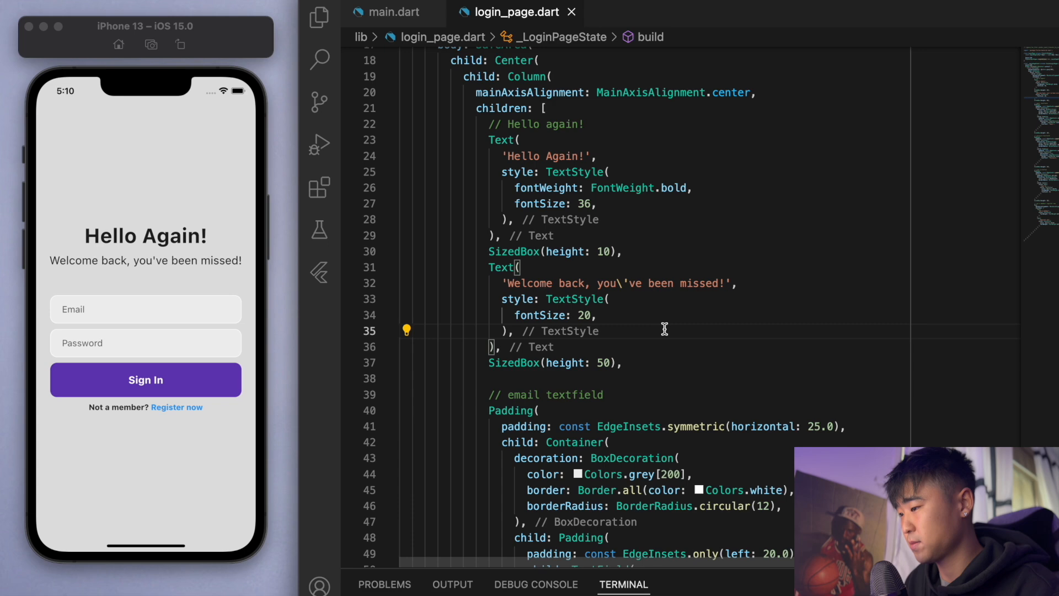
scroll(down, 3)
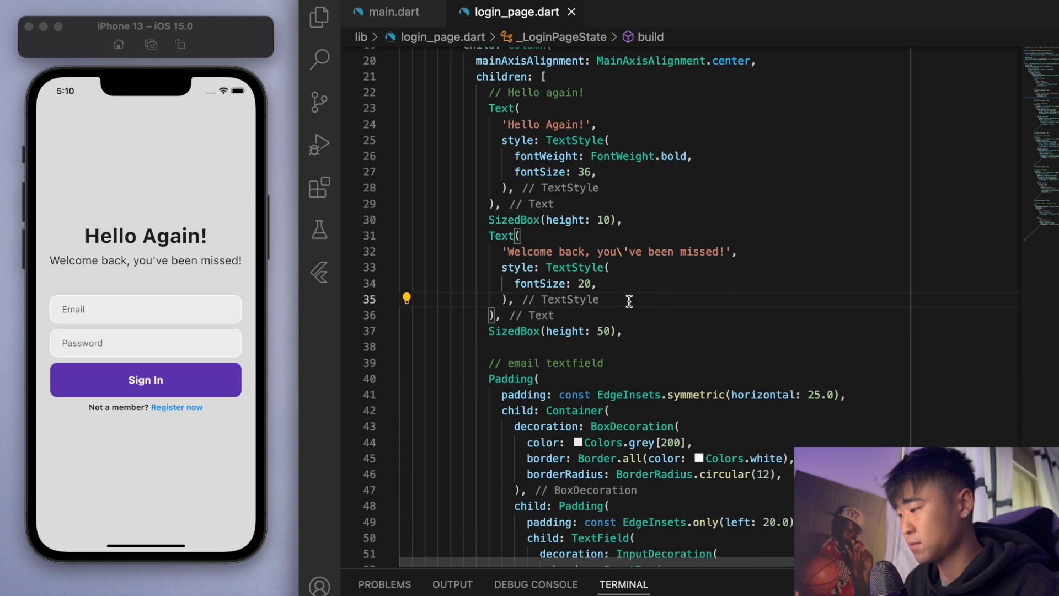
scroll(down, 3)
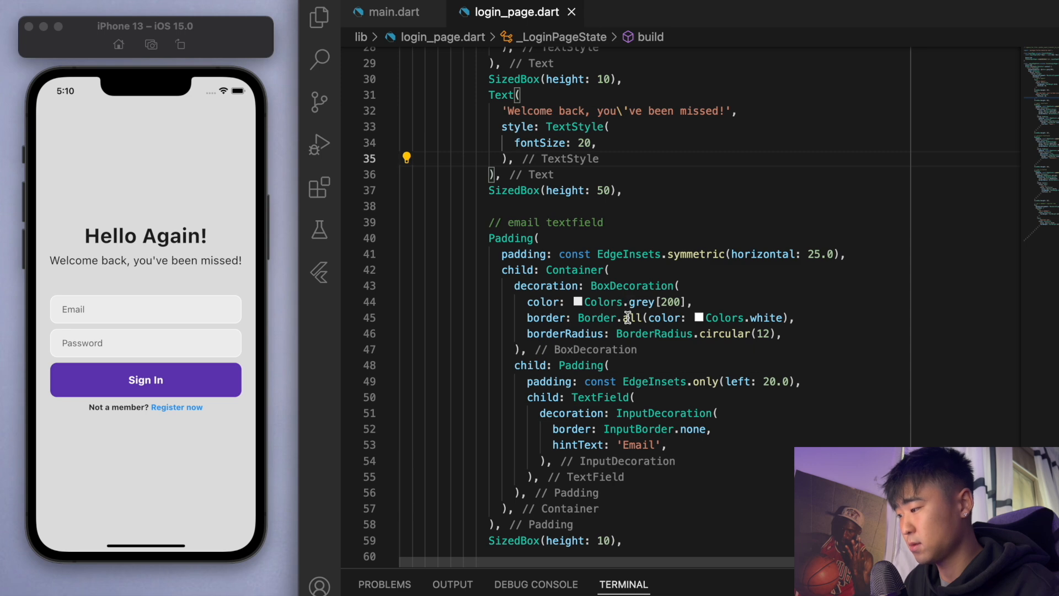
scroll(down, 3)
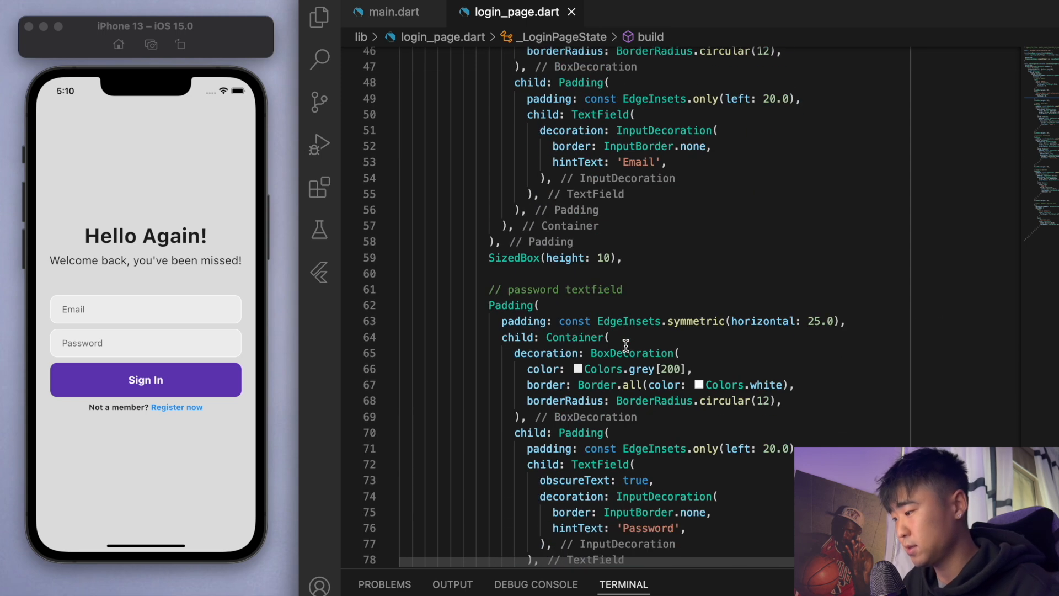
scroll(down, 3)
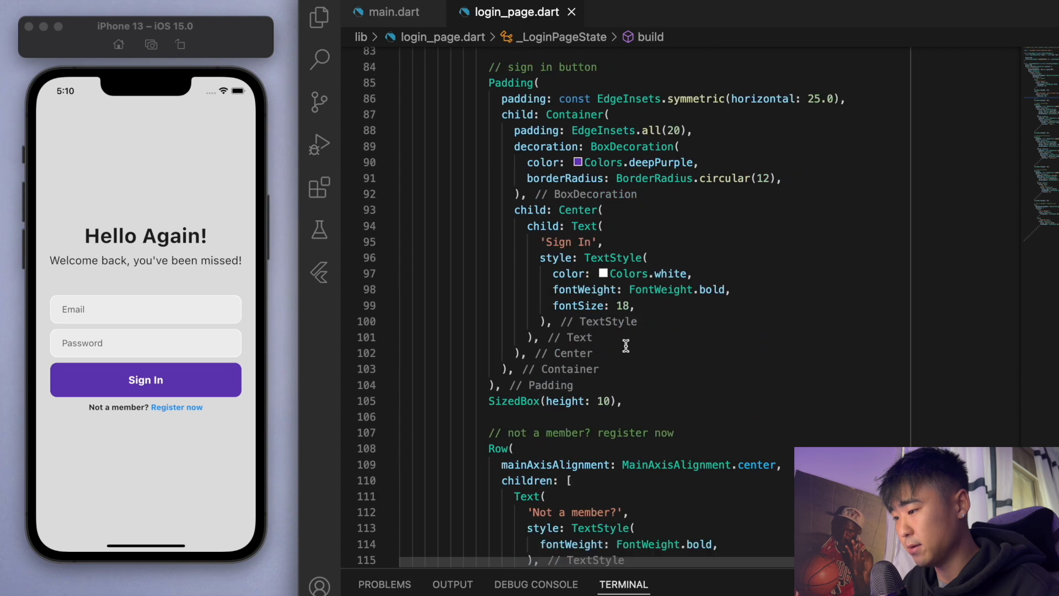
scroll(down, 3)
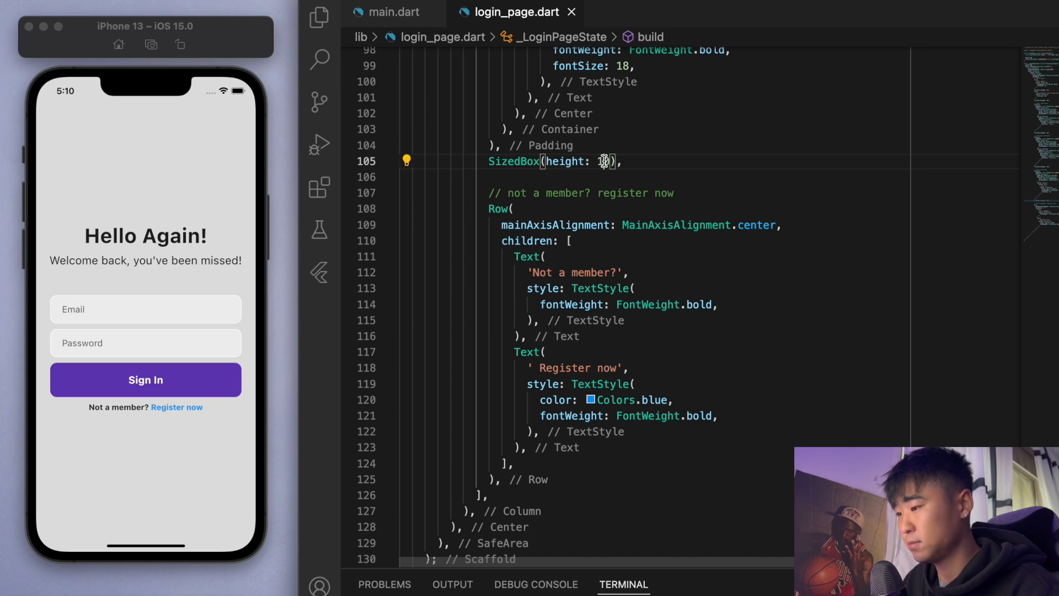
text(25)
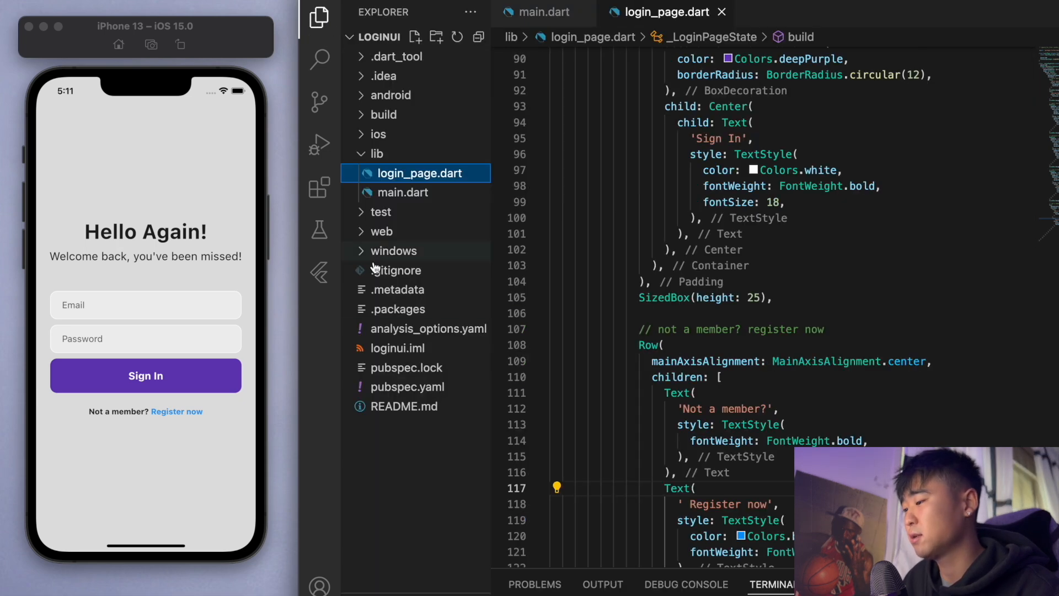
Add a google_fonts: entry under cupertino_icons in pubspec.yaml and return to login_page.dart
click(407, 387)
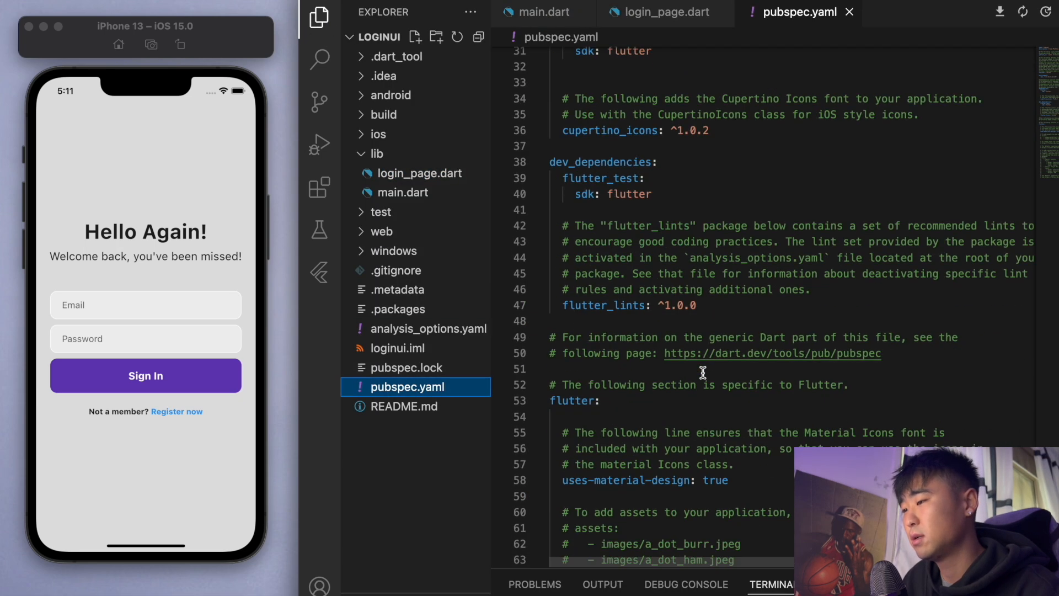
text(google_o)
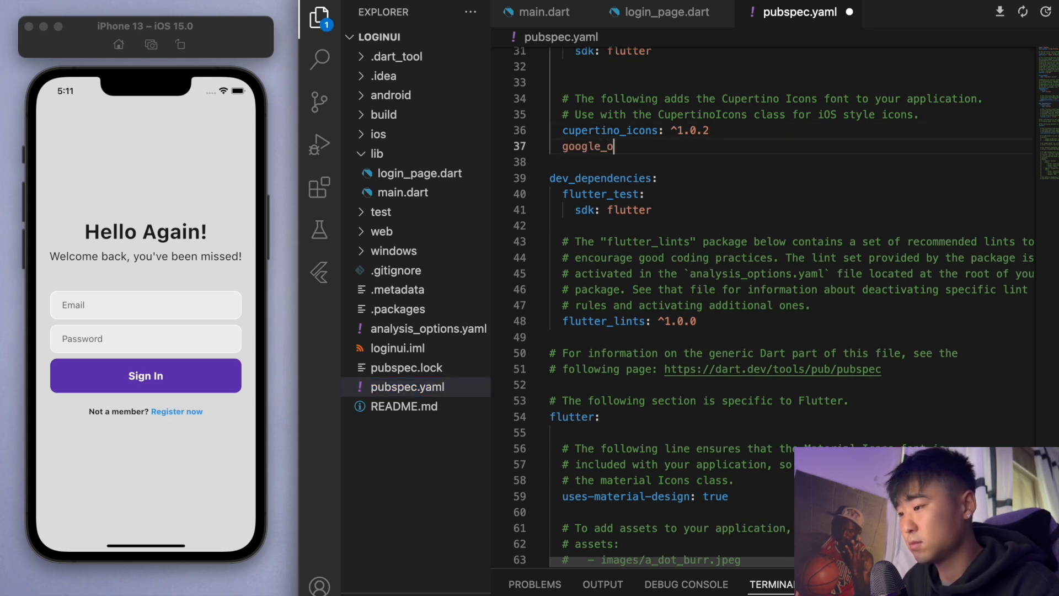
text(fonts:)
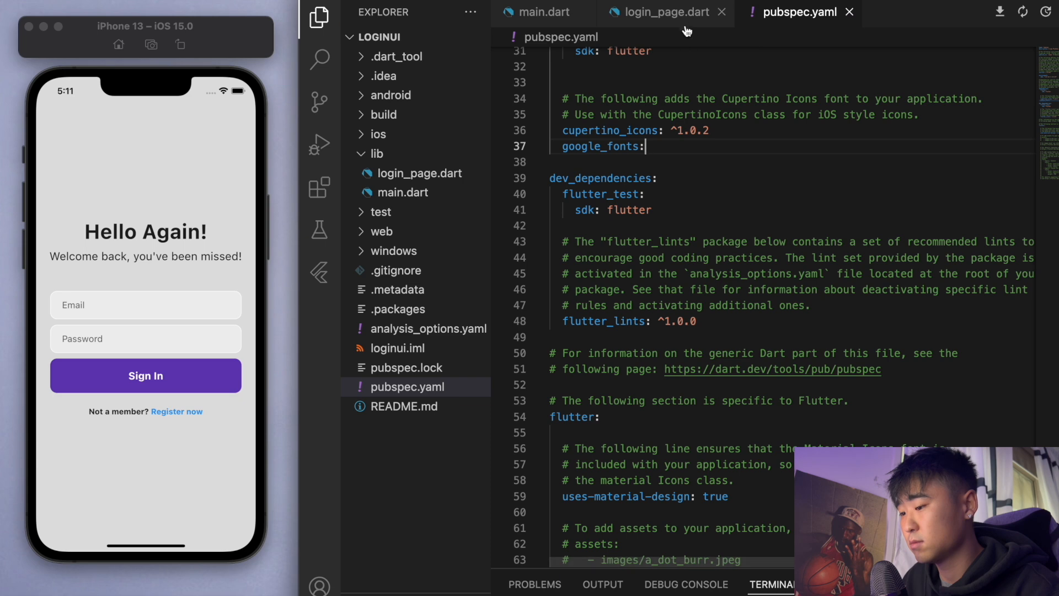
click(663, 12)
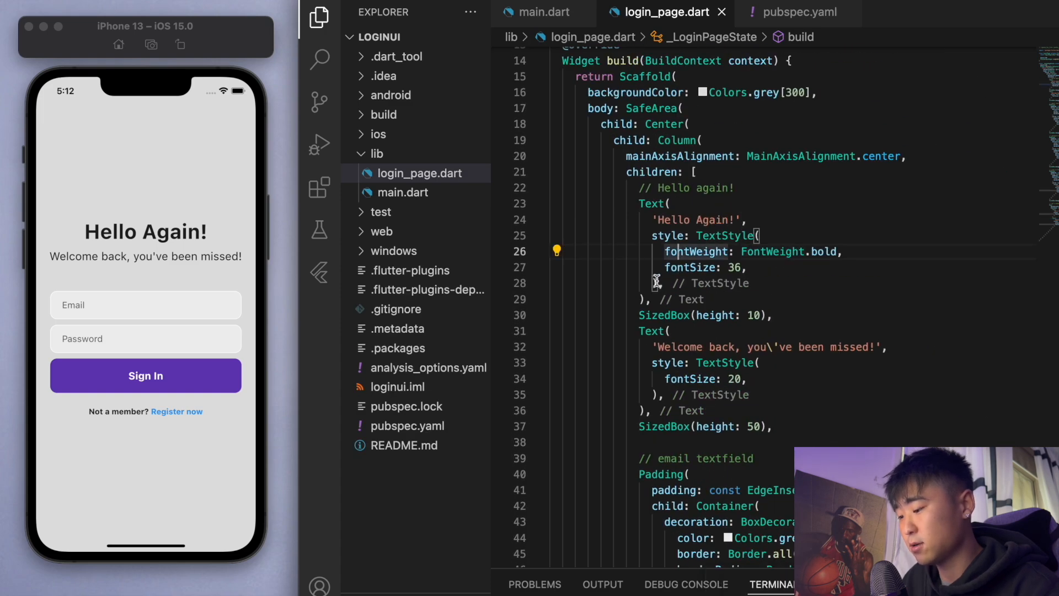
Style the heading with GoogleFonts.bebasNeue(fontSize: 52) in place of its TextStyle
text(GoogleFonts.bebas,)
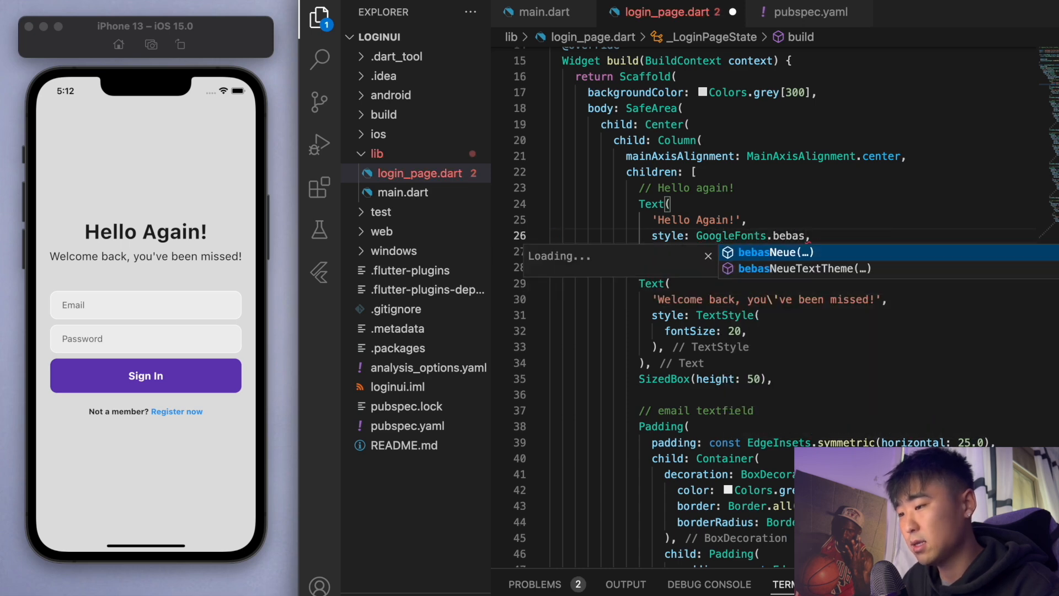
key(Enter)
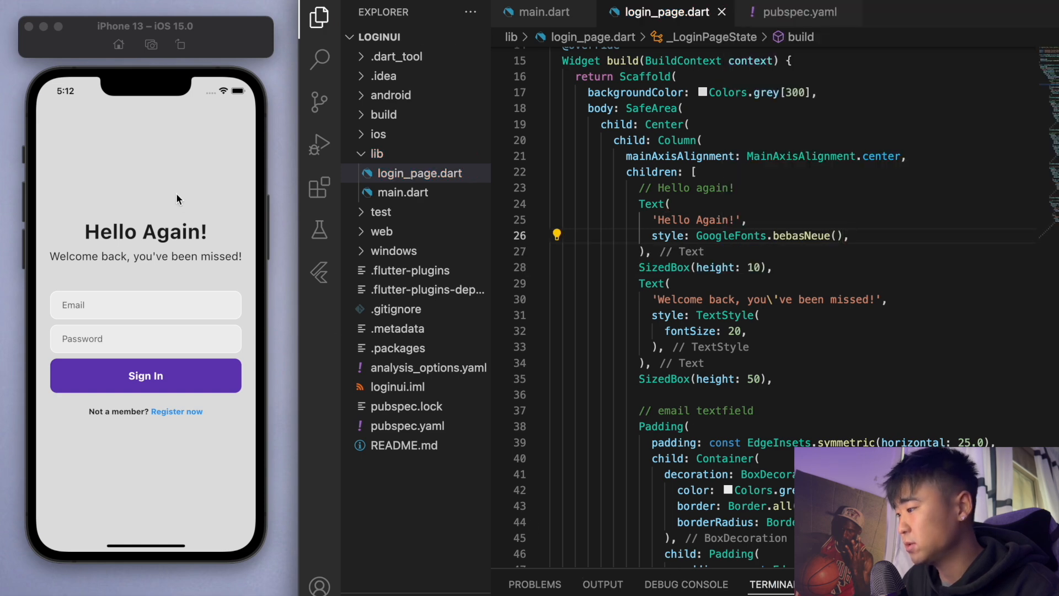
mouse_move(768, 300)
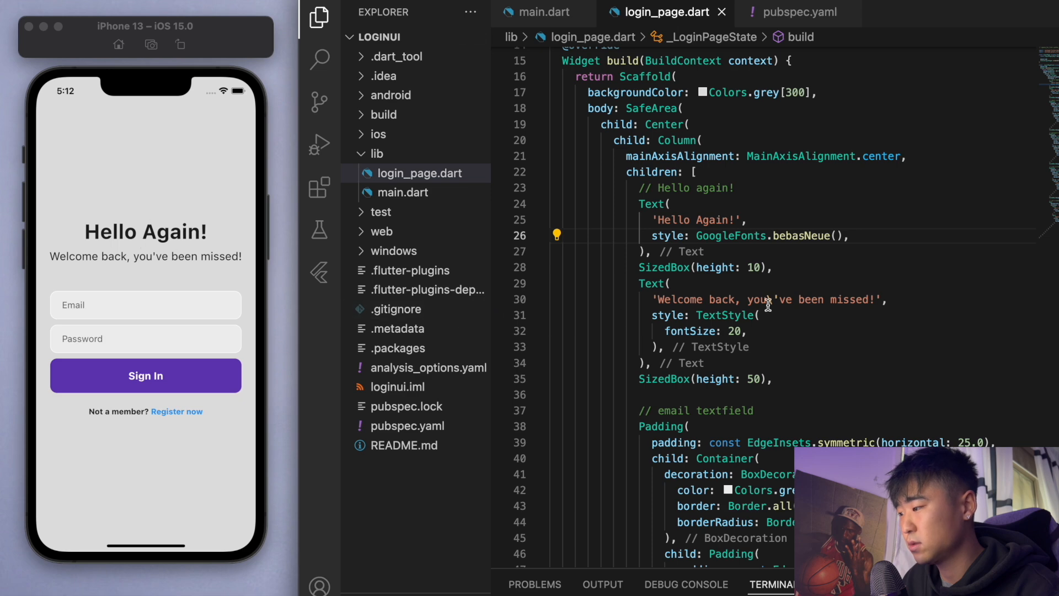
click(834, 236)
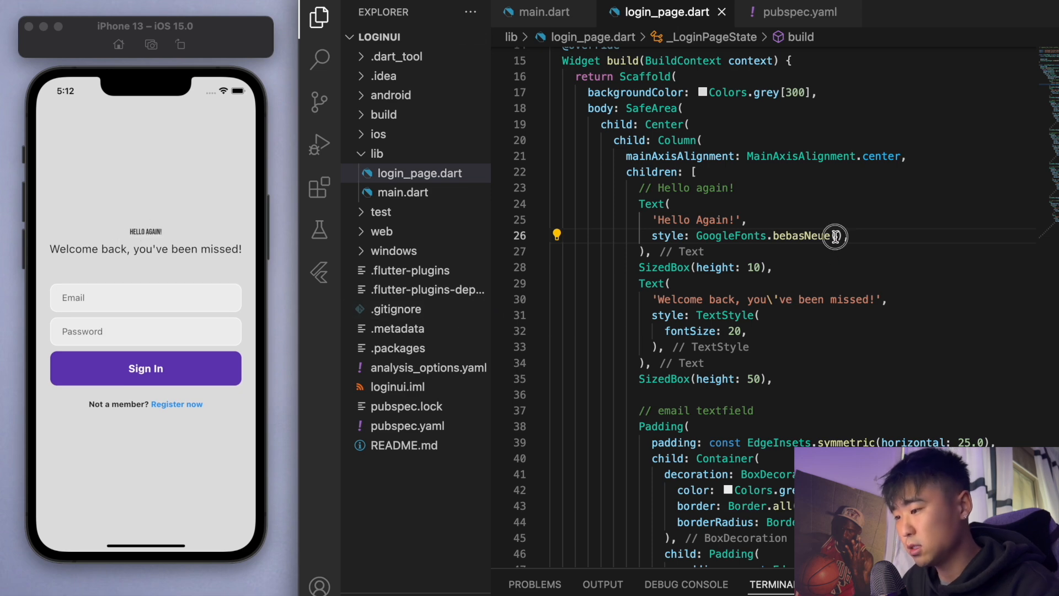
text(36,)
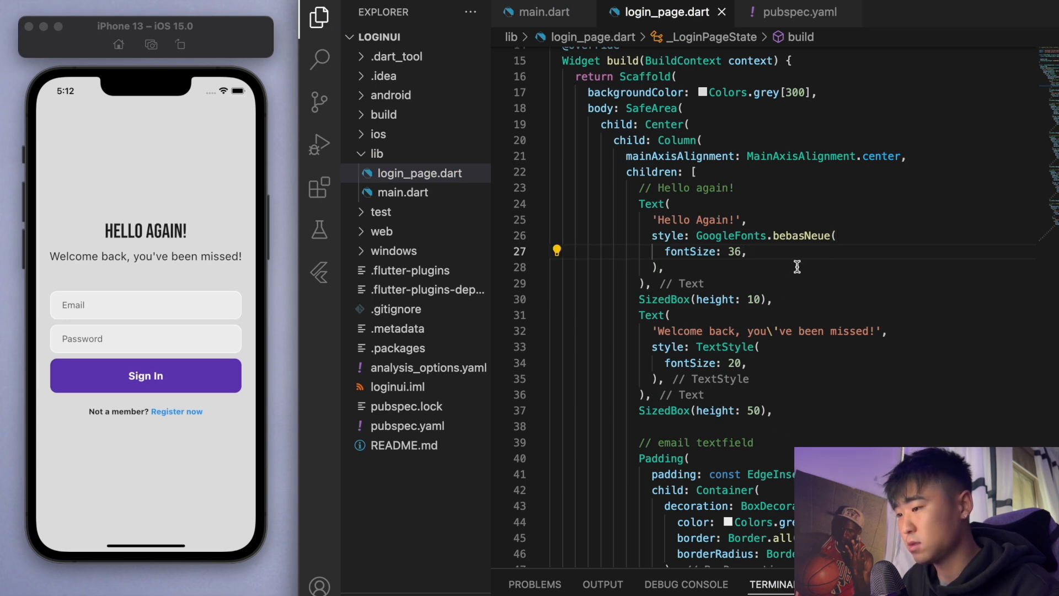
text(52)
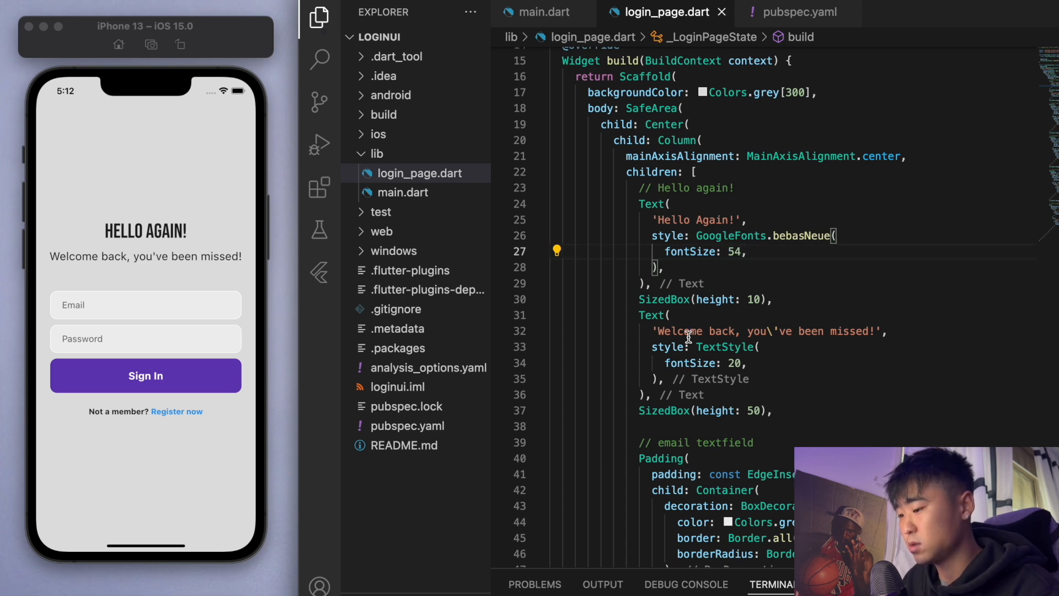
text(52)
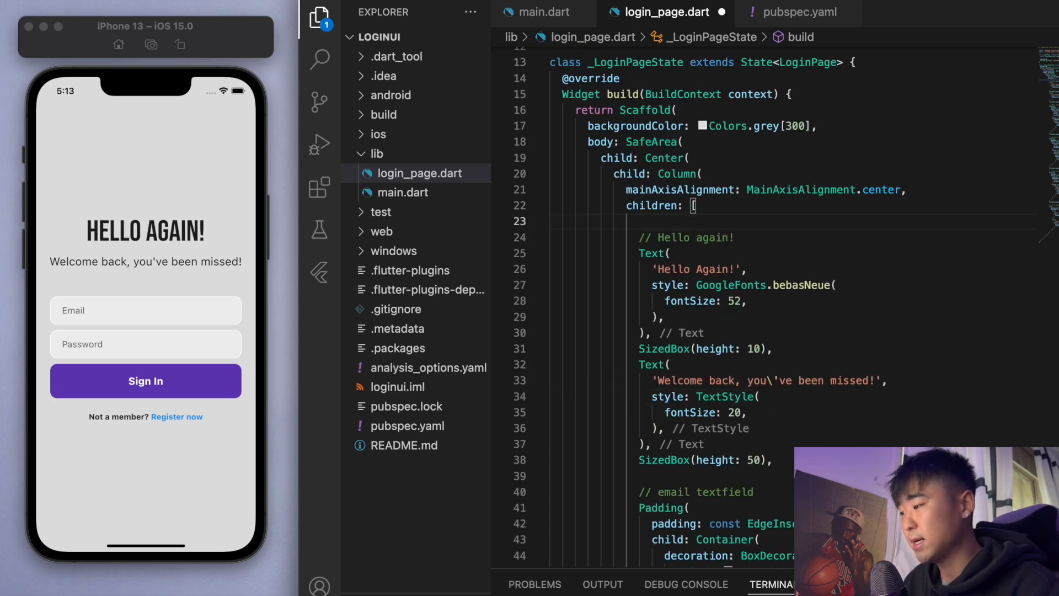
mouse_move(822, 230)
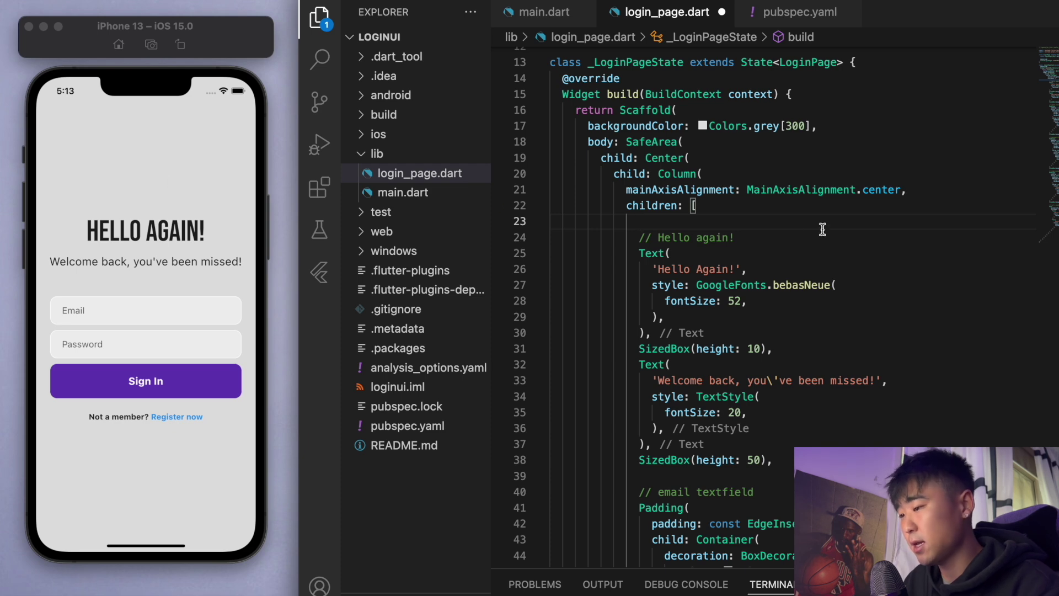
Insert Icon(Icons.phone_android, size: 100) with a SizedBox(height: 75) at the top of the Column and save
text(Icon(icons.)
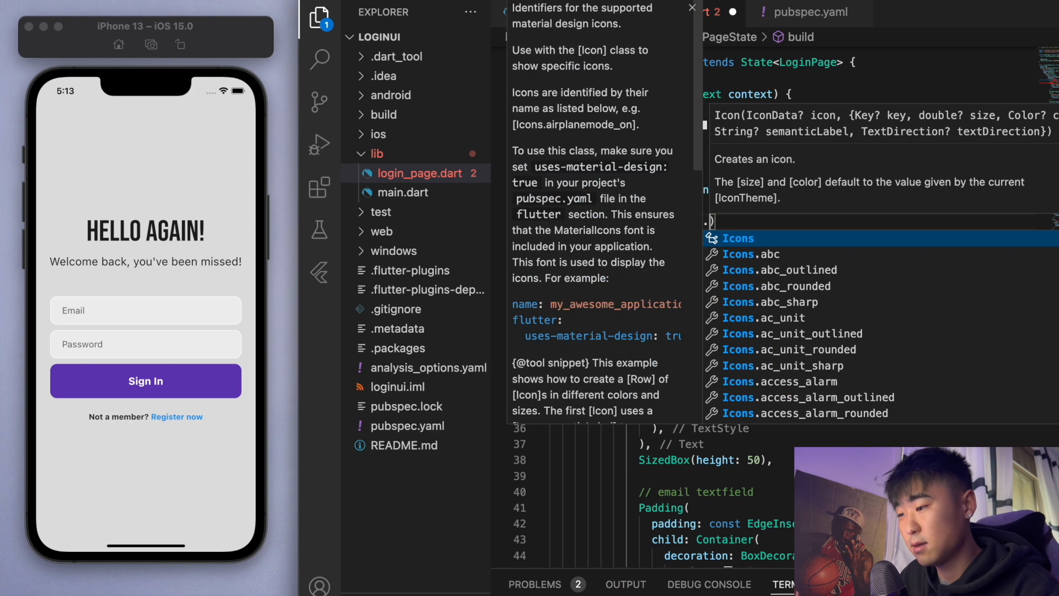
text(andr)
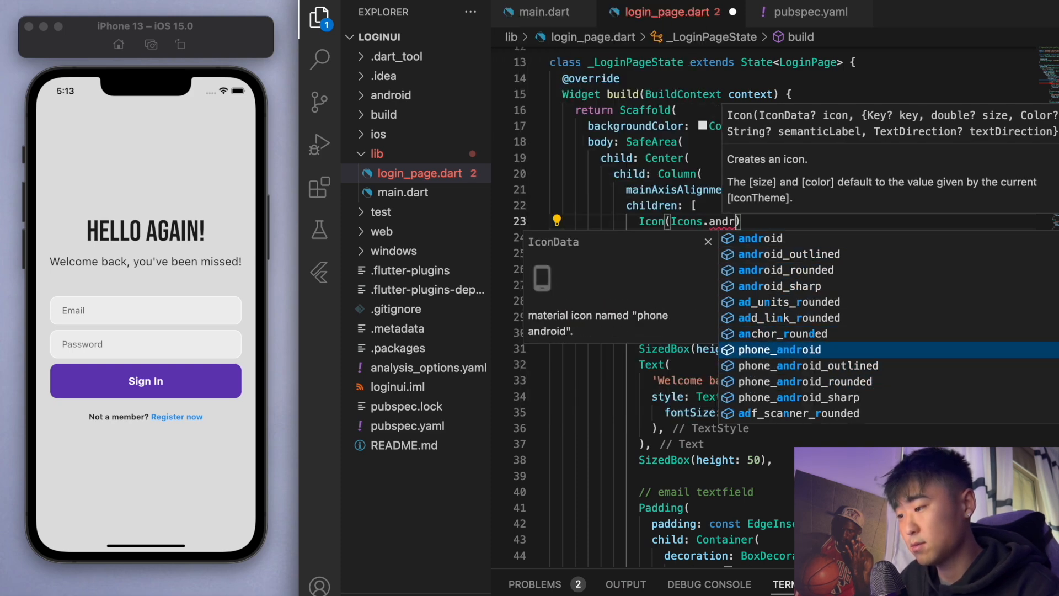
key(Down)
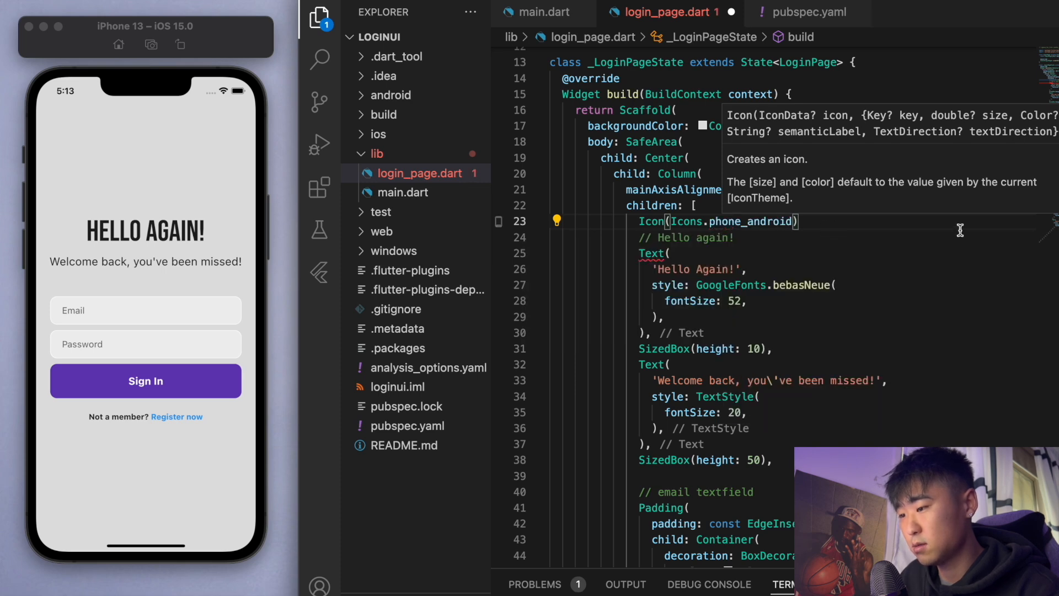
key(cmd+s)
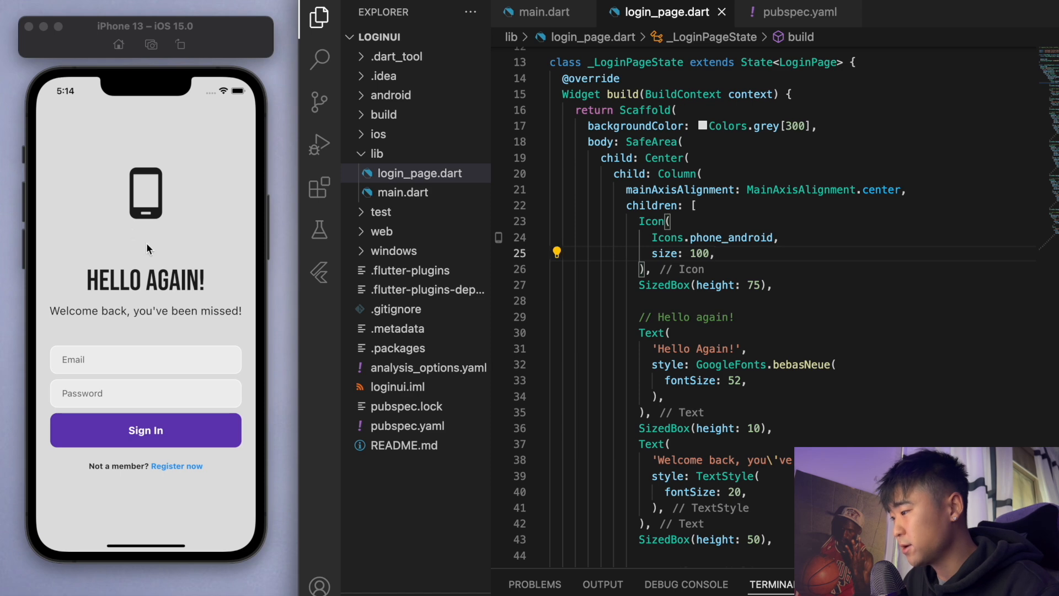
mouse_move(159, 231)
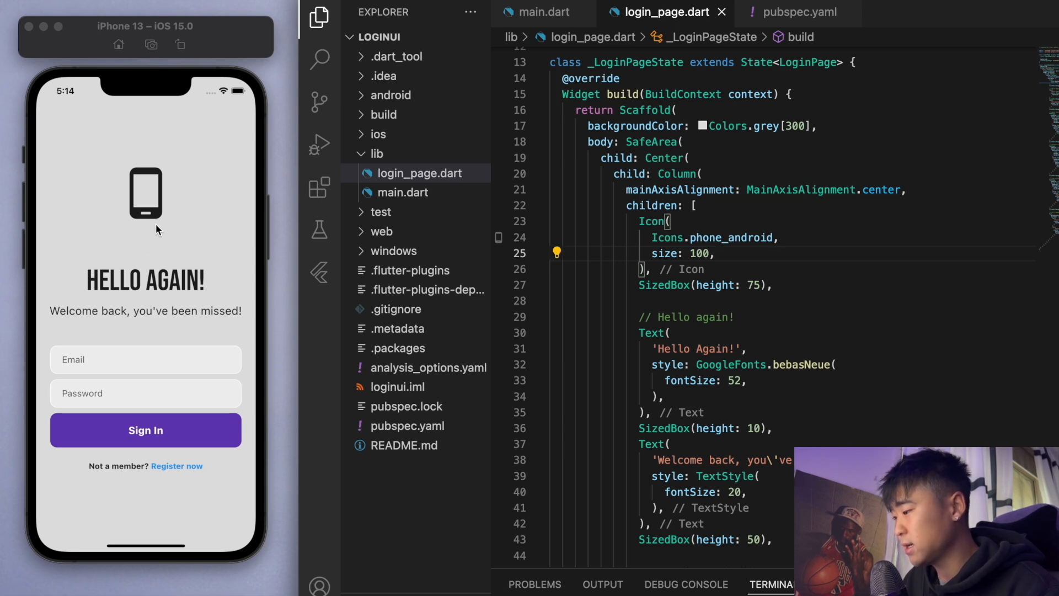